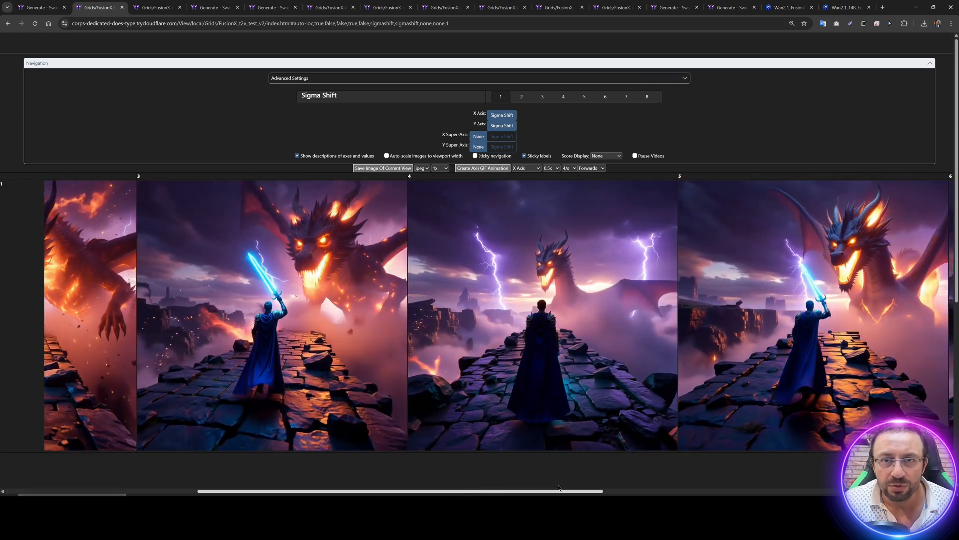
# - Apply the FLUX Dev Official preset and add the FLUX Dev Official 2x Latent Upscale preset
pyautogui.hscroll(3)
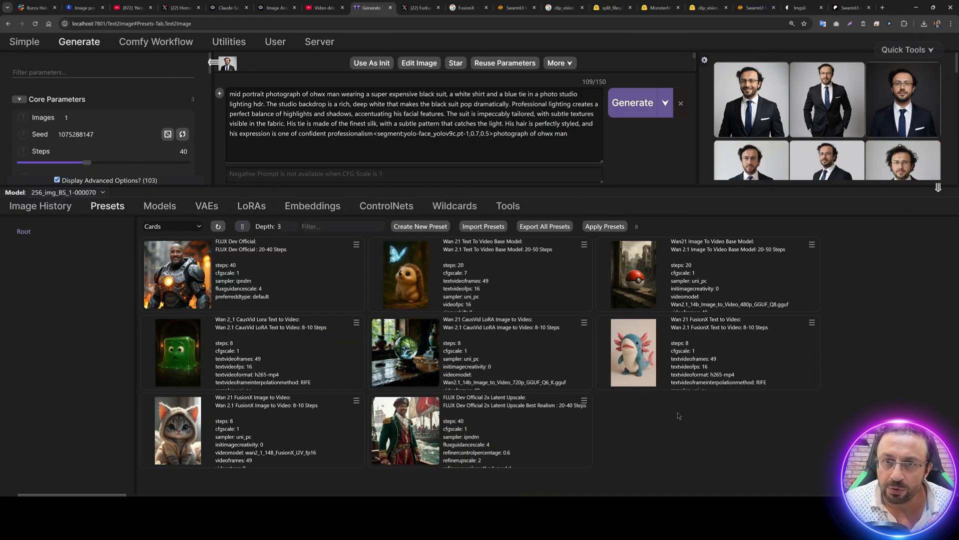
pyautogui.moveTo(676, 417)
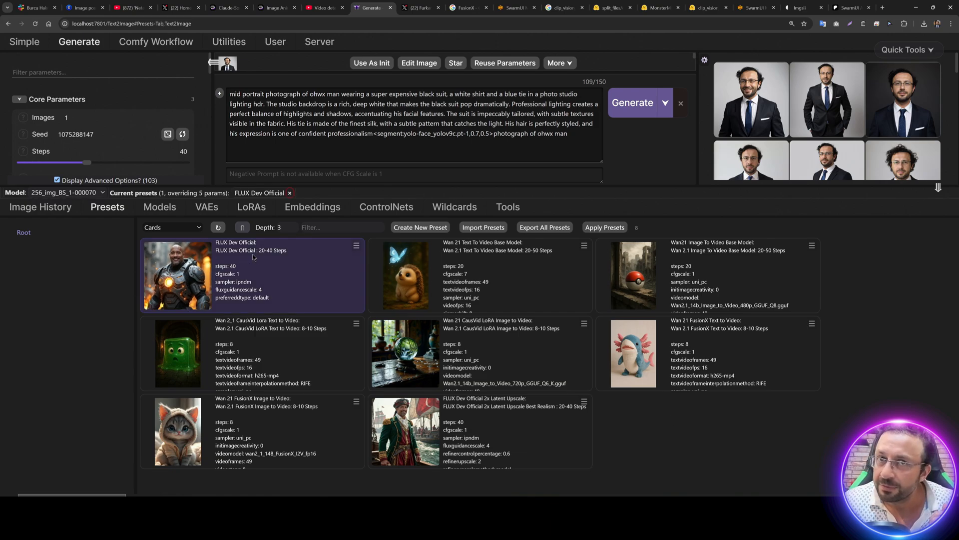
pyautogui.click(404, 430)
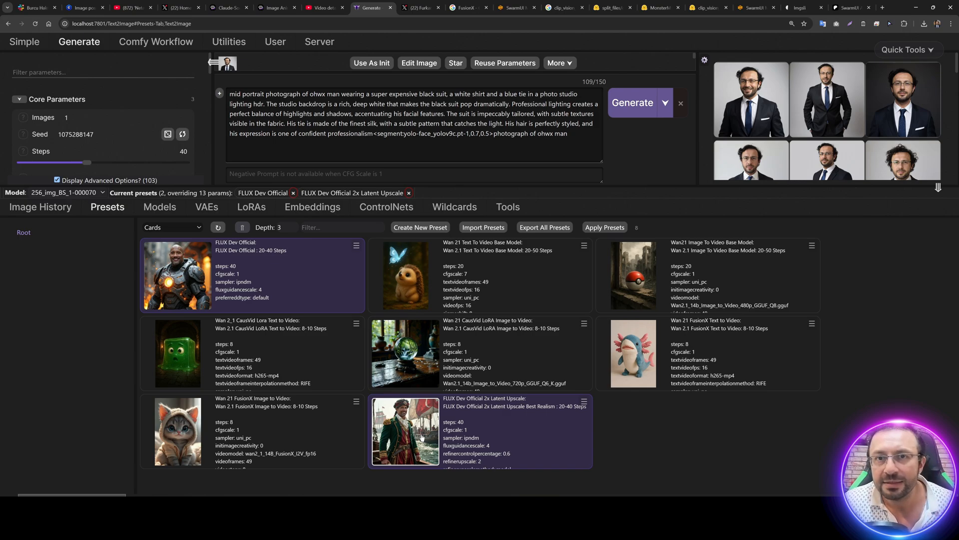
pyautogui.click(797, 7)
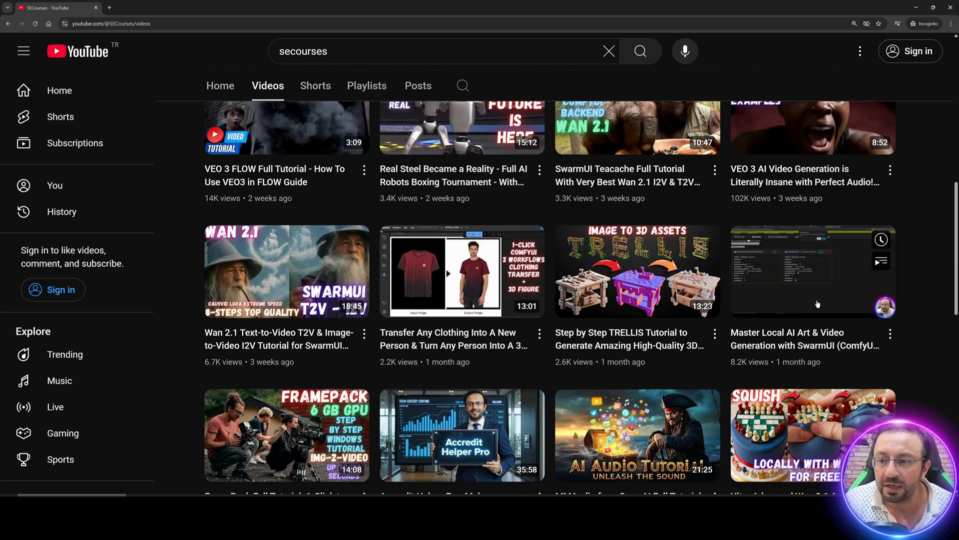
pyautogui.moveTo(815, 286)
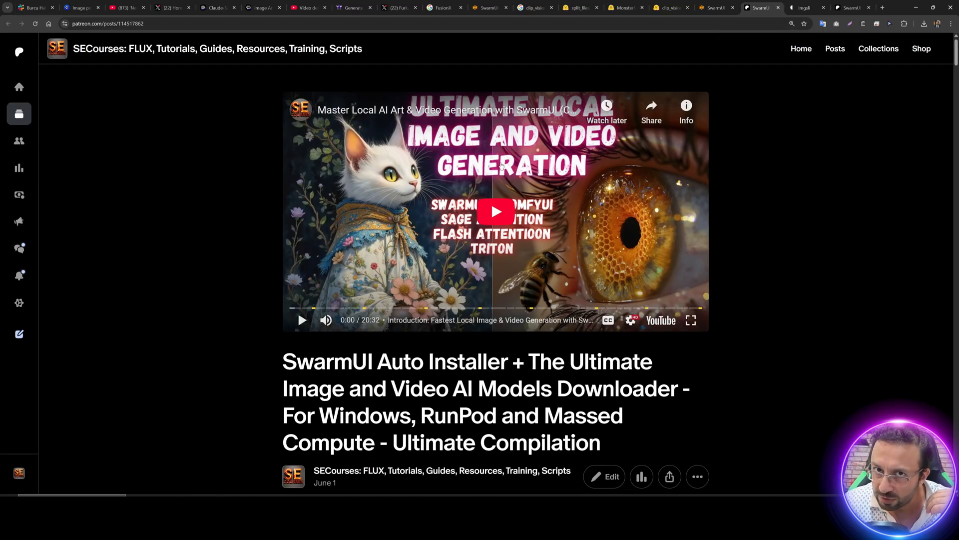
# - Scroll the Patreon post down to the SwarmUI_Model_Downloader_v46.zip link and tutorial links
pyautogui.scroll(-3)
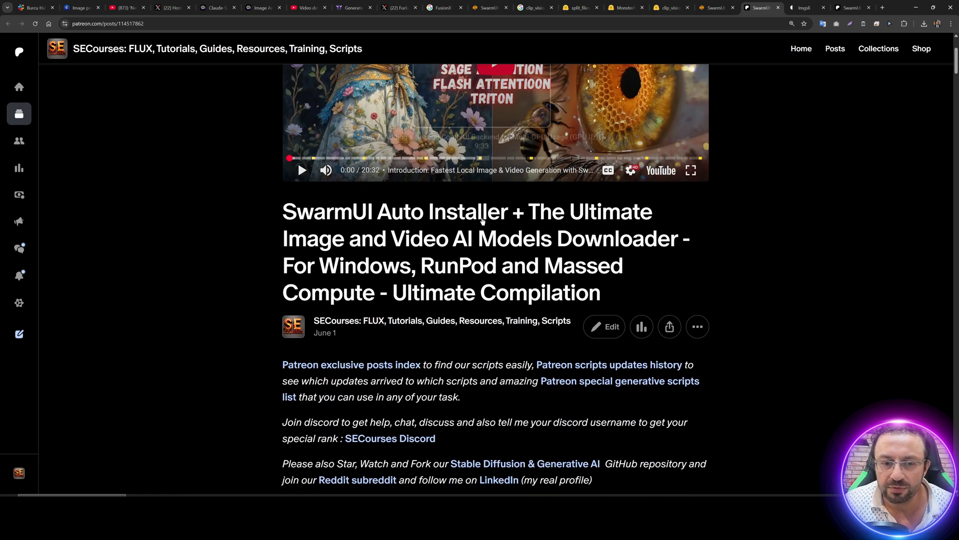
pyautogui.scroll(-3)
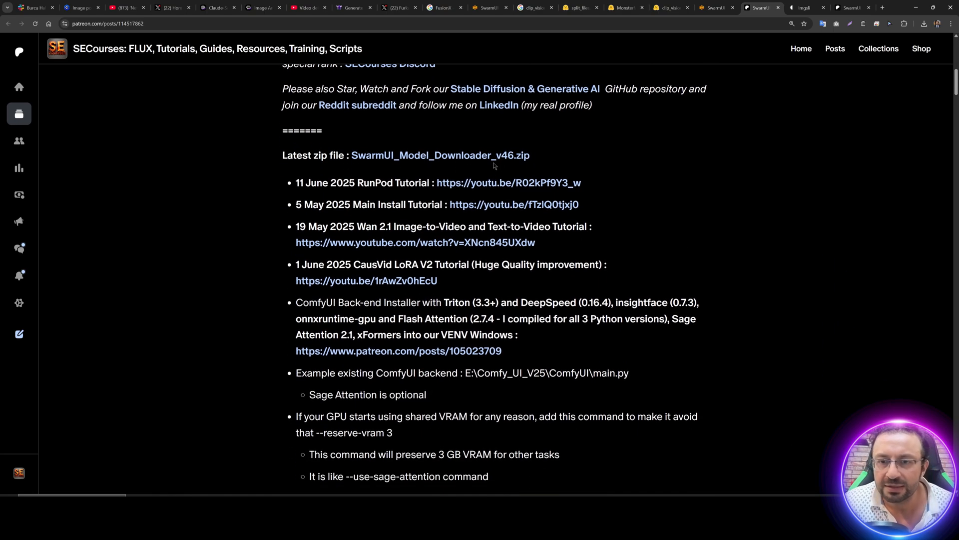
pyautogui.moveTo(495, 159)
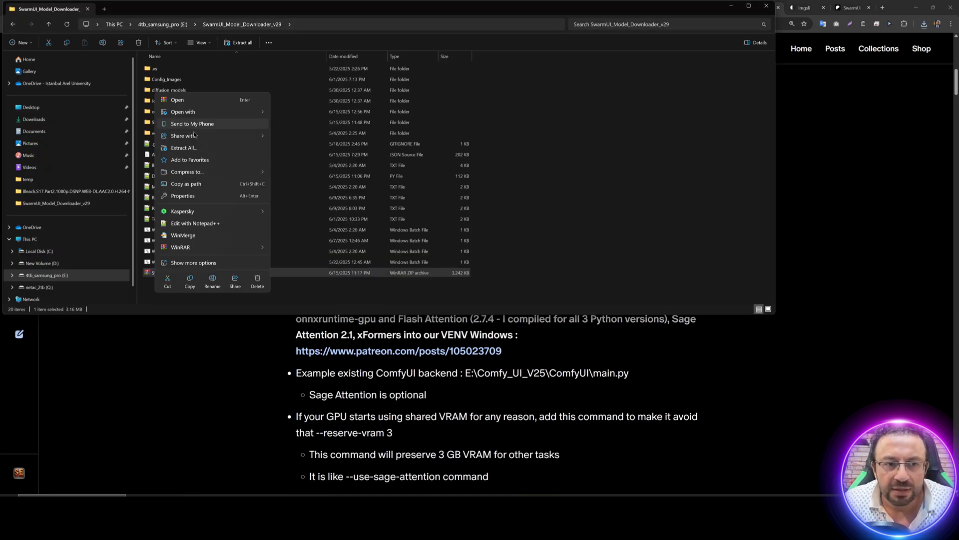
# - Extract the v46 zip into the SwarmUI_Model_Downloader_v29 folder, replacing existing files
pyautogui.click(184, 148)
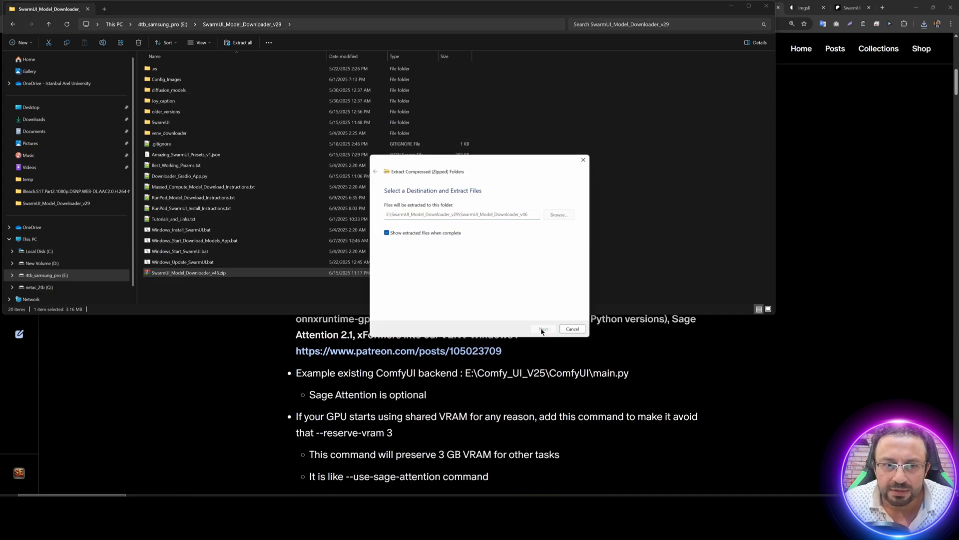
pyautogui.click(544, 329)
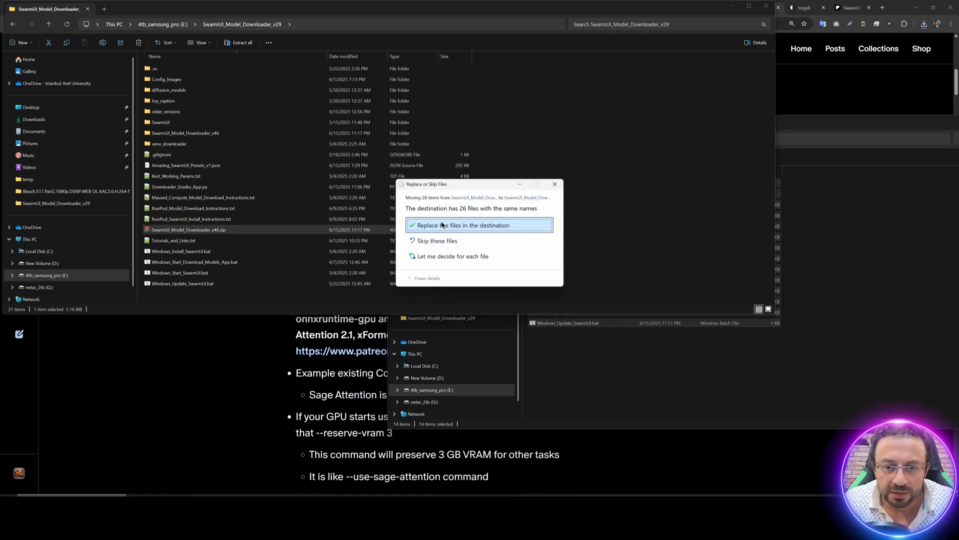
pyautogui.click(477, 225)
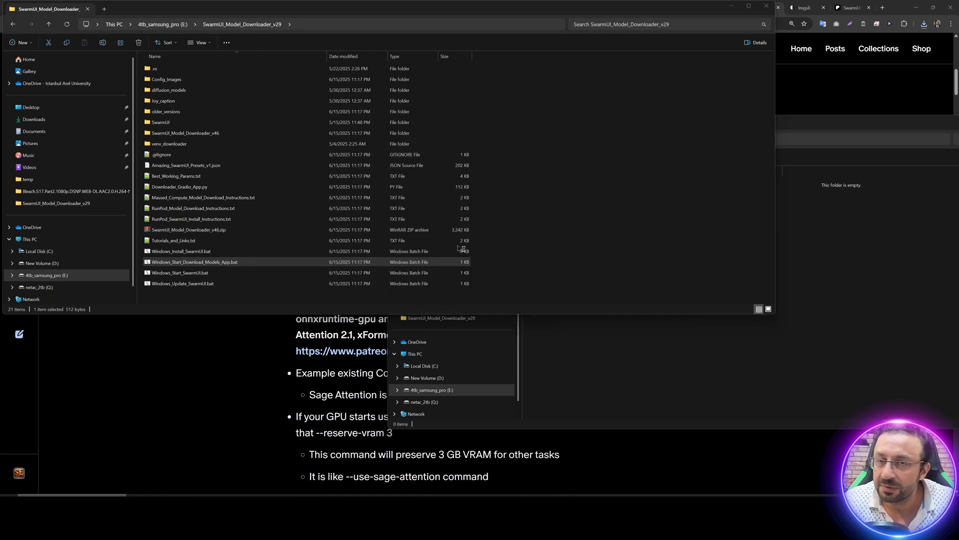
pyautogui.moveTo(543, 213)
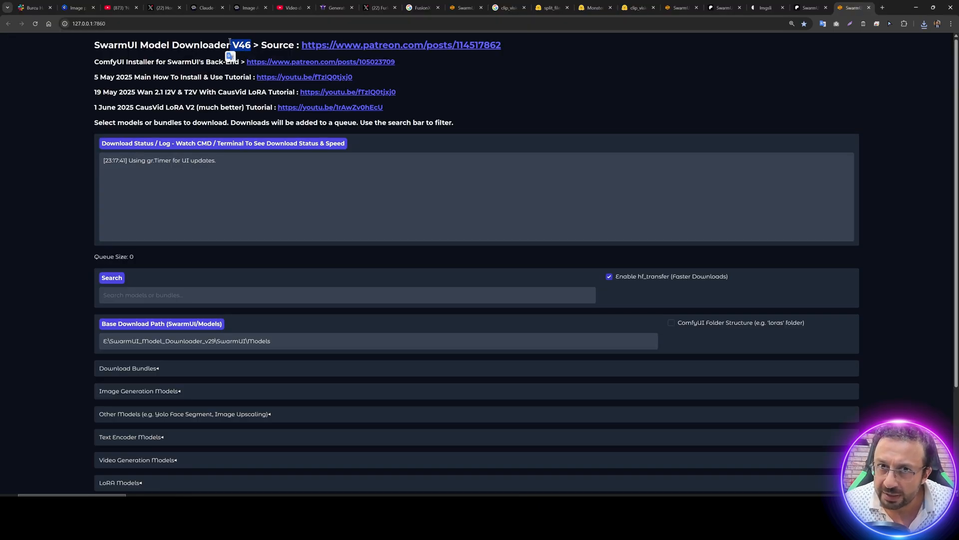
pyautogui.moveTo(49, 208)
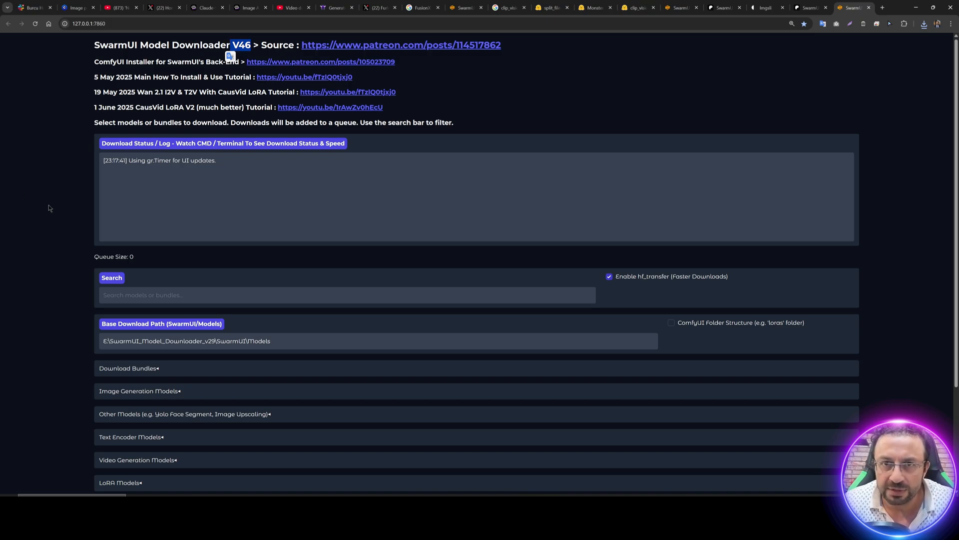
# - Scroll through the V46 download bundles and highlight the Wan 2.1 FusionX FP8 Phantom Bundle
pyautogui.scroll(-3)
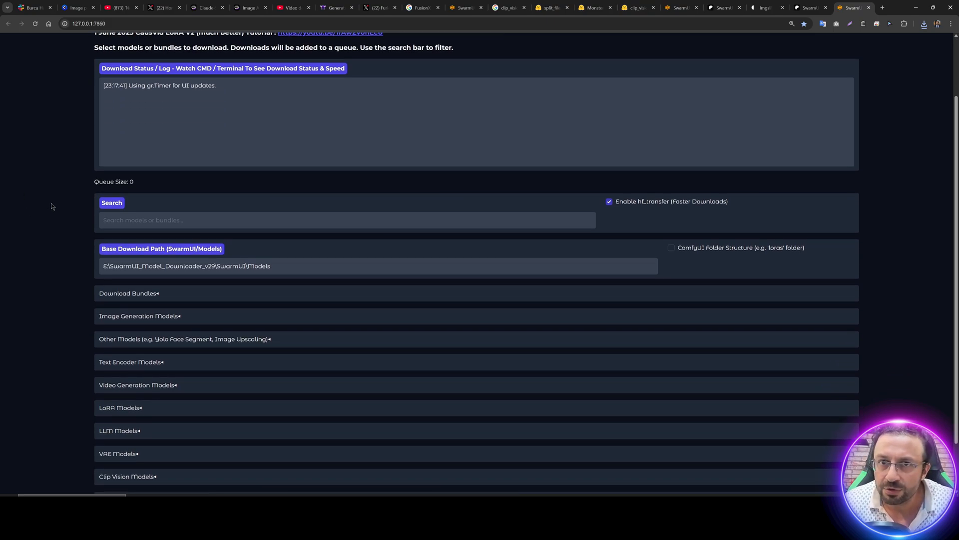
pyautogui.scroll(-3)
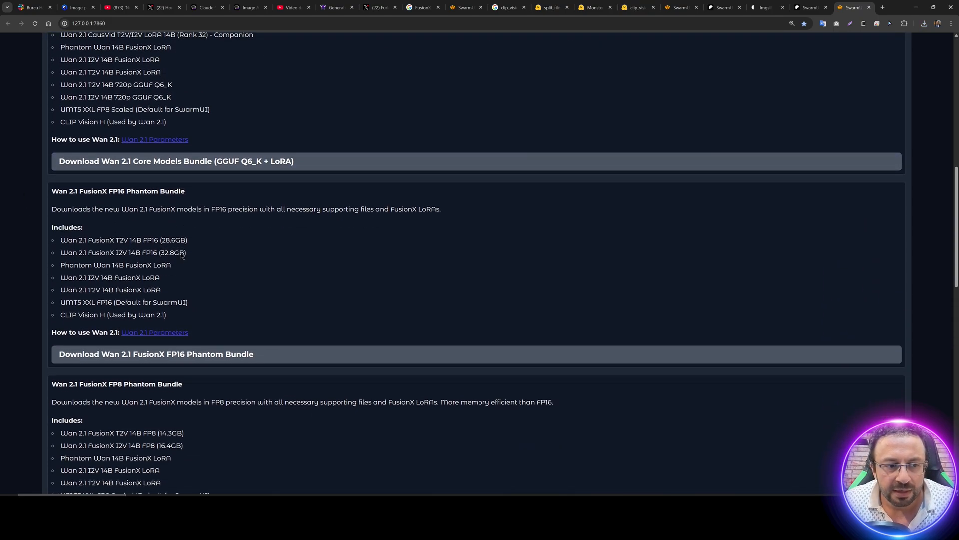
pyautogui.scroll(-3)
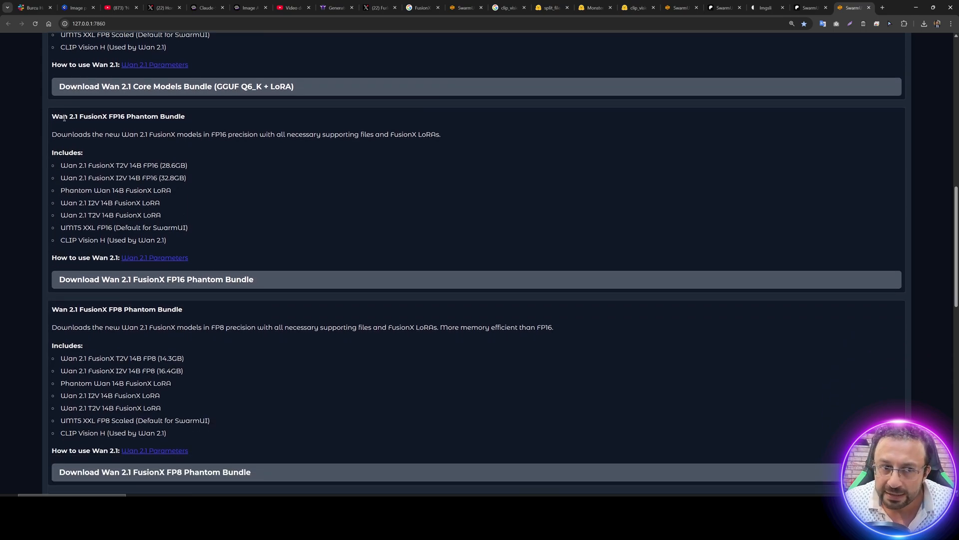
pyautogui.scroll(-3)
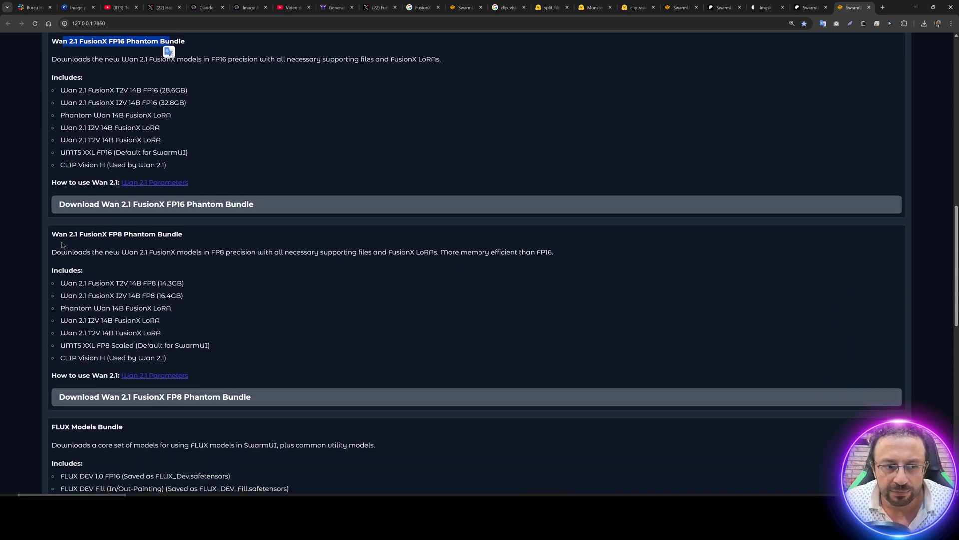
pyautogui.doubleClick(116, 233)
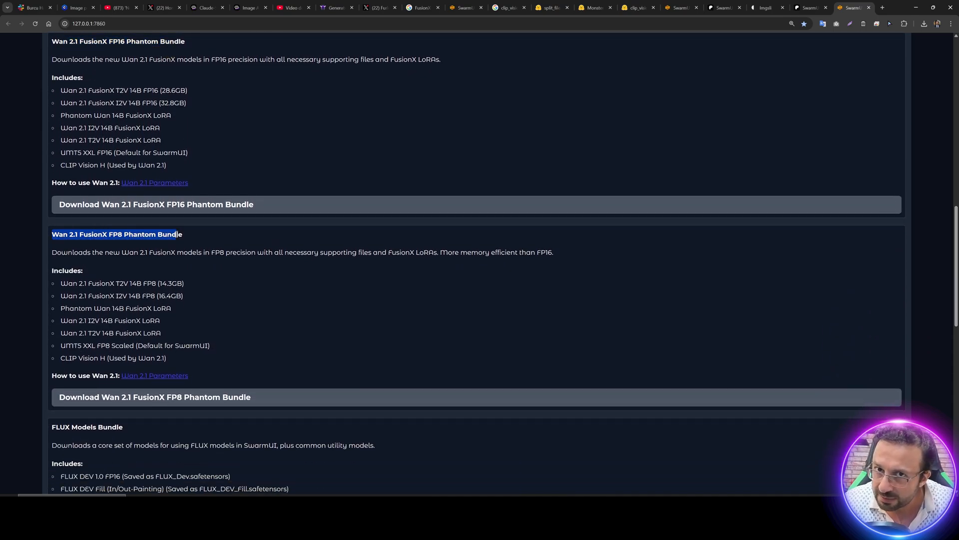
pyautogui.scroll(3)
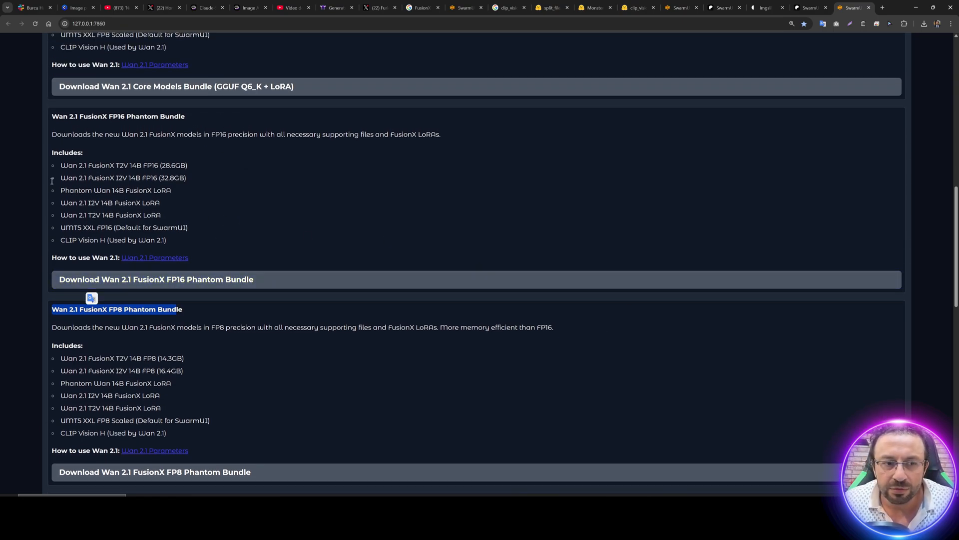
pyautogui.moveTo(243, 204)
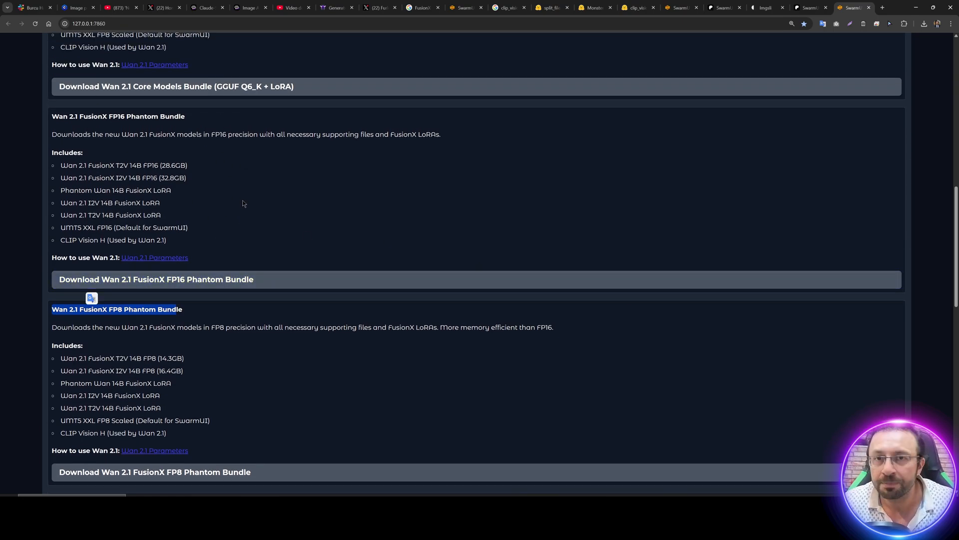
pyautogui.moveTo(231, 252)
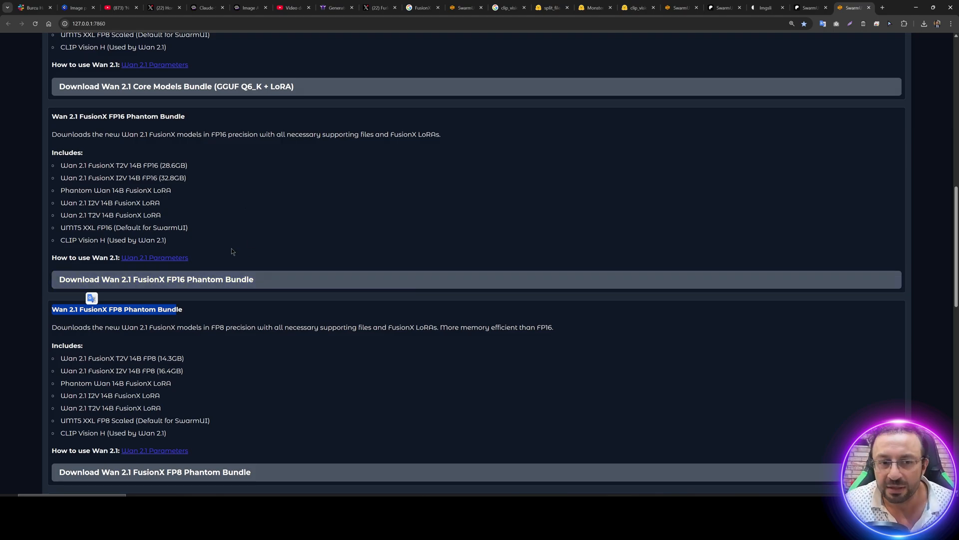
# - Scroll further down and expand the LoRA Models category list
pyautogui.scroll(-3)
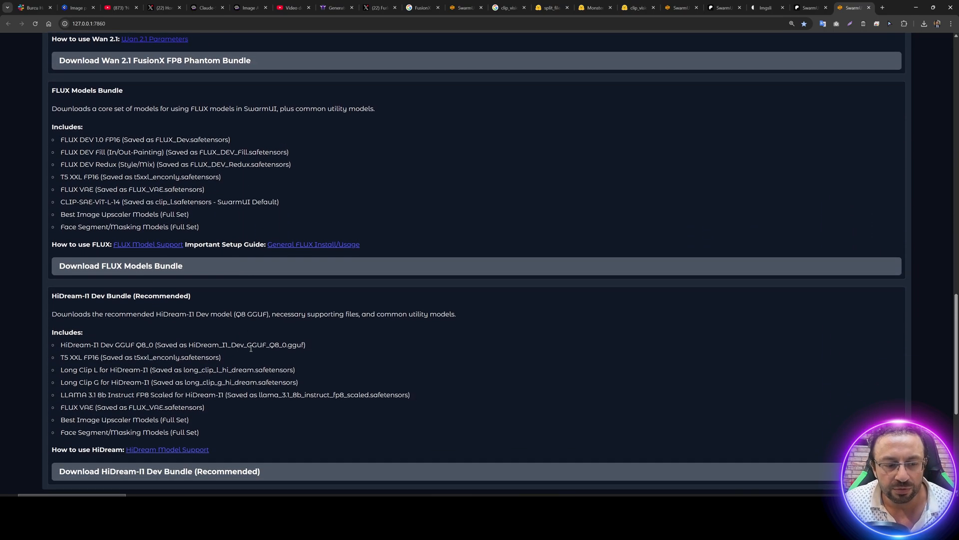
pyautogui.scroll(-3)
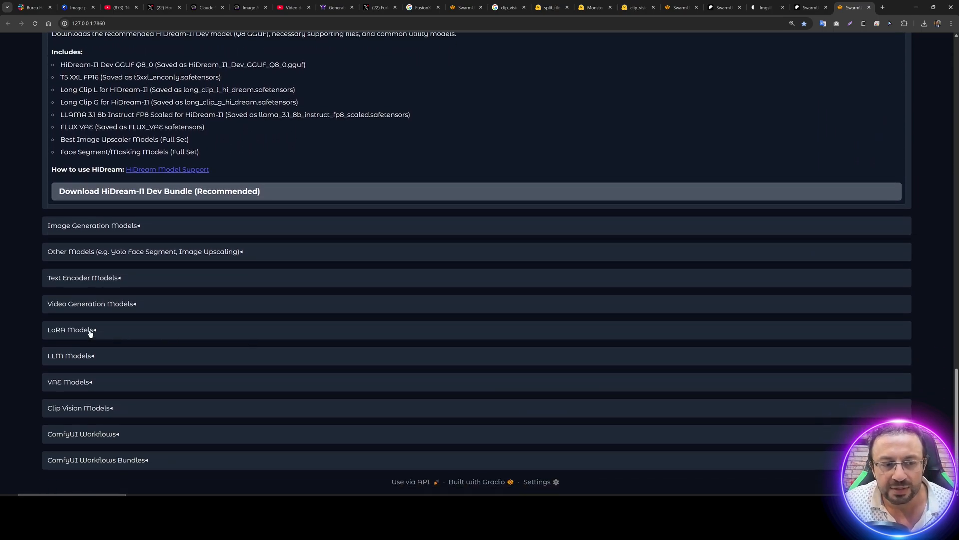
pyautogui.click(70, 330)
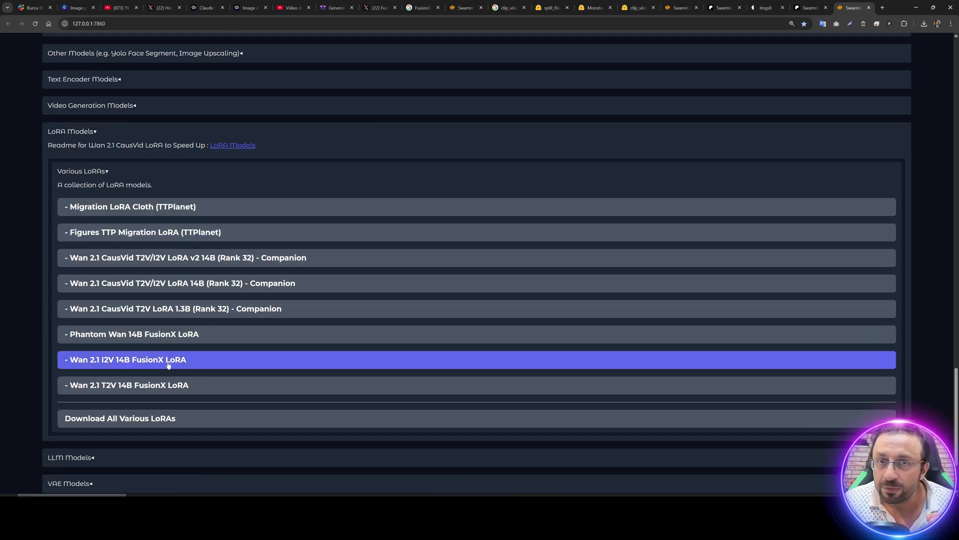
pyautogui.moveTo(144, 364)
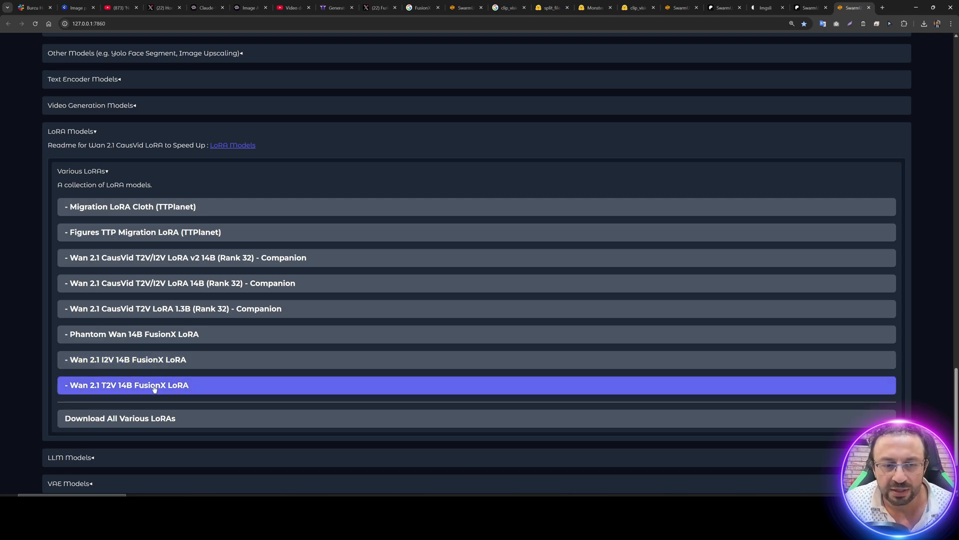
# - Review the UMT5 XXL FP16 download log and return to the downloader page showing Queue Size 0
pyautogui.scroll(3)
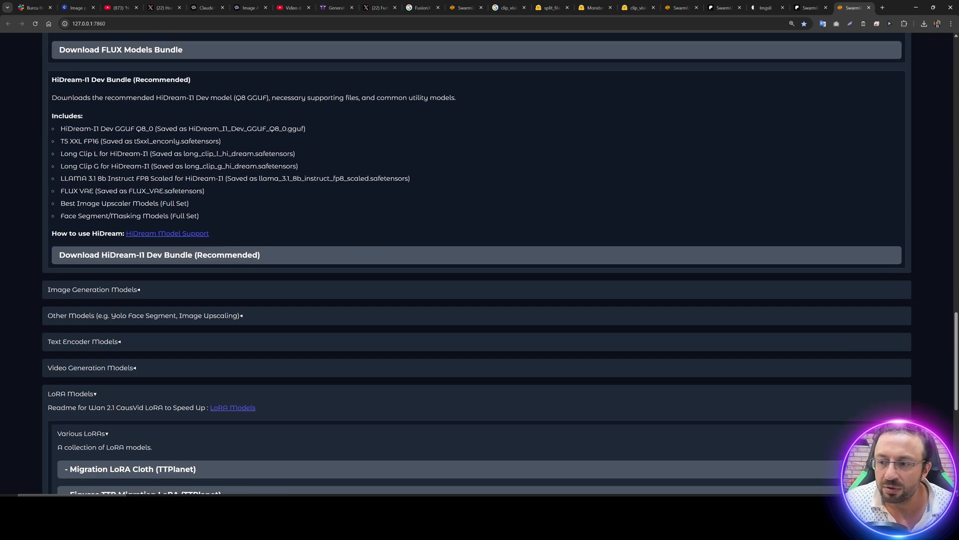
pyautogui.scroll(3)
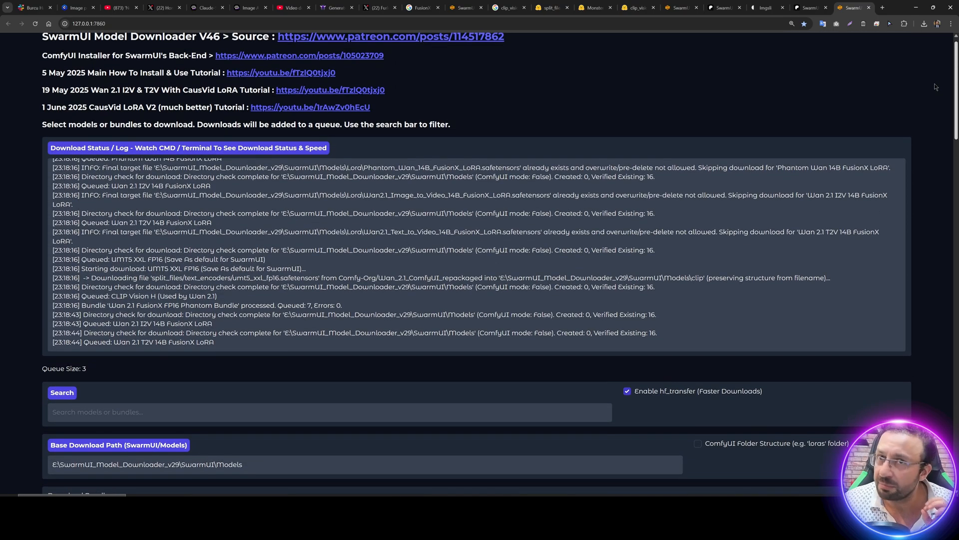
pyautogui.scroll(3)
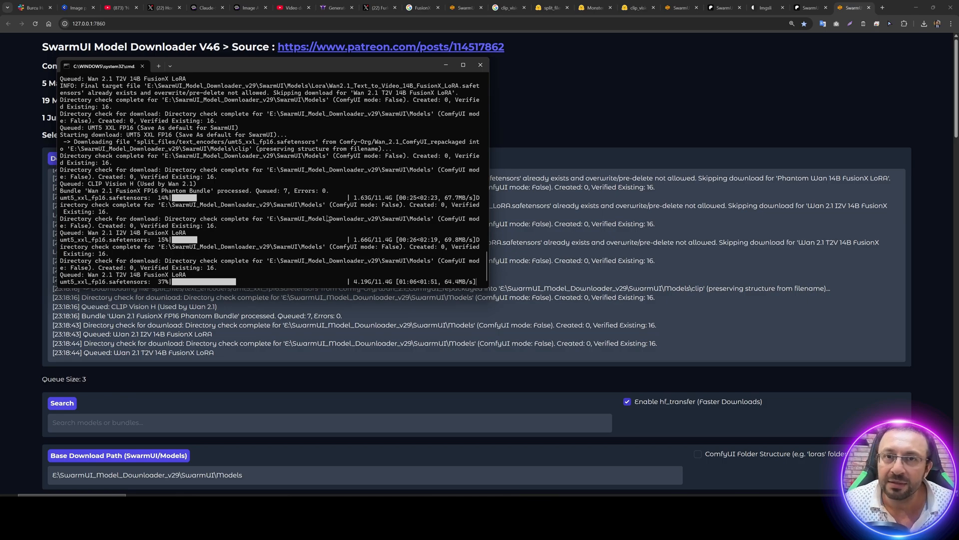
pyautogui.click(480, 65)
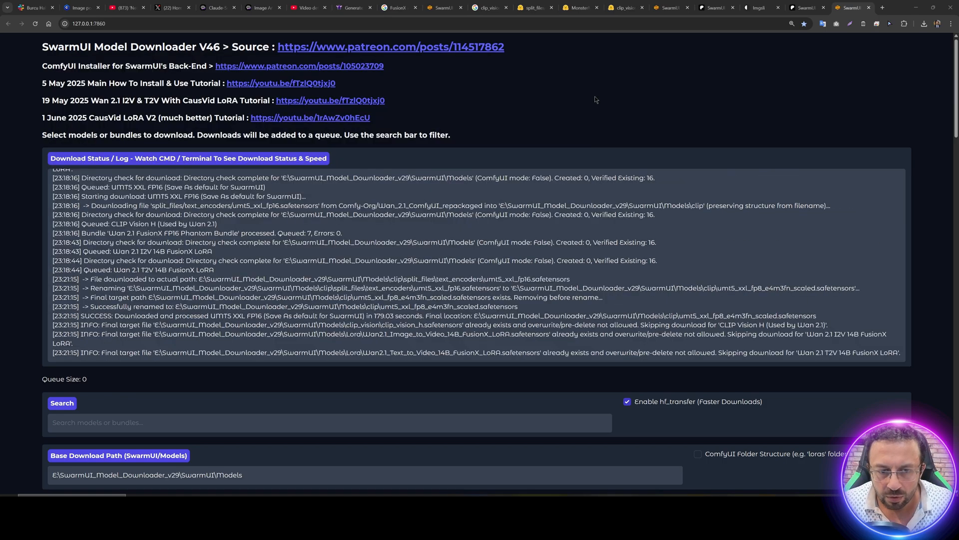
pyautogui.moveTo(506, 122)
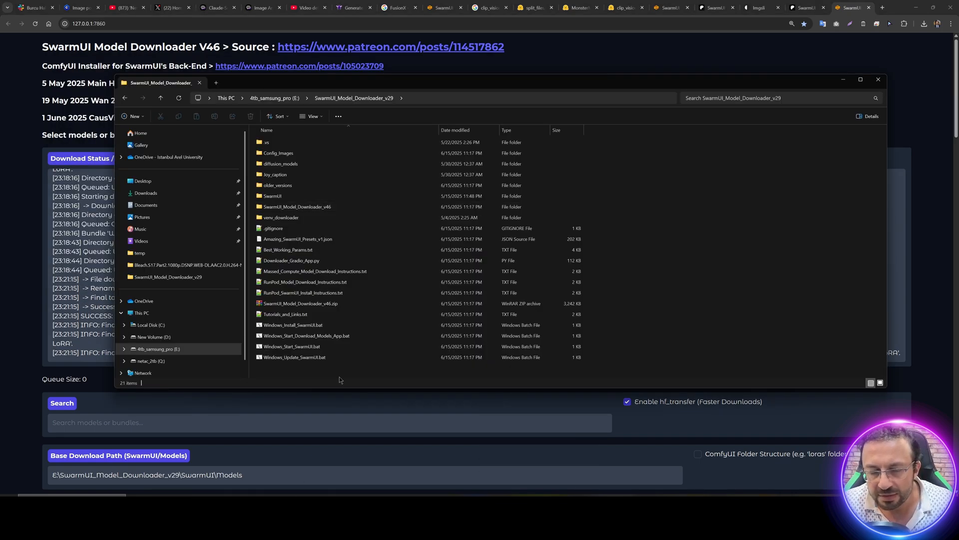
# - Run Windows_Update_SwarmUI.bat, allowing it past SmartScreen, so SwarmUI updates and relaunches
pyautogui.click(294, 357)
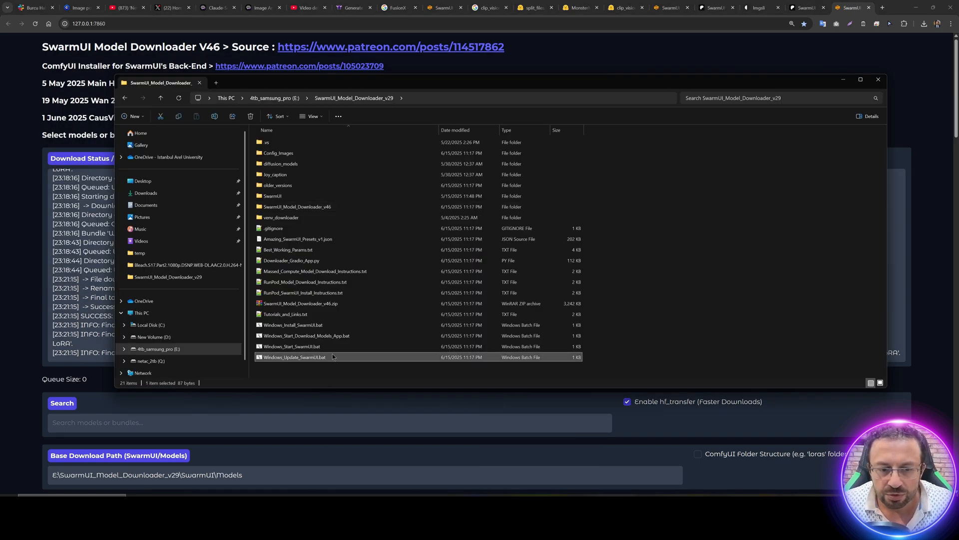
pyautogui.moveTo(296, 357)
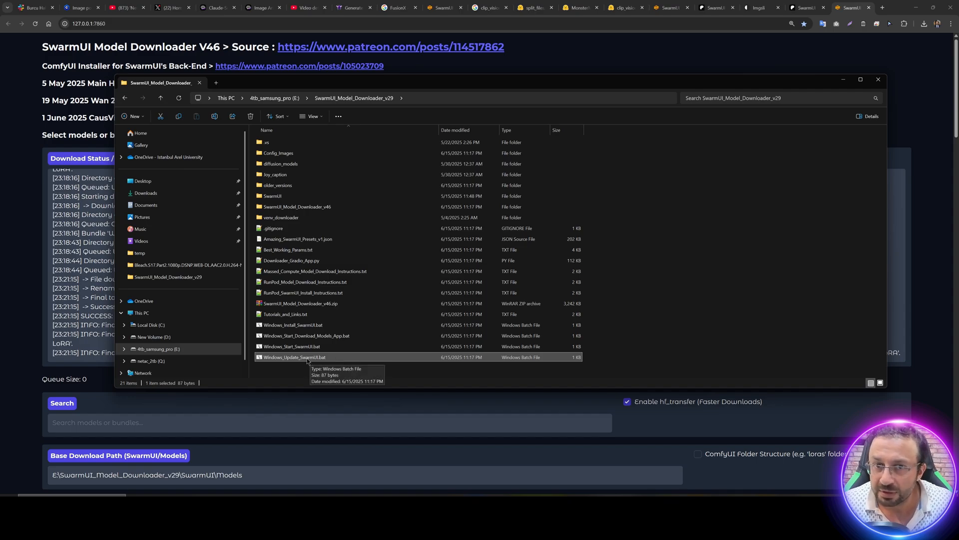
pyautogui.doubleClick(294, 357)
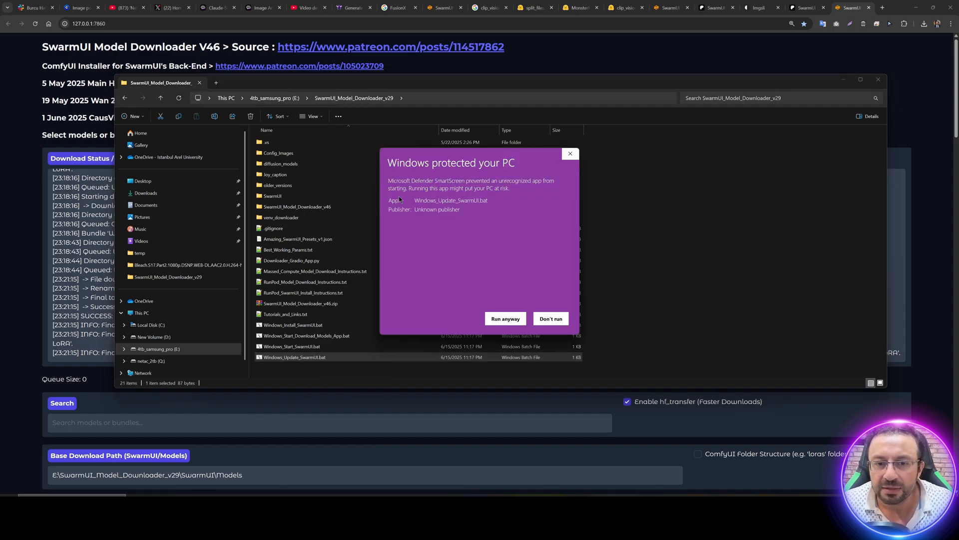
pyautogui.click(505, 318)
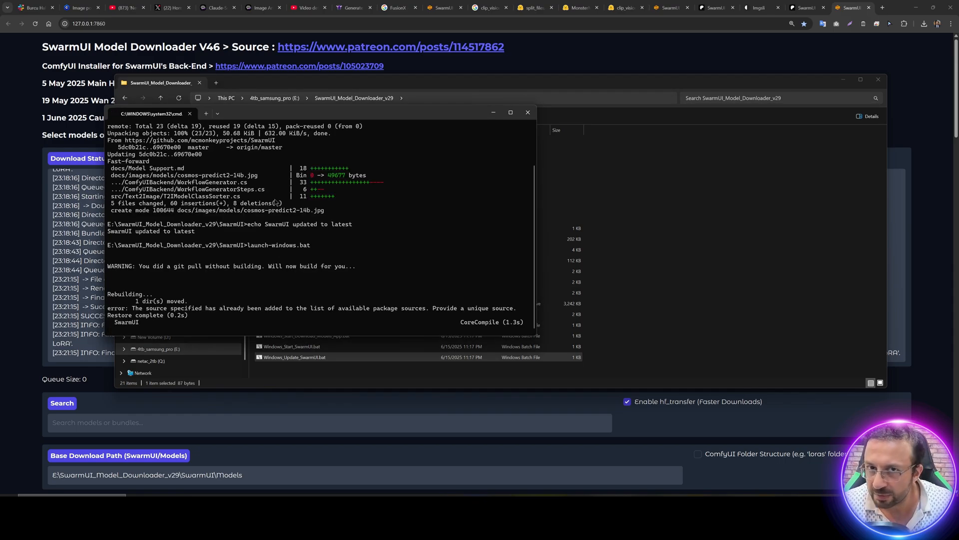
pyautogui.click(849, 7)
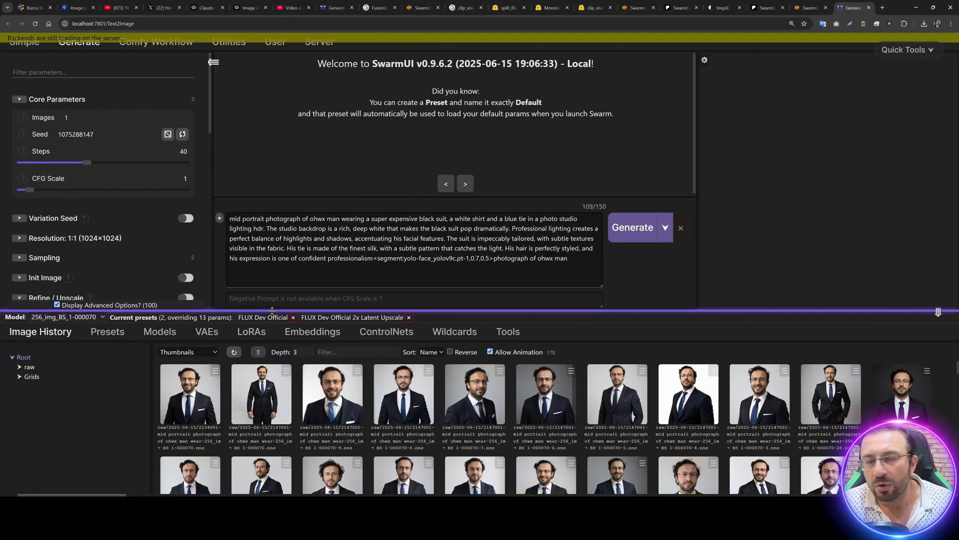
# - Remove the FLUX Dev Official and 2x Latent Upscale presets and show the saved presets list
pyautogui.click(407, 316)
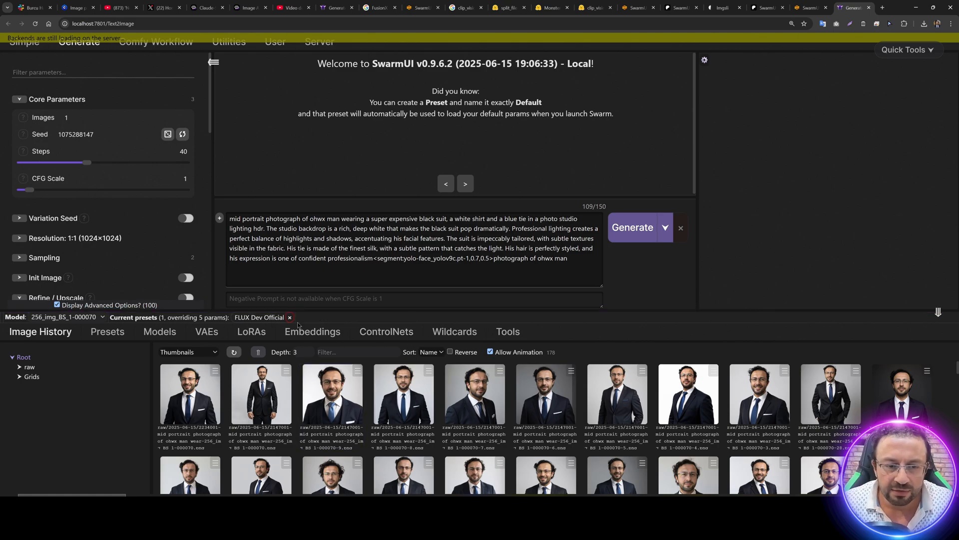
pyautogui.click(290, 316)
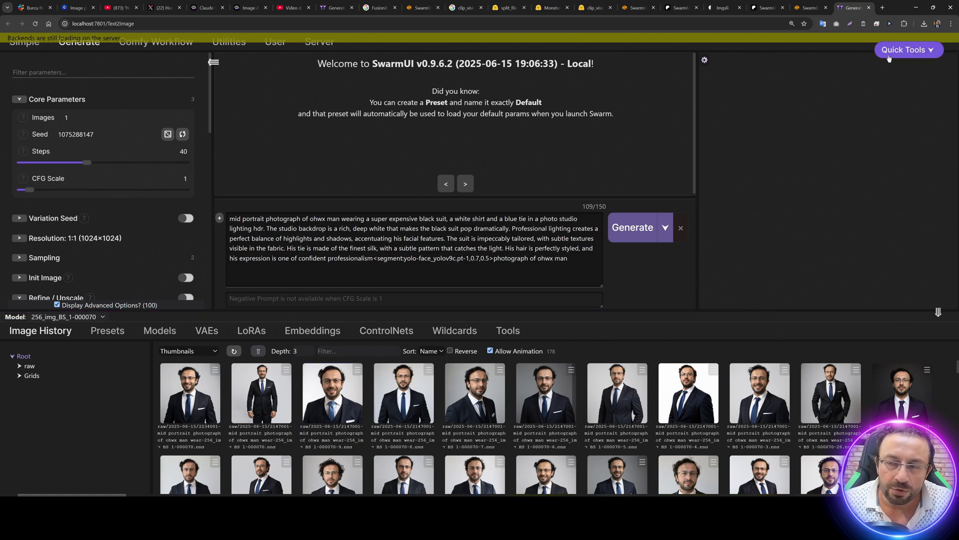
pyautogui.click(107, 331)
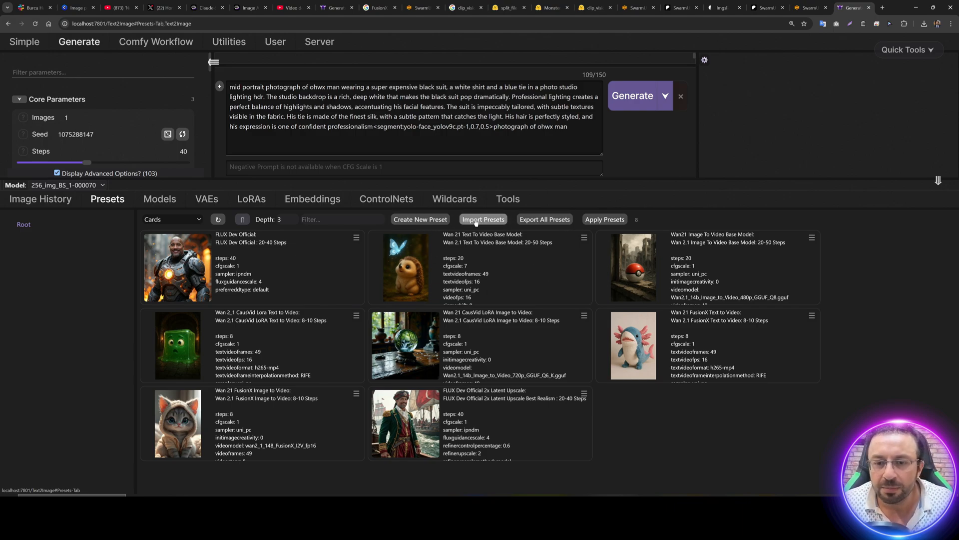
# - Import the 8 presets from Amazing_SwarmUI_Presets_v1.json with overwriting enabled
pyautogui.click(483, 219)
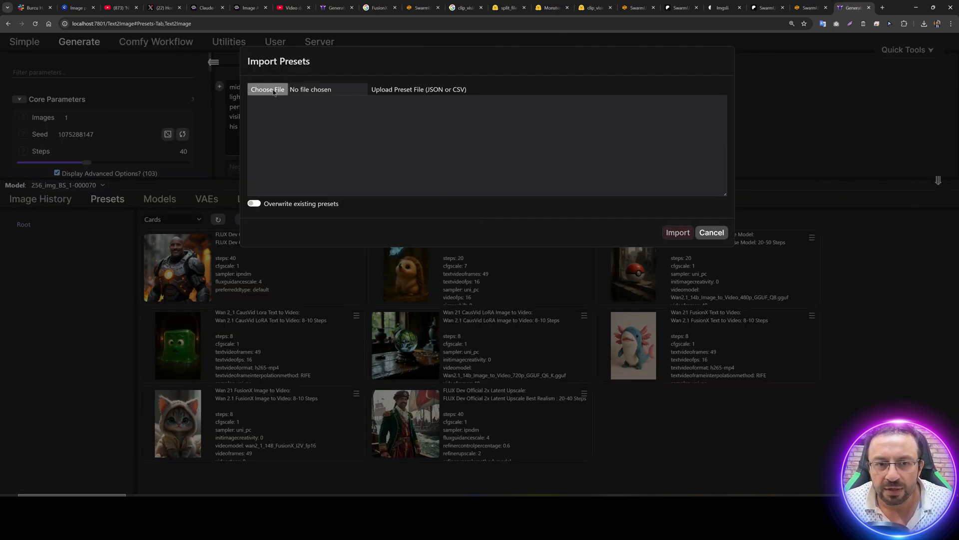
pyautogui.click(268, 88)
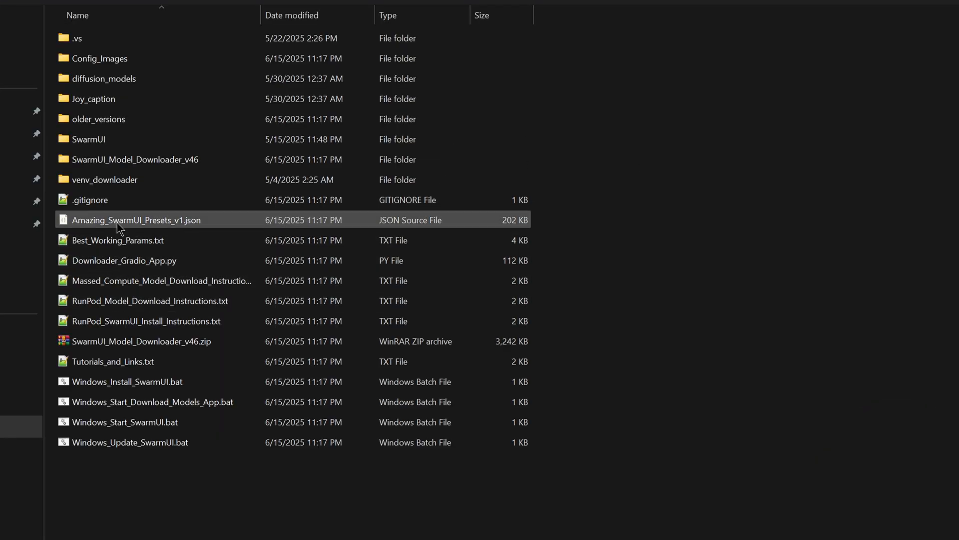
pyautogui.moveTo(154, 220)
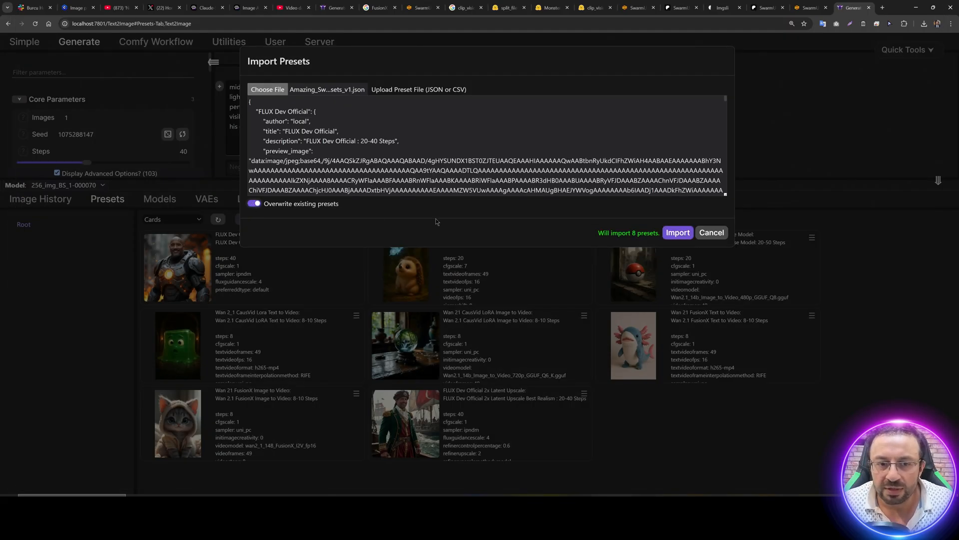
pyautogui.click(677, 233)
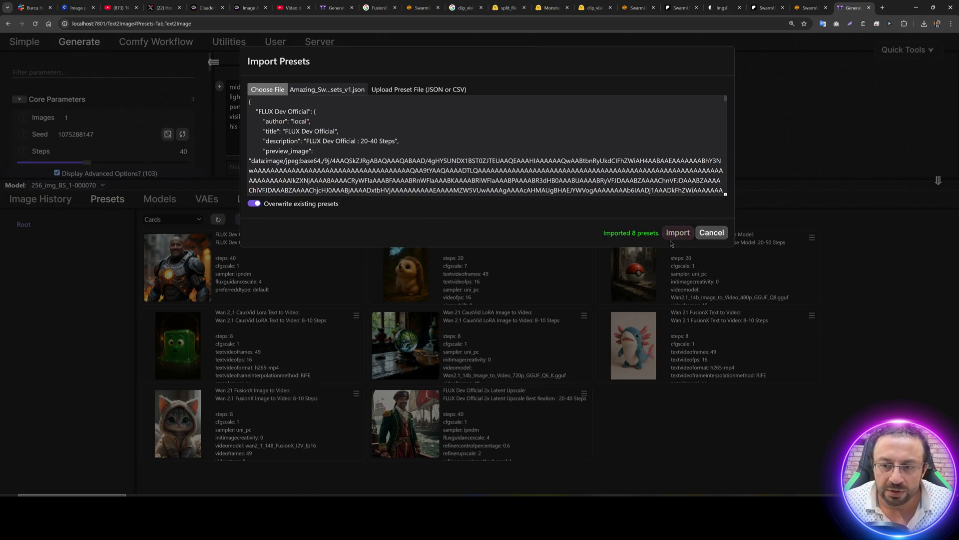
pyautogui.click(678, 233)
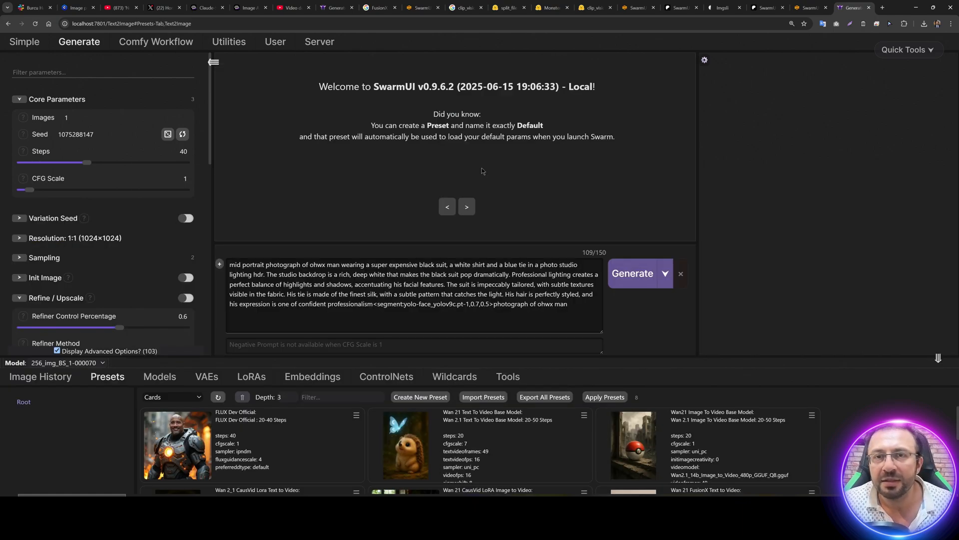
# - Reset all generation parameters to defaults via Quick Tools and scroll to the Init Image option
pyautogui.click(905, 50)
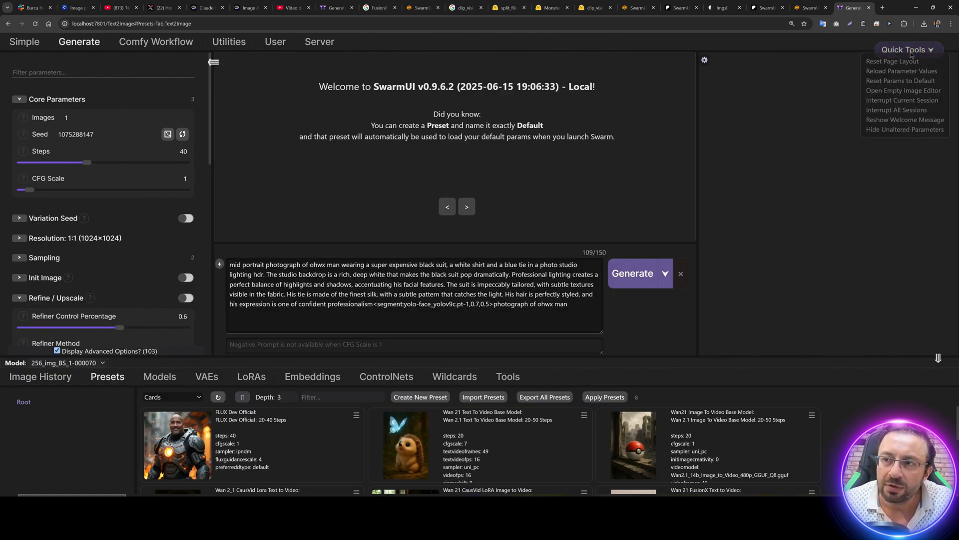
pyautogui.click(900, 80)
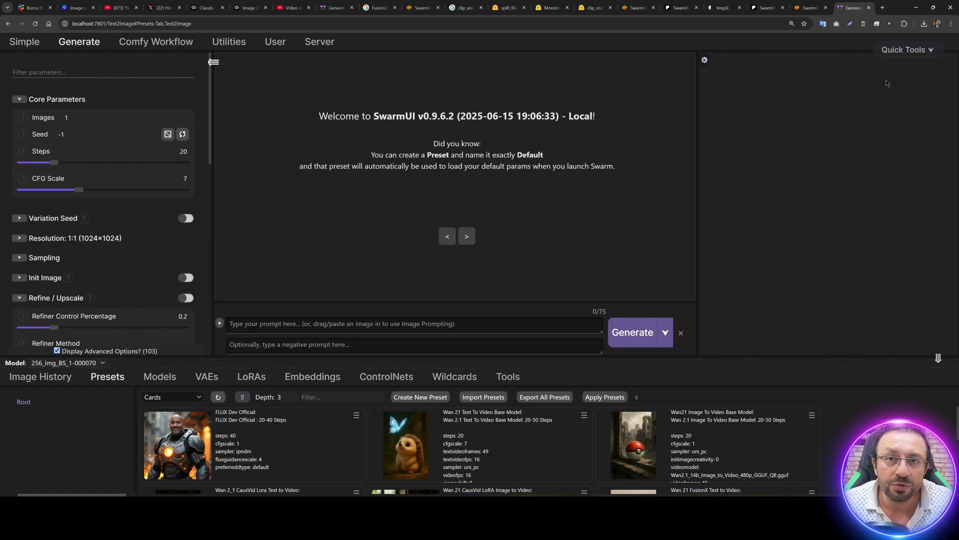
pyautogui.moveTo(310, 361)
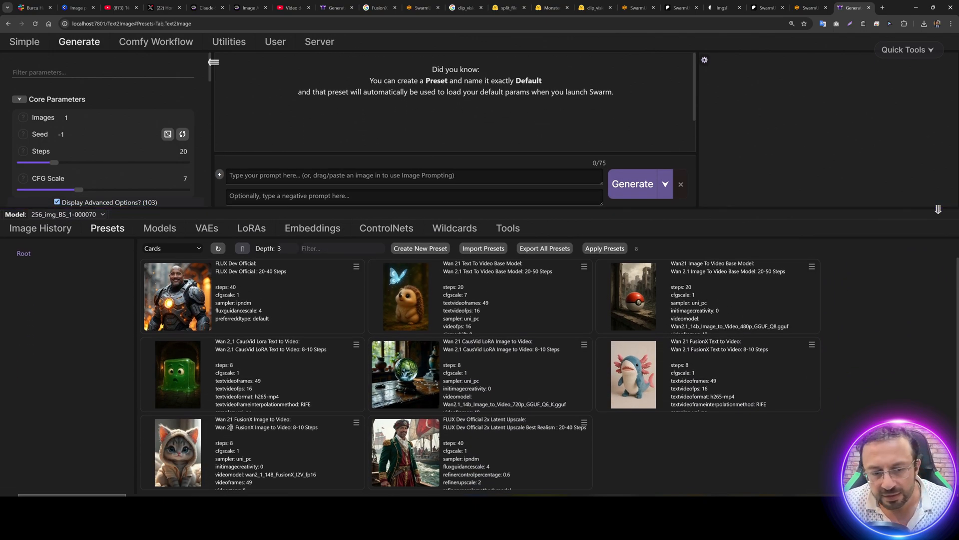
pyautogui.scroll(-3)
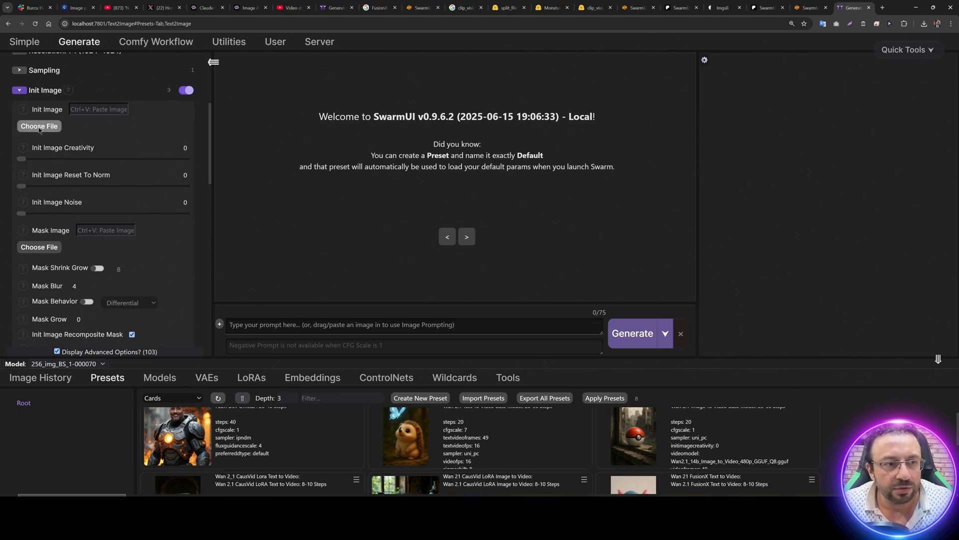
# - Load the dragon picture as init image and select the Wan2.1_14b_FusionX_Image_to_Video_FP16 model
pyautogui.click(39, 126)
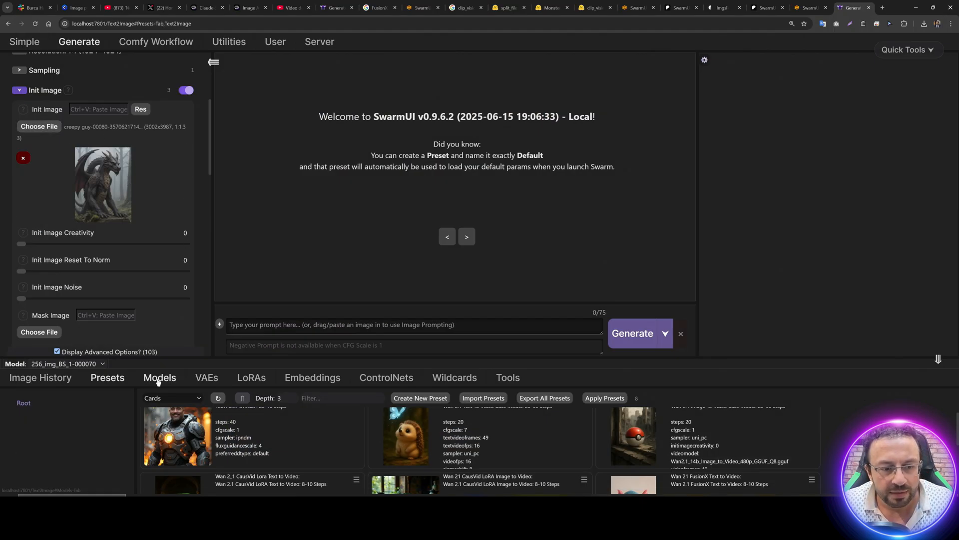
pyautogui.click(159, 377)
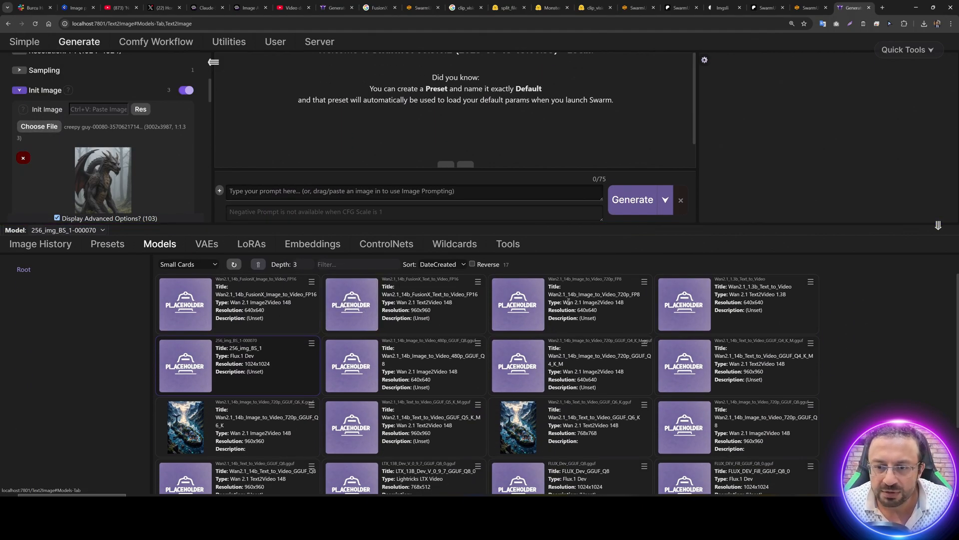
pyautogui.write('Image')
pyautogui.write('fusionx')
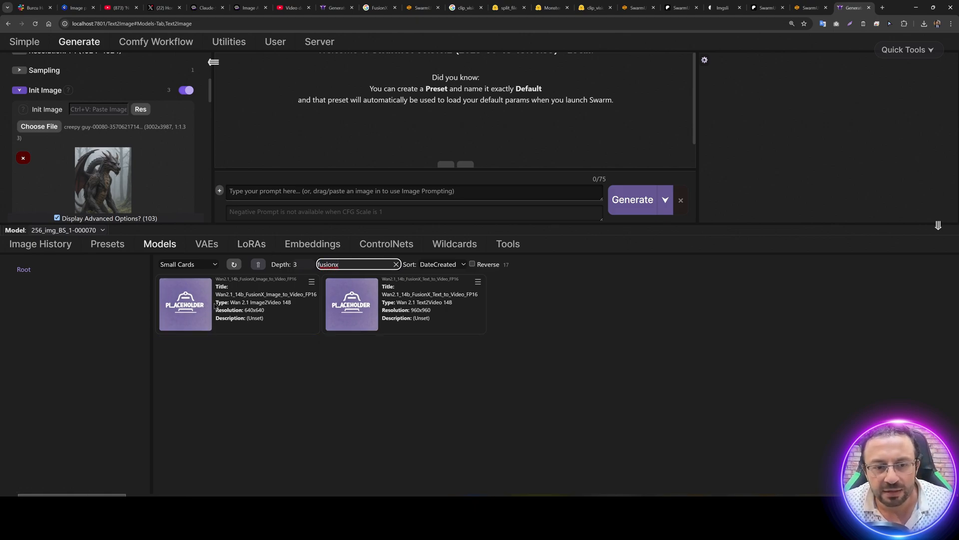
pyautogui.click(186, 304)
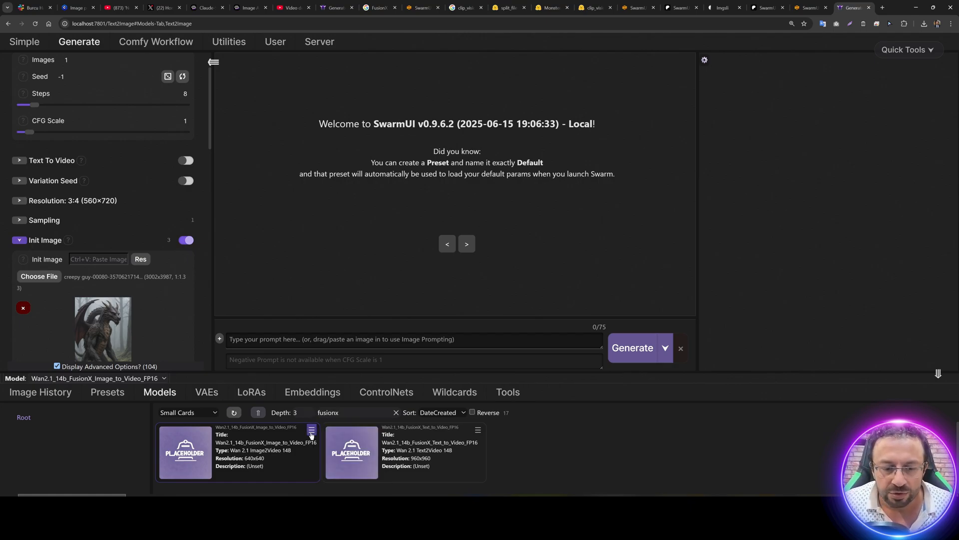
# - Save a 960x960 standard resolution in the FusionX model's metadata, giving 848x1088 at 3:4
pyautogui.click(312, 429)
pyautogui.write('960')
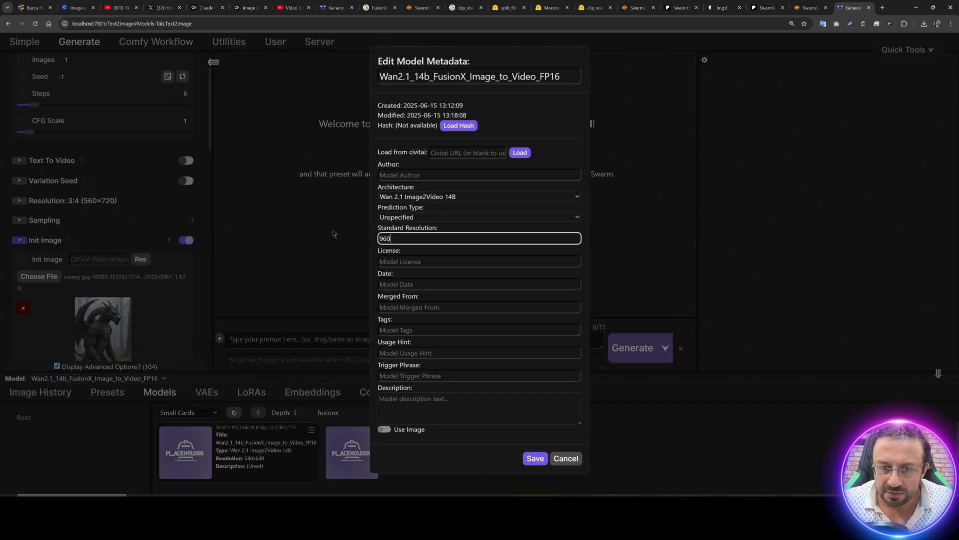
pyautogui.write('x960')
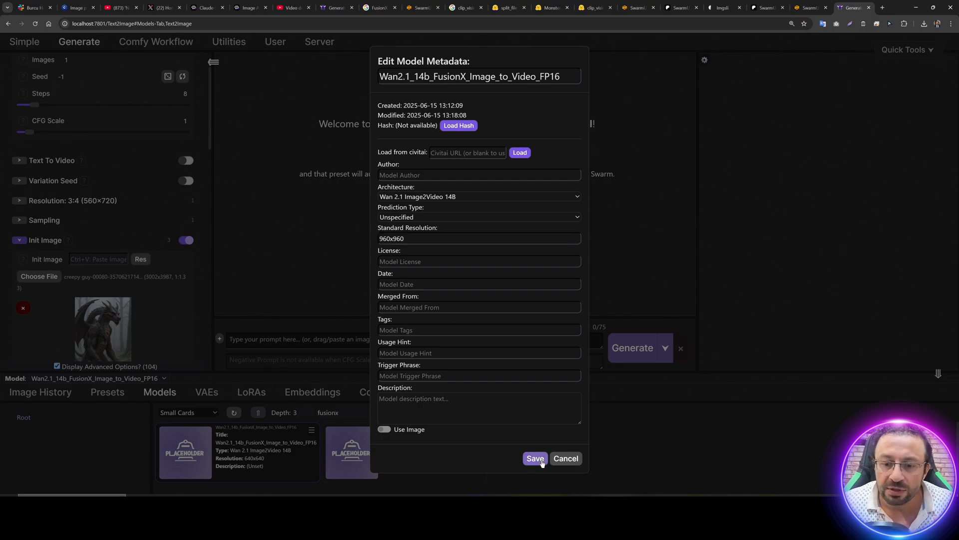
pyautogui.click(534, 459)
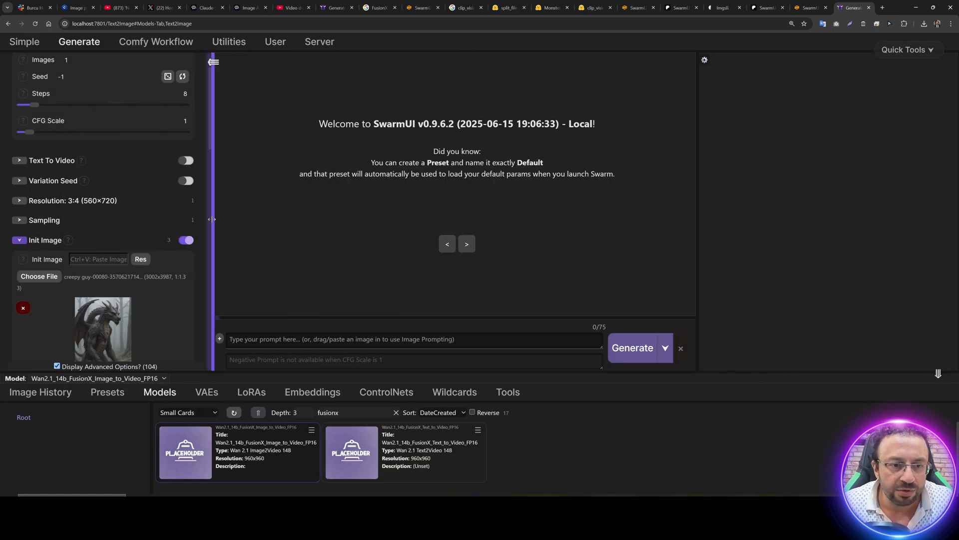
pyautogui.click(351, 452)
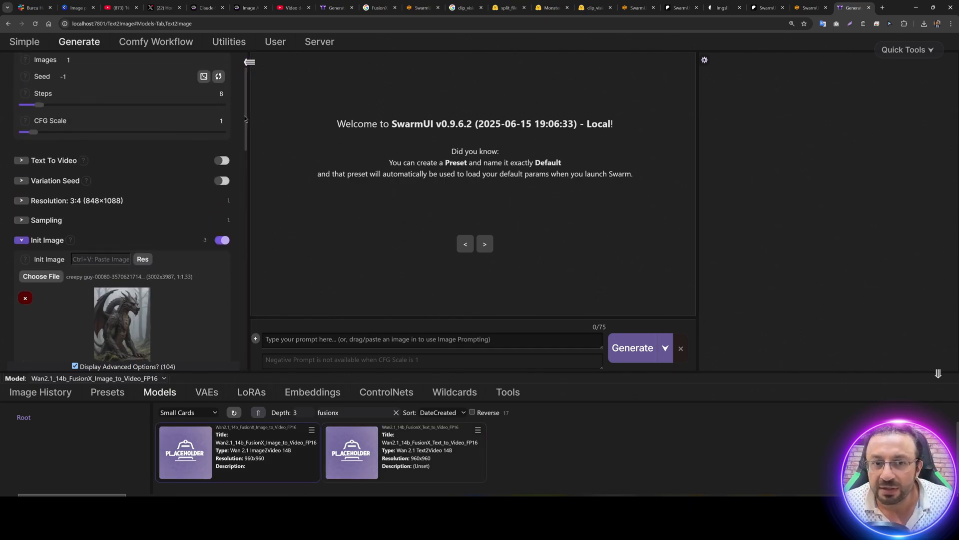
# - Set the Video Model to Wan2.1_14b_FusionX_Image_to_Video_FP16 with 49 video frames
pyautogui.scroll(3)
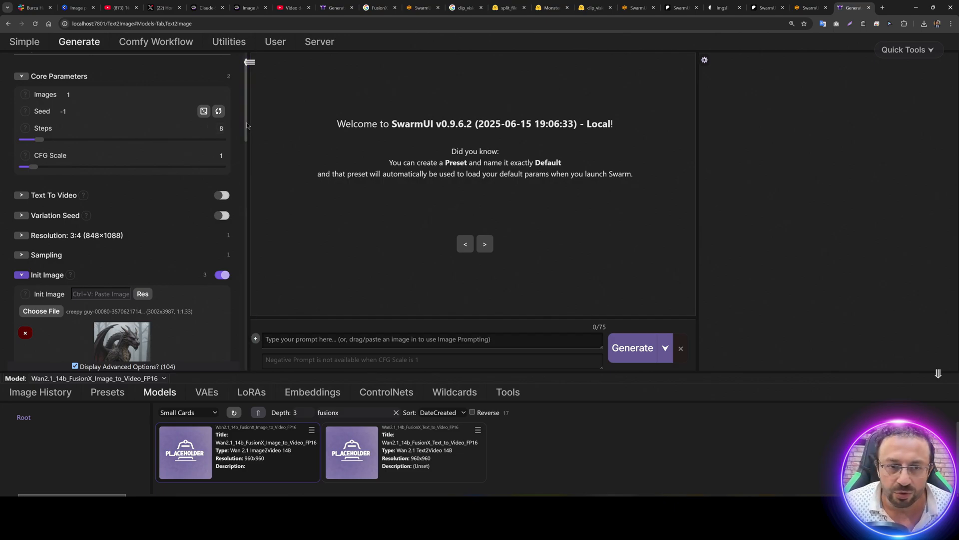
pyautogui.scroll(-3)
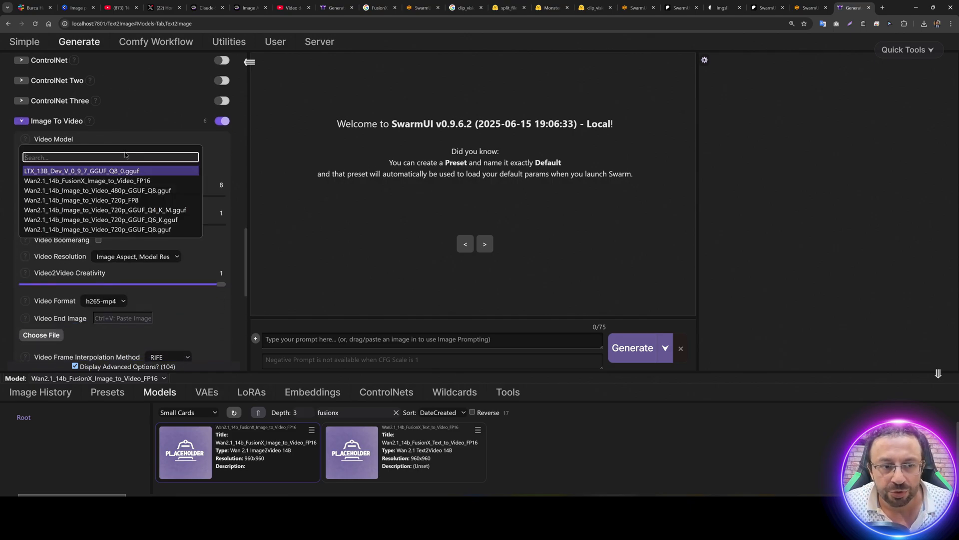
pyautogui.moveTo(110, 200)
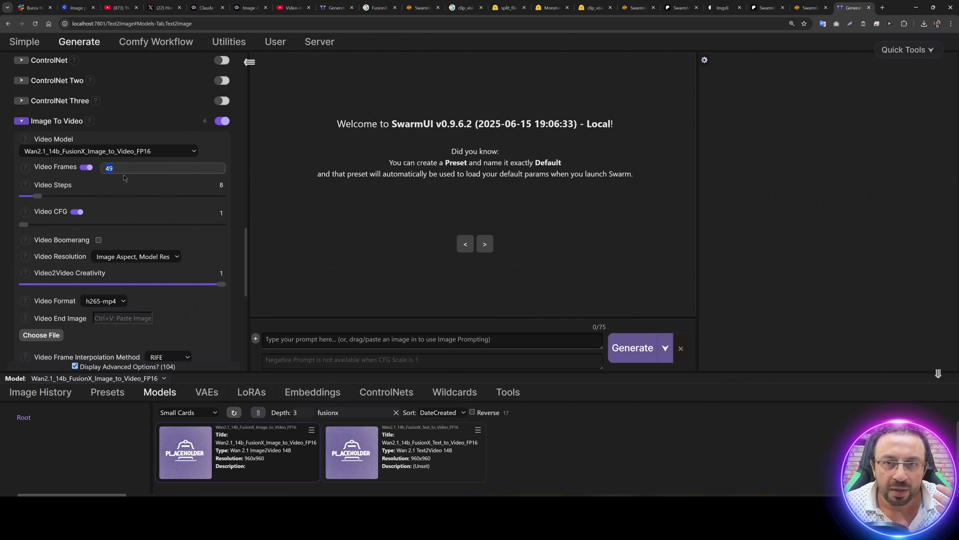
pyautogui.moveTo(217, 202)
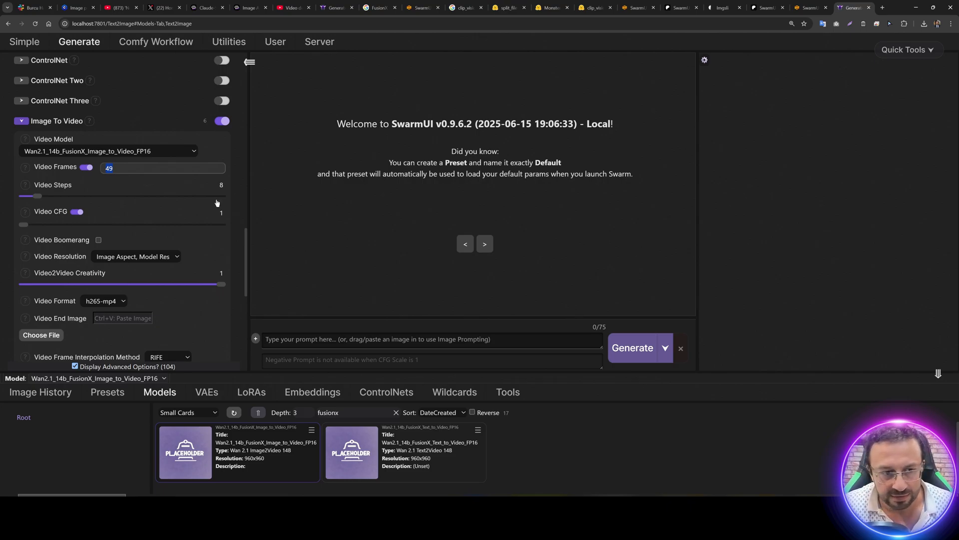
pyautogui.moveTo(214, 260)
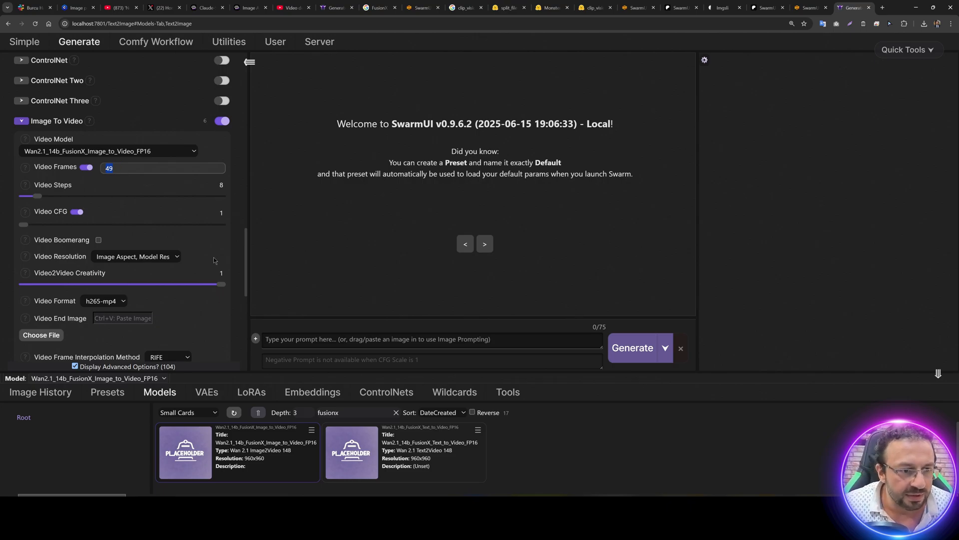
pyautogui.scroll(-3)
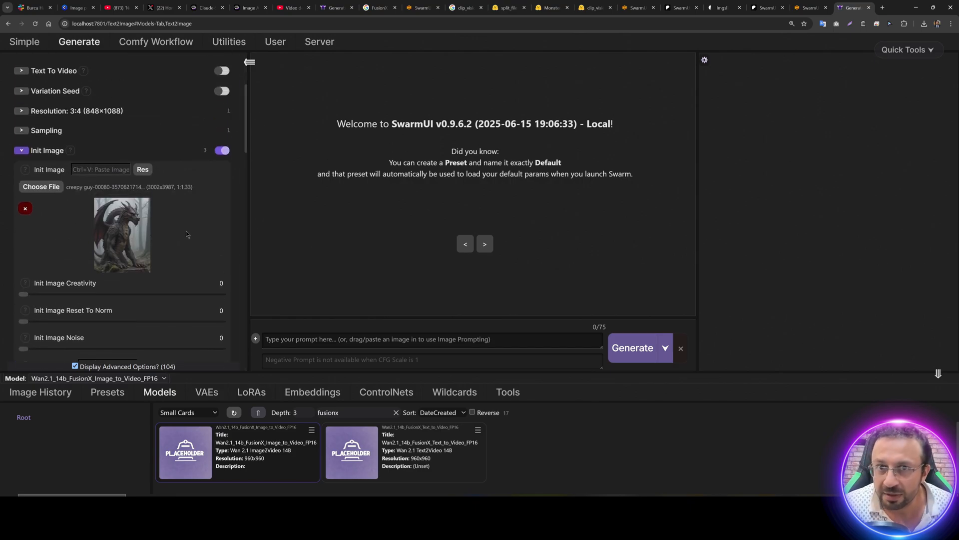
# - Bring up the Poe o3 chat holding the cinematic dragon animation prompt
pyautogui.click(250, 7)
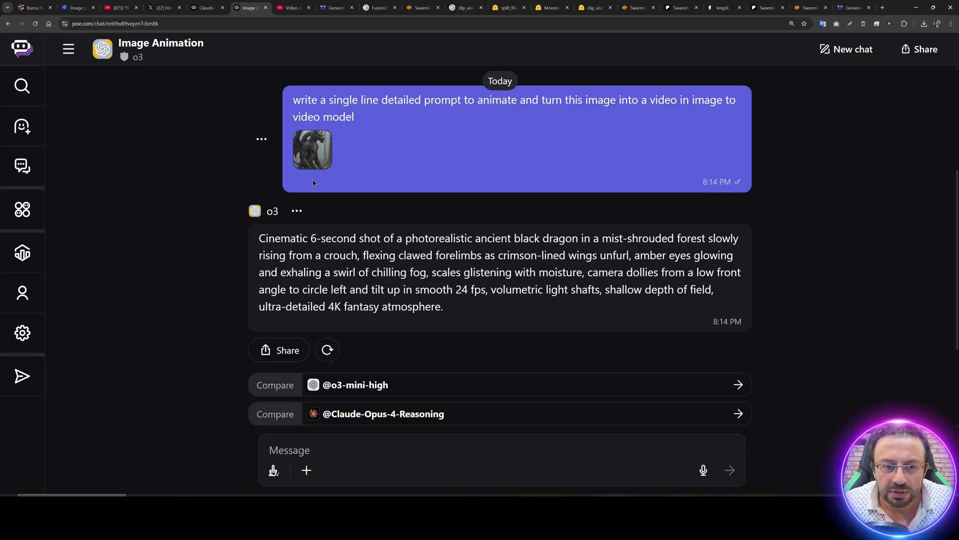
pyautogui.moveTo(448, 207)
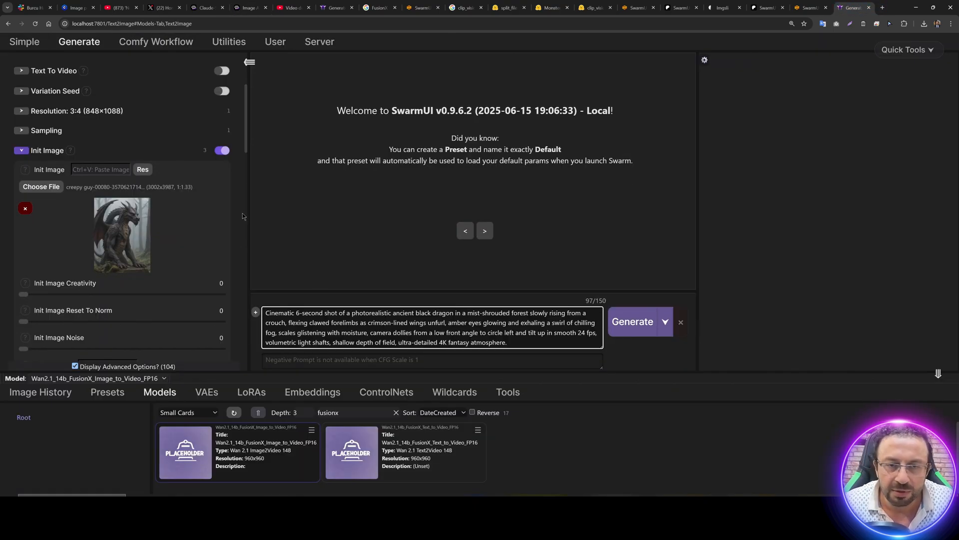
# - Start the dragon video generation and run nvitop to watch GPU 0 memory and load
pyautogui.scroll(3)
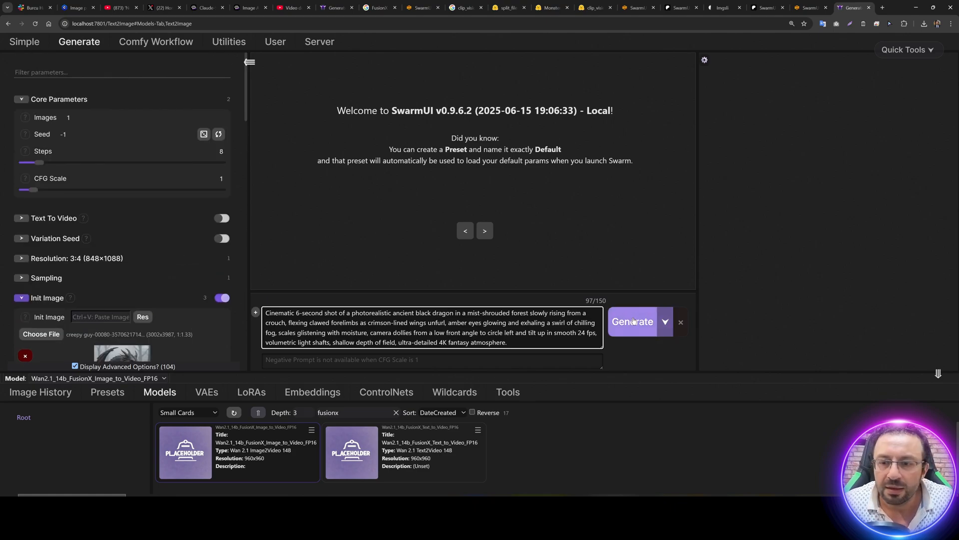
pyautogui.click(631, 320)
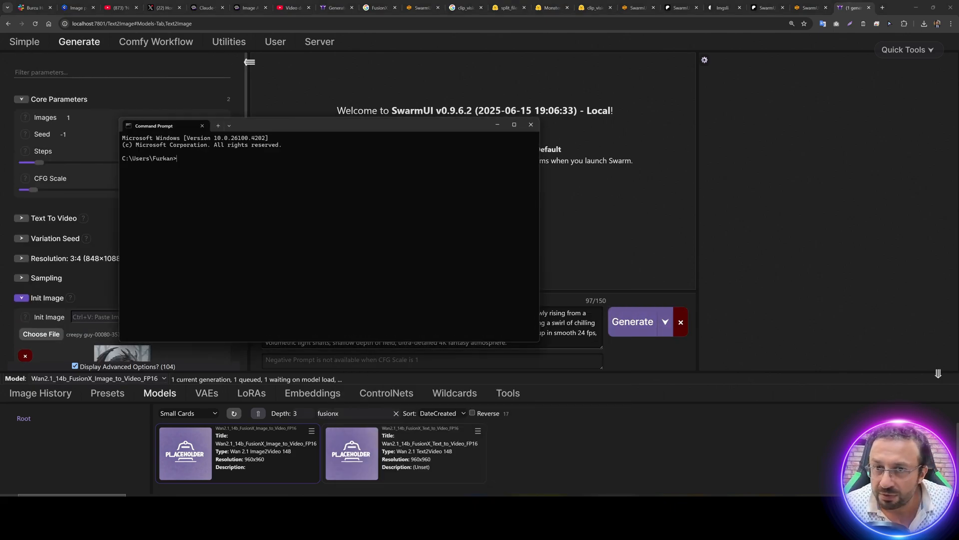
pyautogui.write('nvitop')
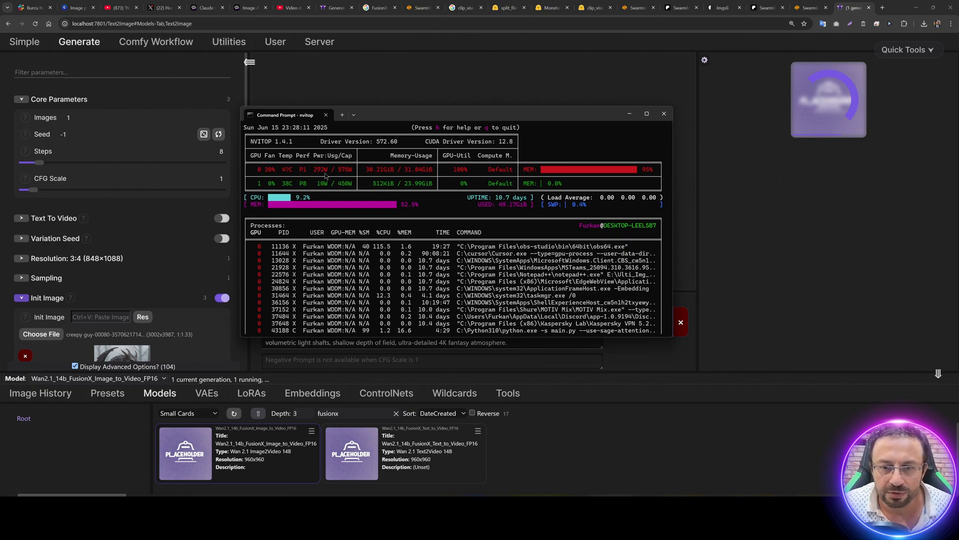
pyautogui.moveTo(45, 458)
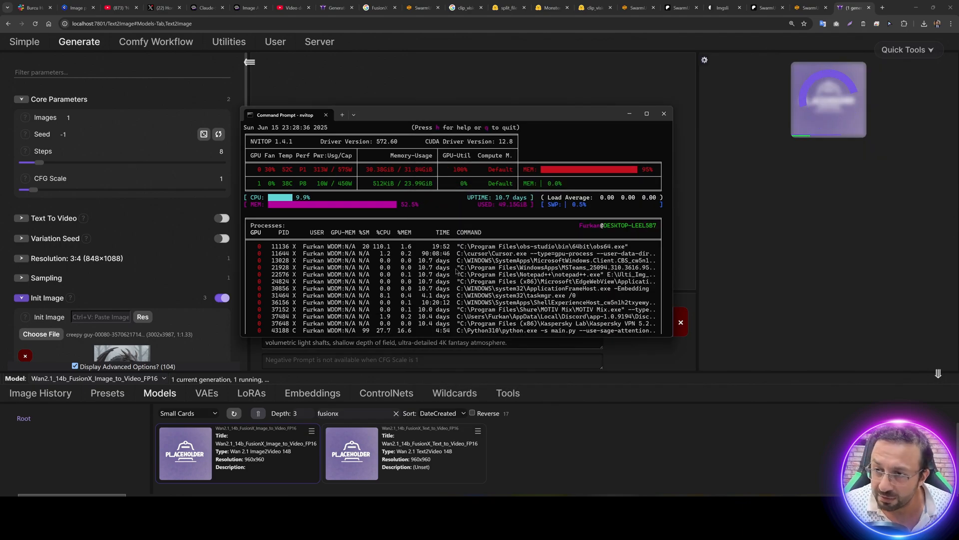
pyautogui.moveTo(435, 210)
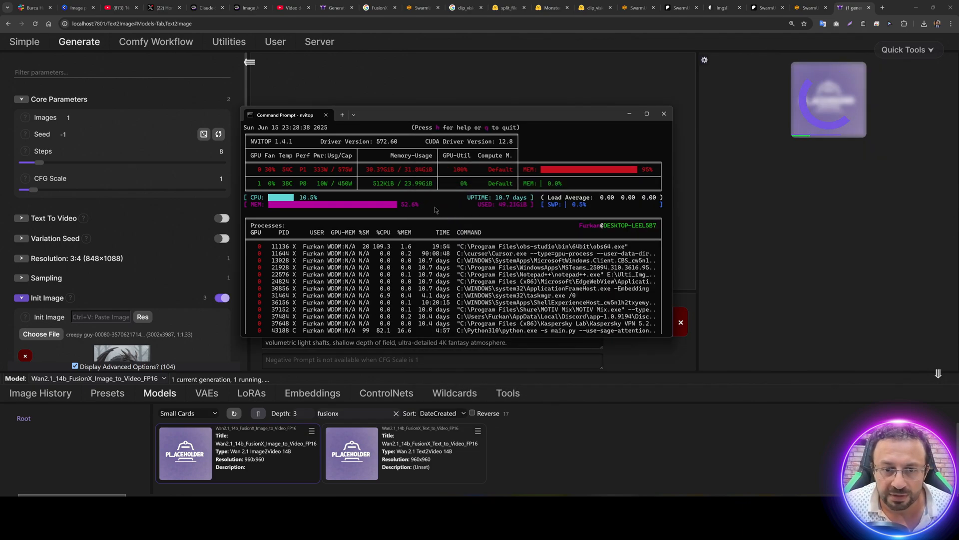
# - Save backend 0 with --reserve-vram 5 in ExtraArgs, restarting it, and return to Generate
pyautogui.click(320, 42)
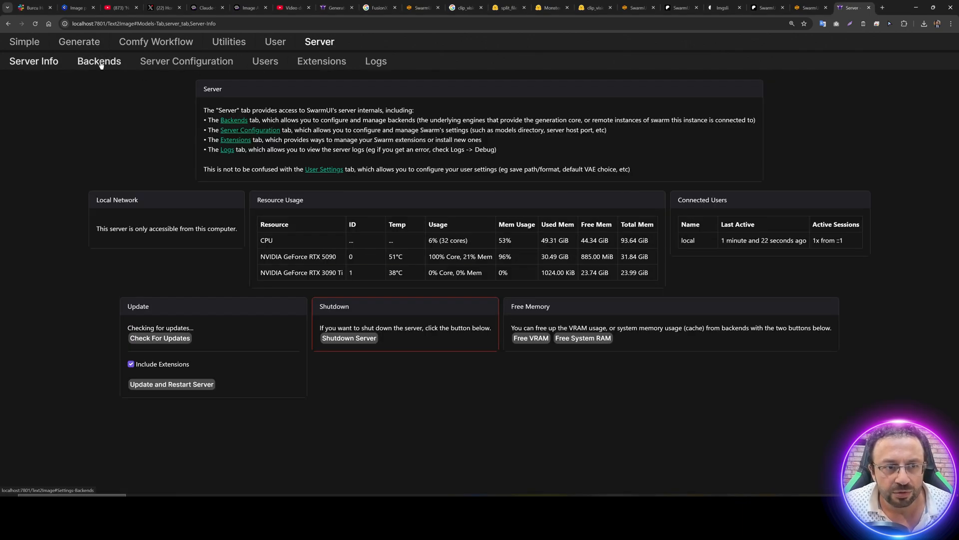
pyautogui.click(99, 61)
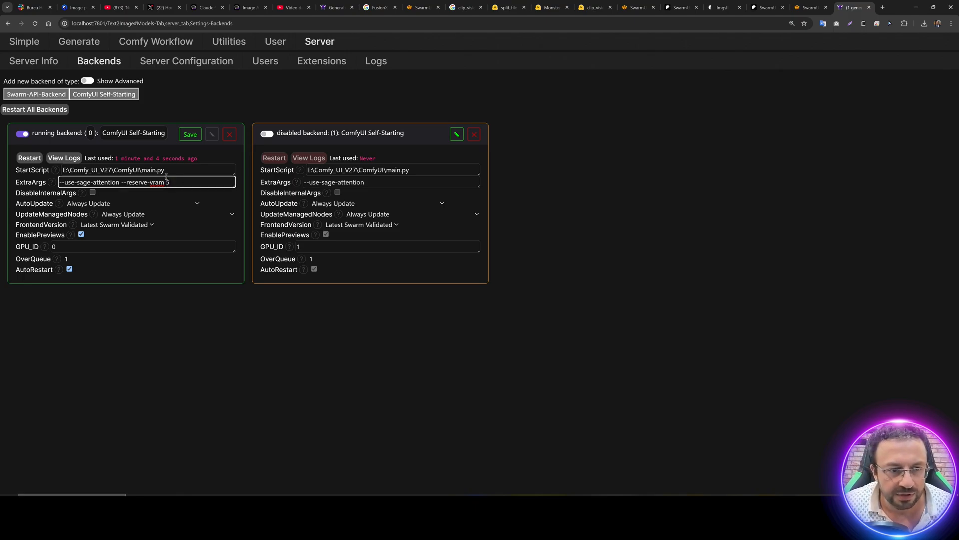
pyautogui.click(190, 134)
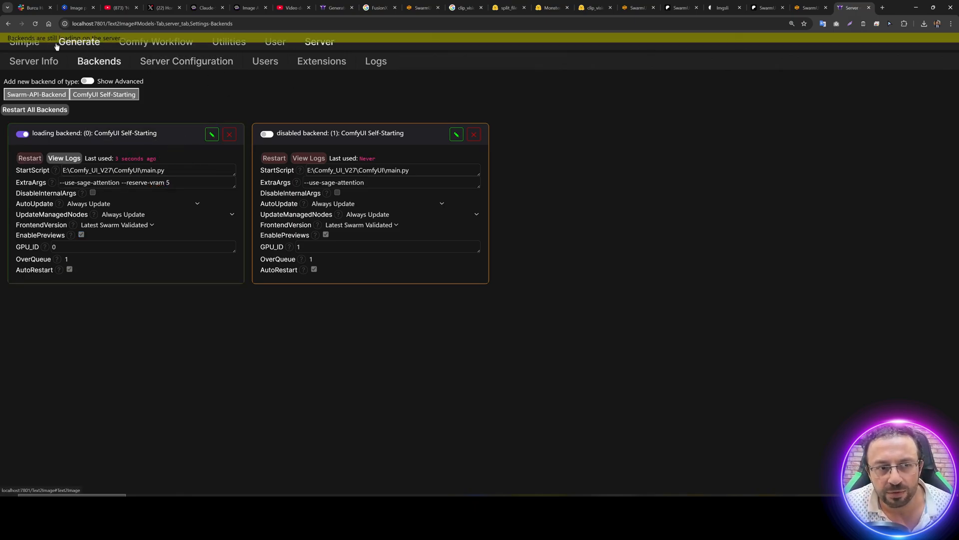
pyautogui.click(80, 42)
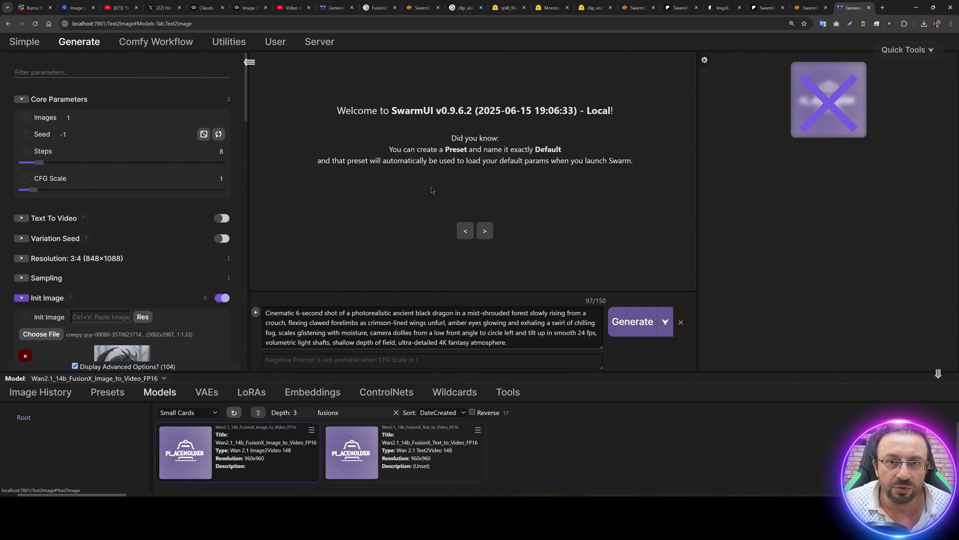
pyautogui.click(632, 320)
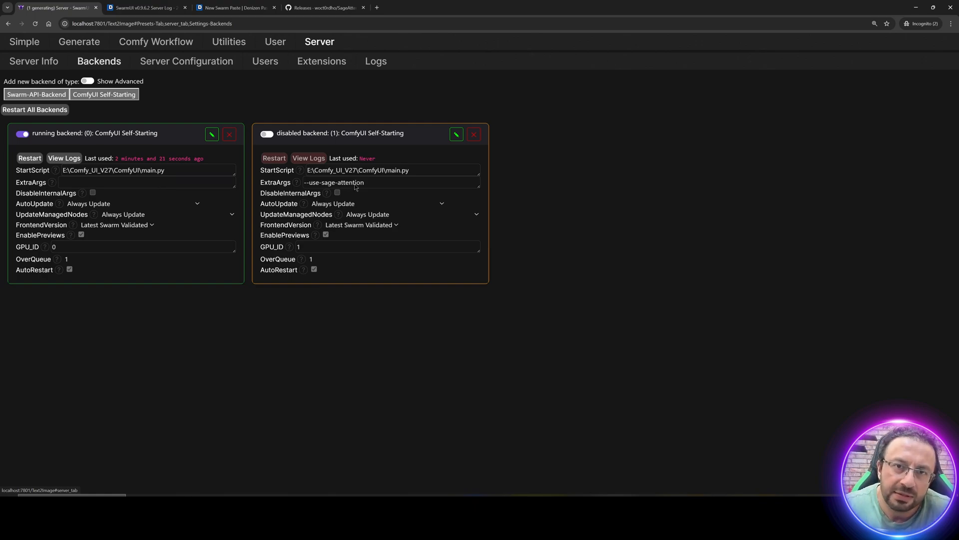
pyautogui.moveTo(369, 186)
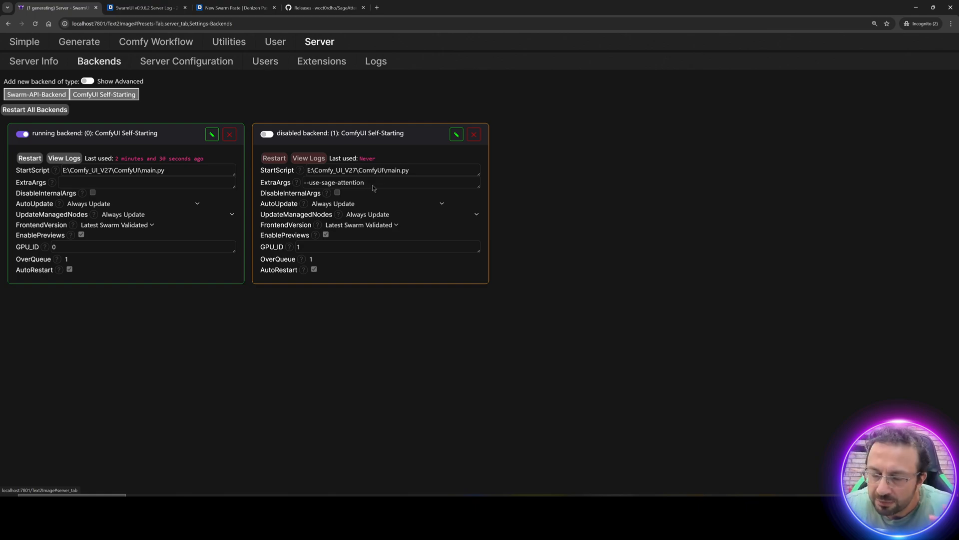
pyautogui.moveTo(372, 188)
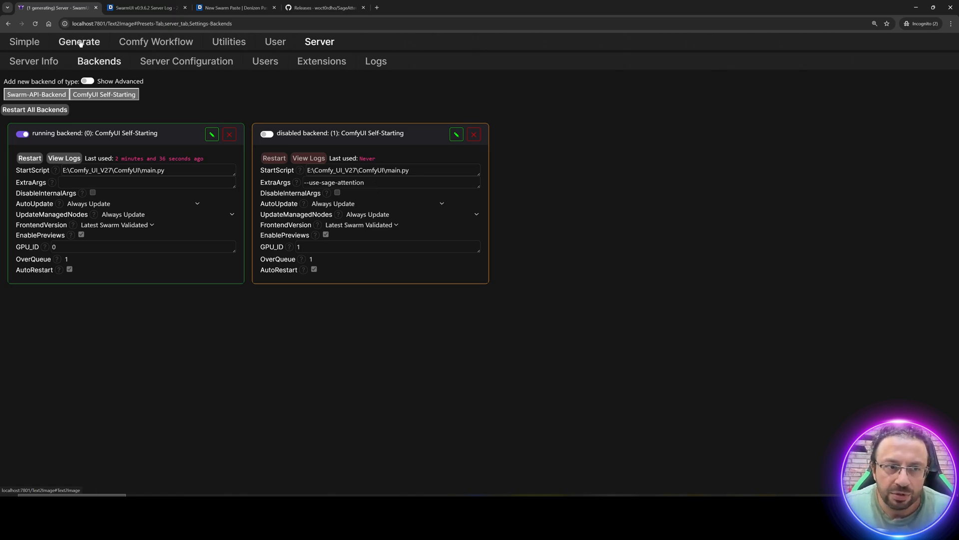
# - Return to the Generate page with the dragon video running beside the nvitop monitor
pyautogui.click(78, 41)
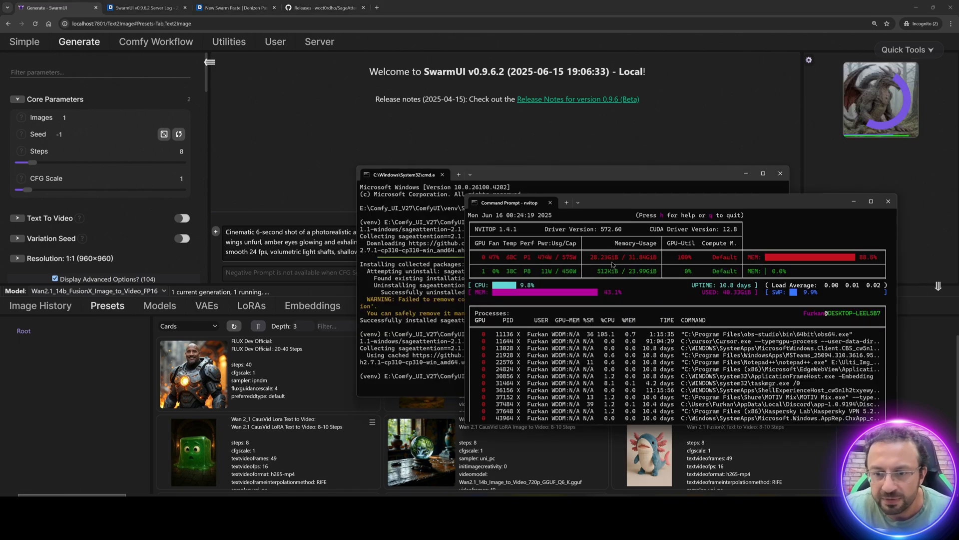
# - View the Debug-level server logs showing sampling at 8/8, then return to the finished dragon result
pyautogui.click(318, 41)
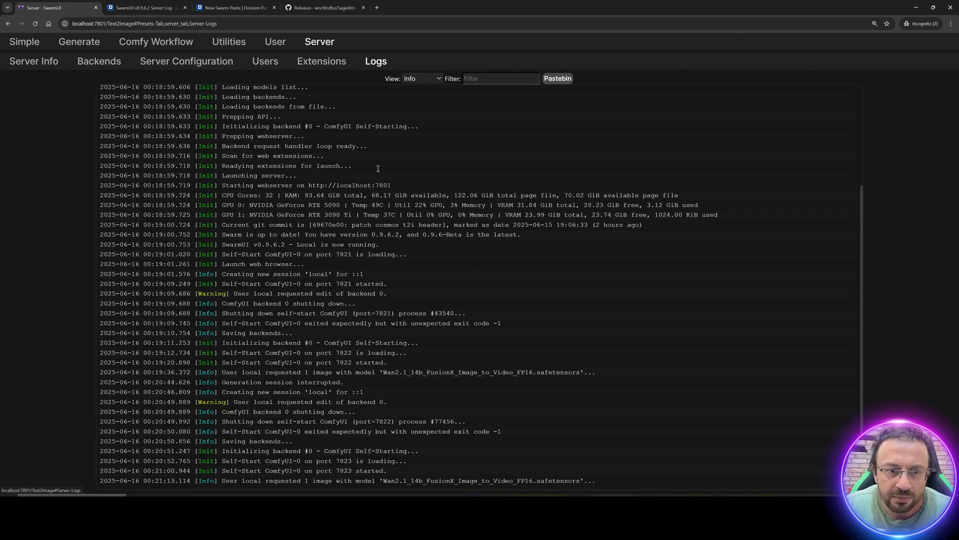
pyautogui.click(421, 78)
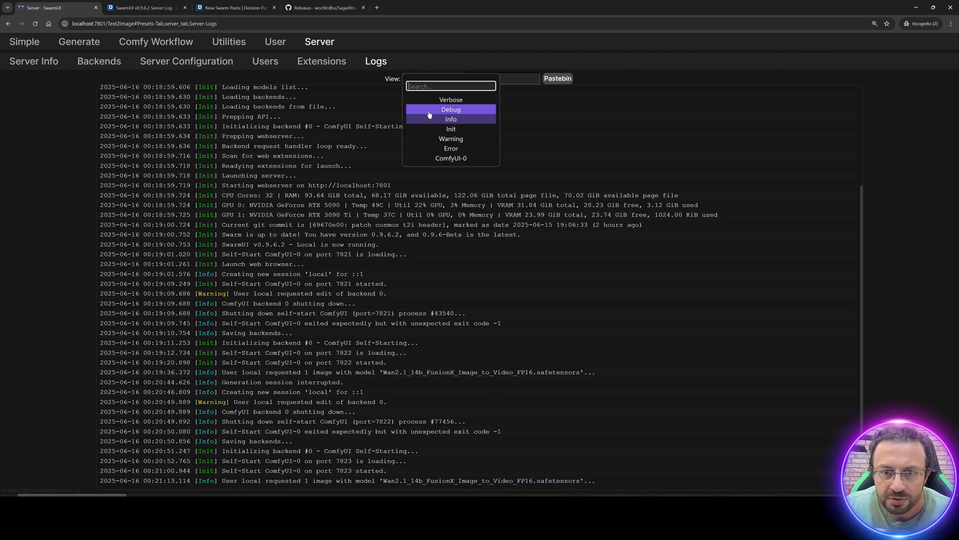
pyautogui.click(451, 110)
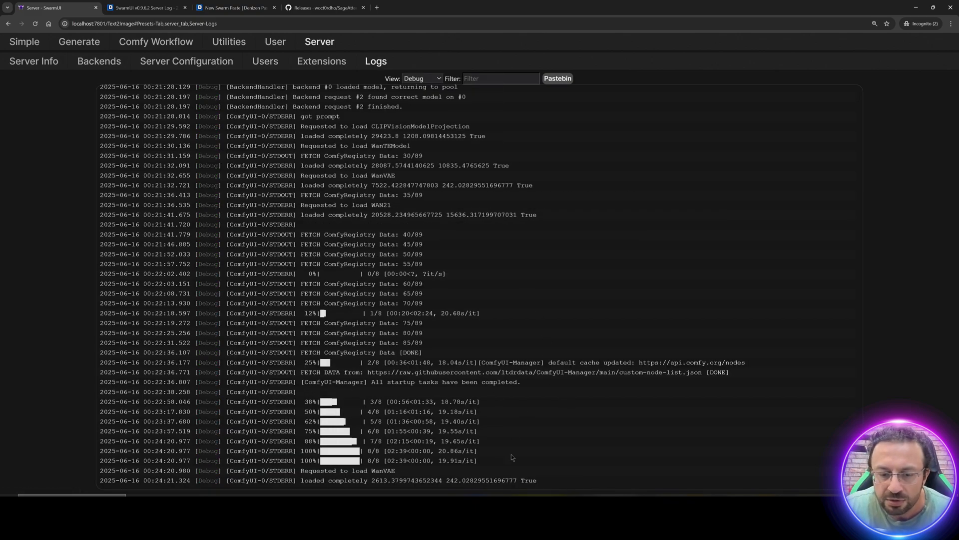
pyautogui.scroll(-3)
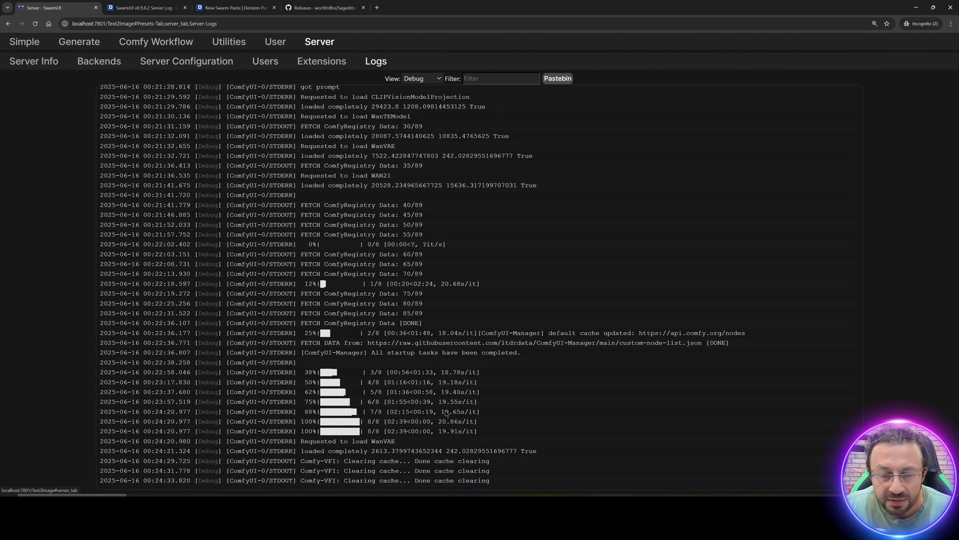
pyautogui.click(78, 42)
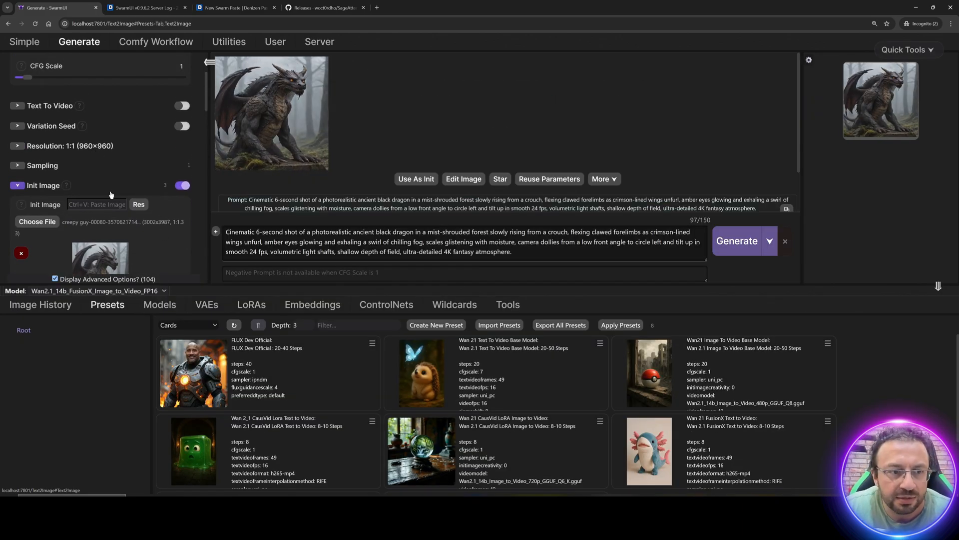
# - Start a fresh dragon video generation from the current settings
pyautogui.click(138, 204)
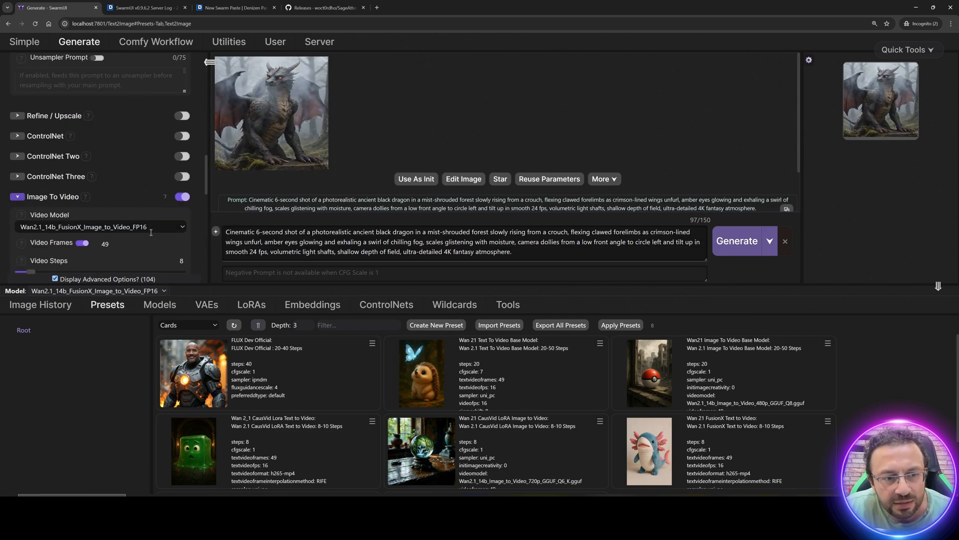
pyautogui.scroll(-3)
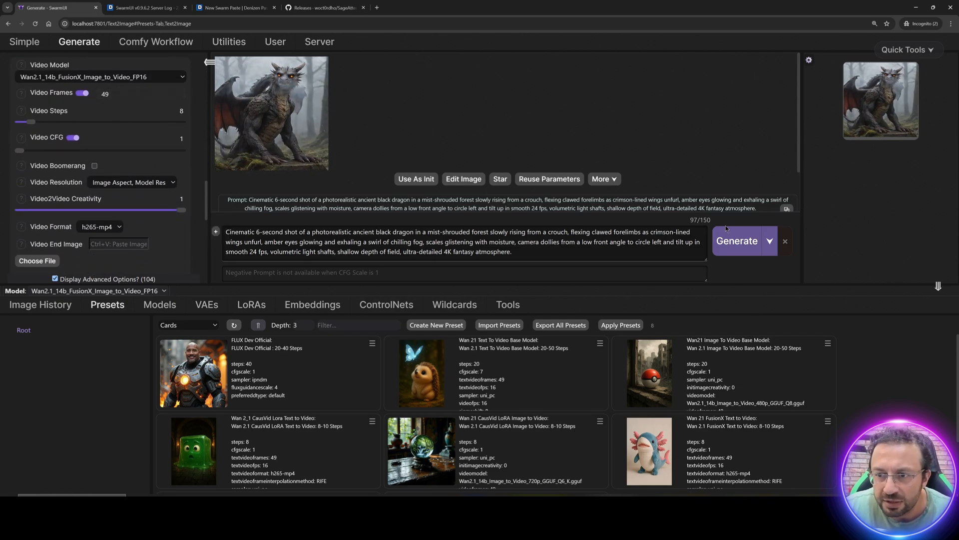
pyautogui.click(736, 241)
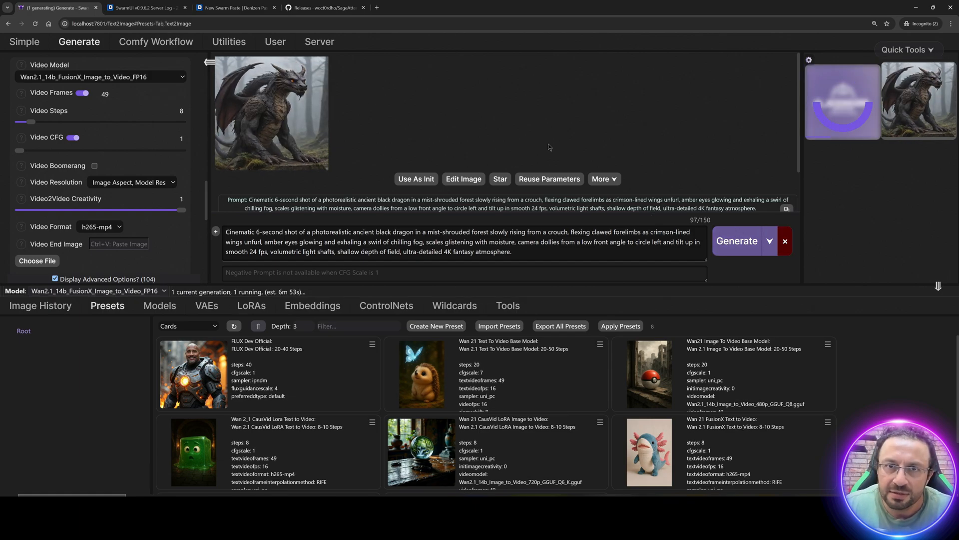
# - Preview the generating dragon image full size, close it and bring up the server logs
pyautogui.click(270, 113)
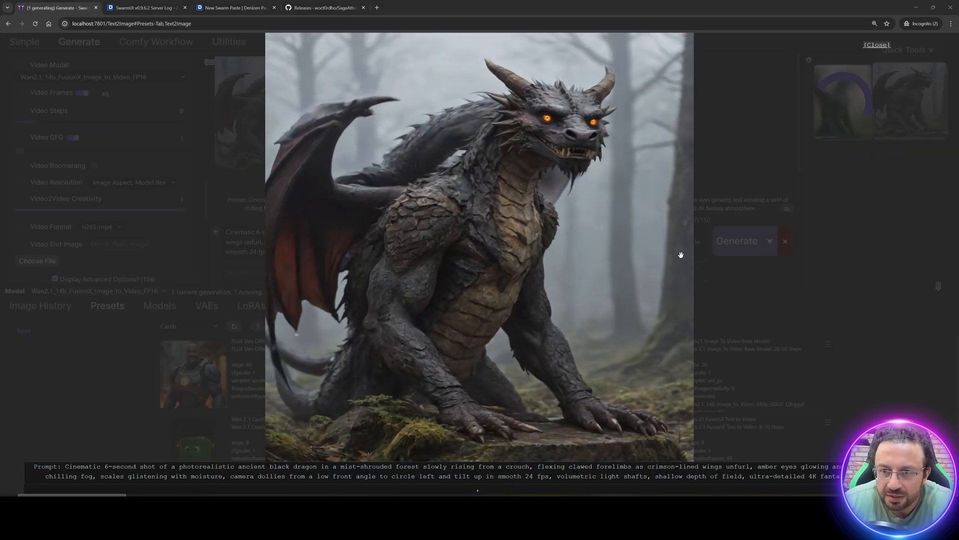
pyautogui.click(877, 44)
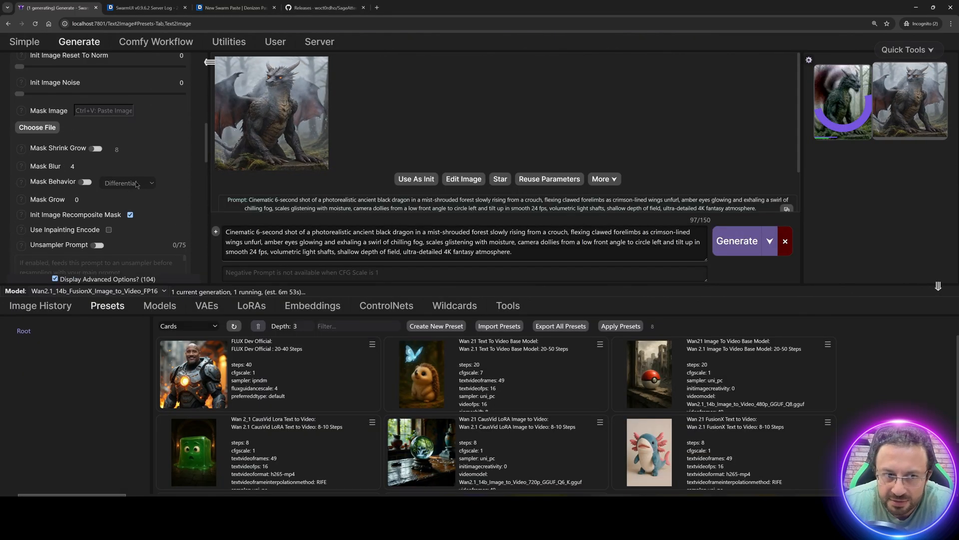
pyautogui.click(319, 41)
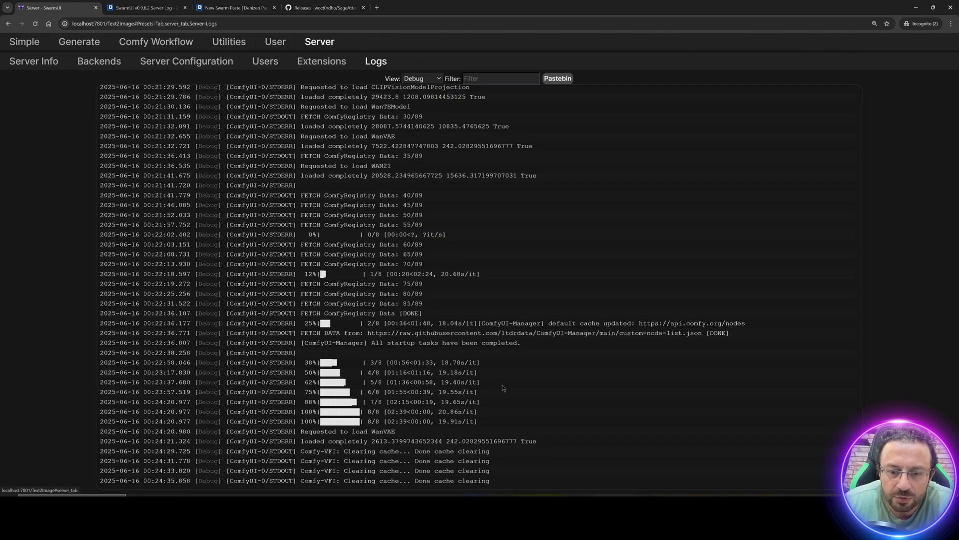
# - Scroll the logs and return to the Generate page showing the finished 3-minute dragon clip
pyautogui.scroll(-3)
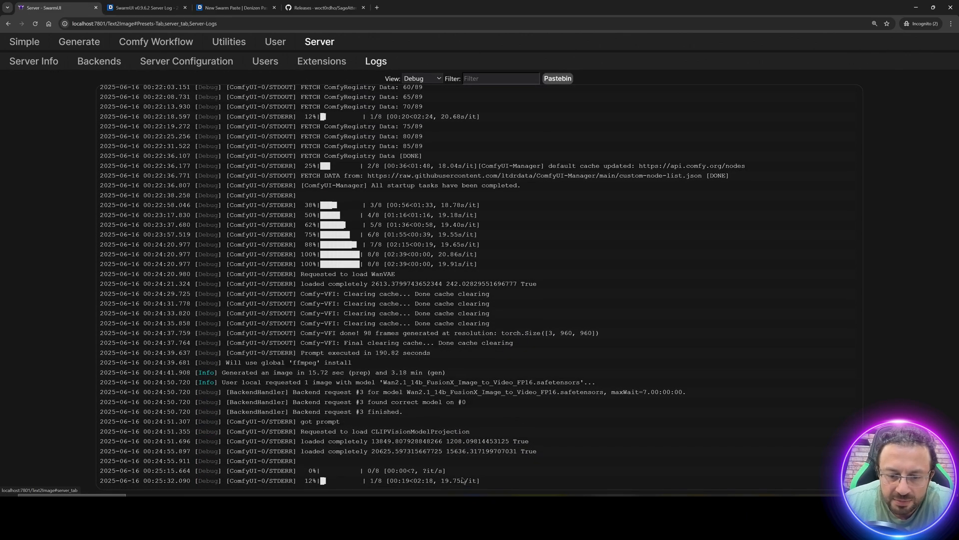
pyautogui.moveTo(471, 479)
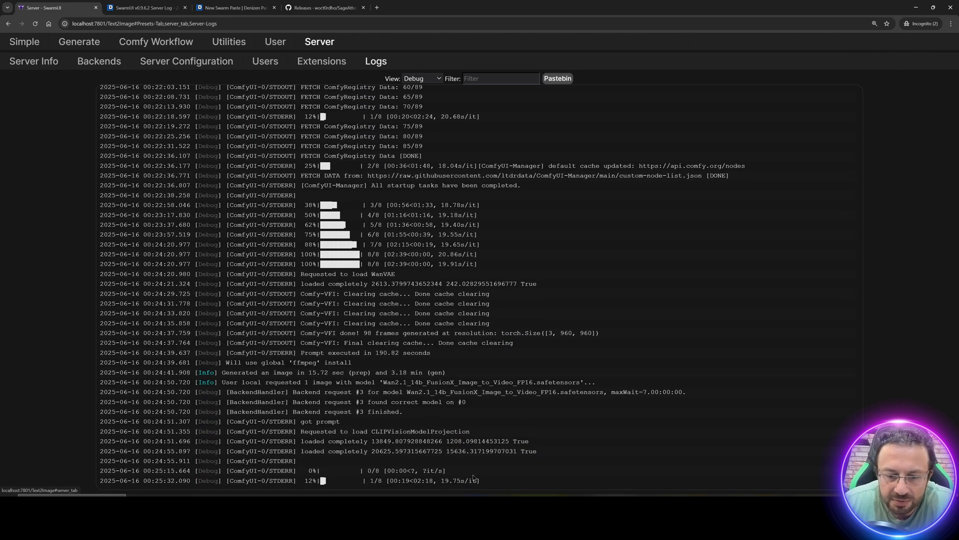
pyautogui.click(78, 42)
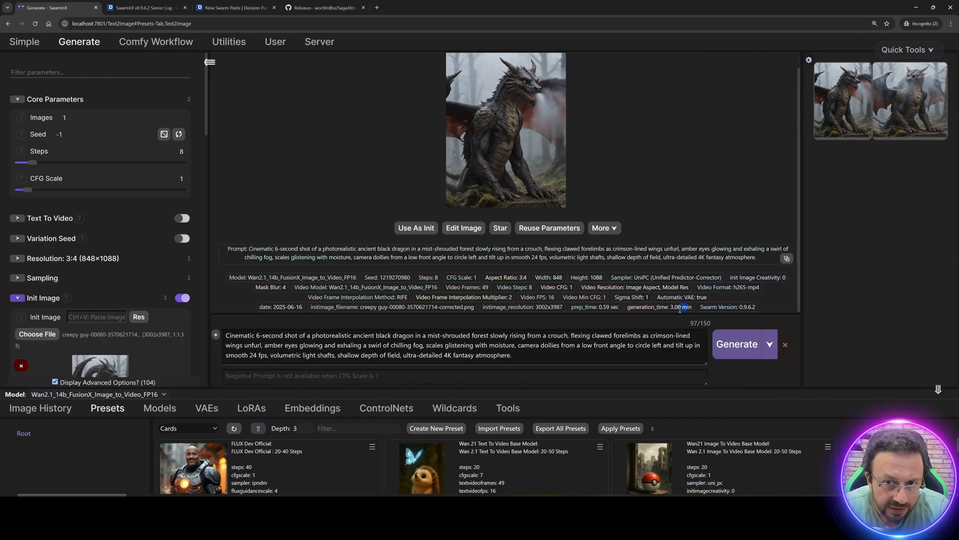
pyautogui.click(506, 128)
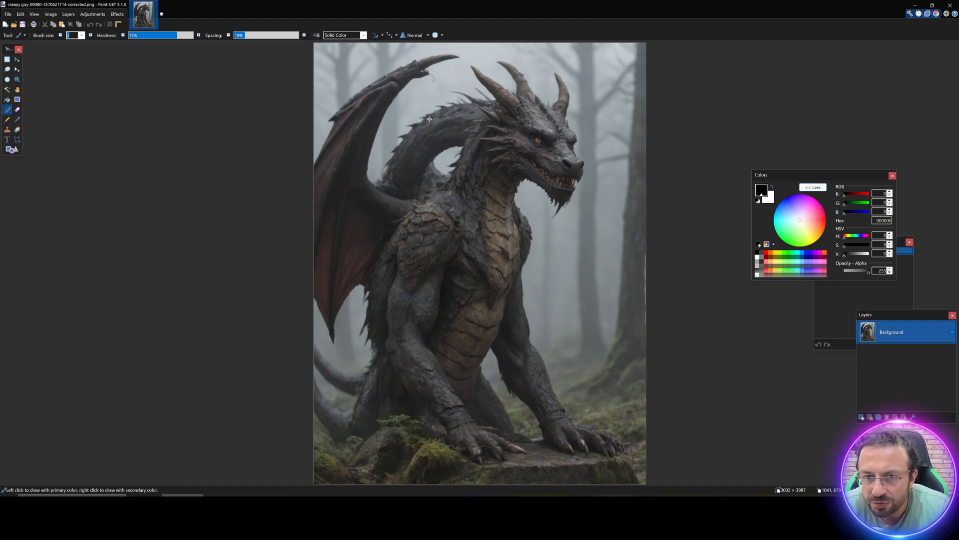
pyautogui.moveTo(467, 151)
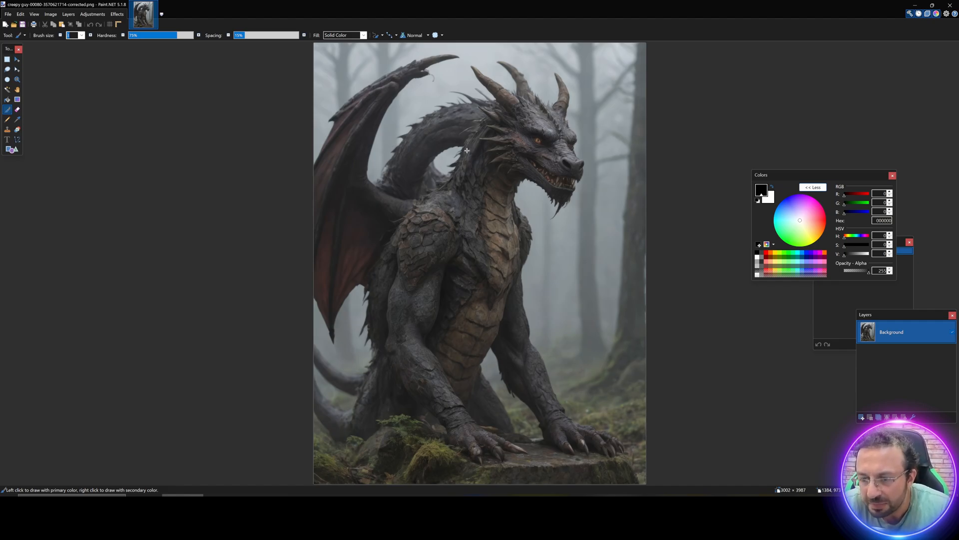
pyautogui.moveTo(571, 451)
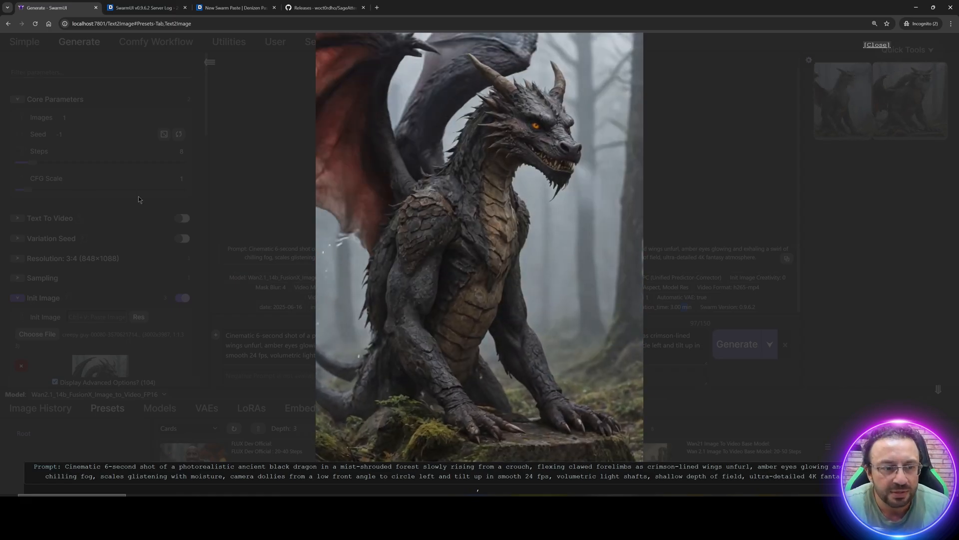
pyautogui.click(876, 45)
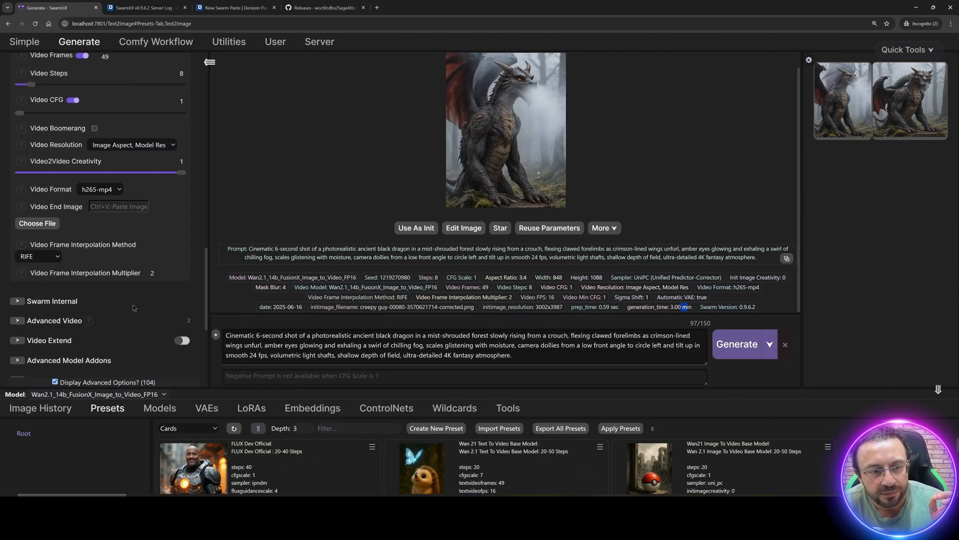
pyautogui.click(505, 129)
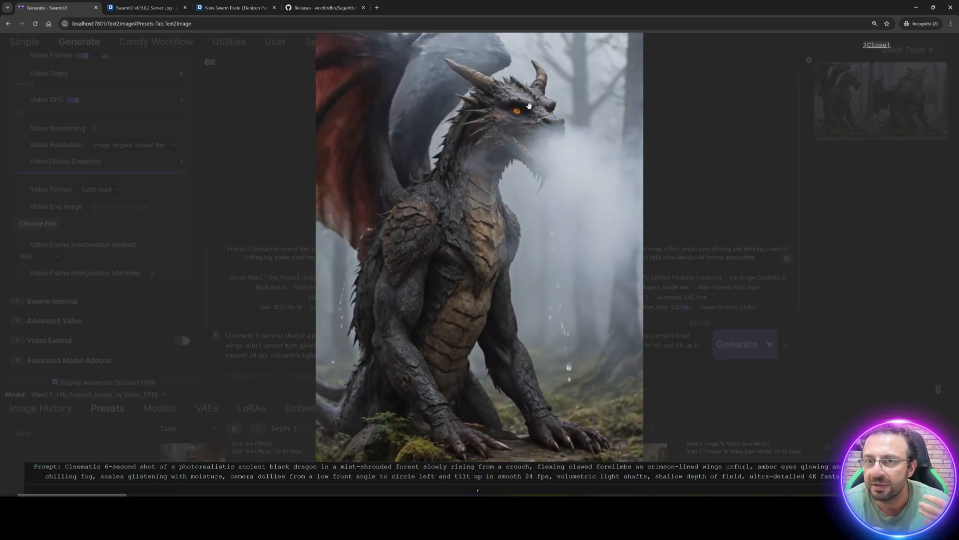
pyautogui.click(876, 45)
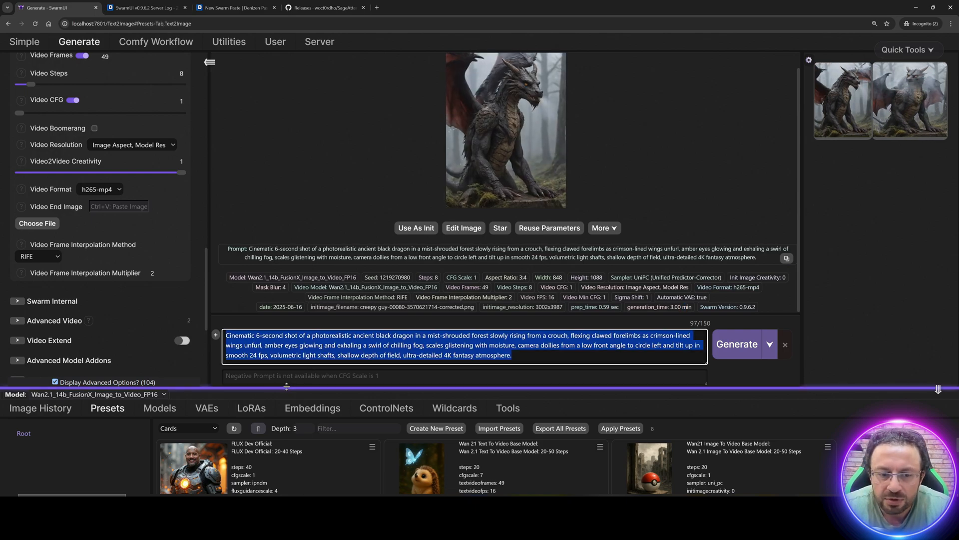
# - Reset all parameters to defaults and enable Text To Video with 49 frames, 16 FPS and RIFE
pyautogui.click(906, 50)
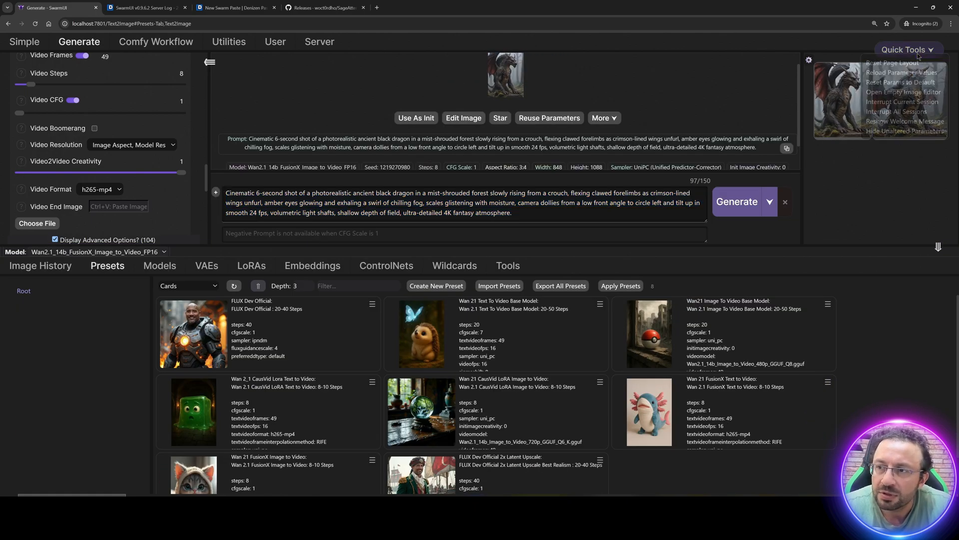
pyautogui.click(904, 81)
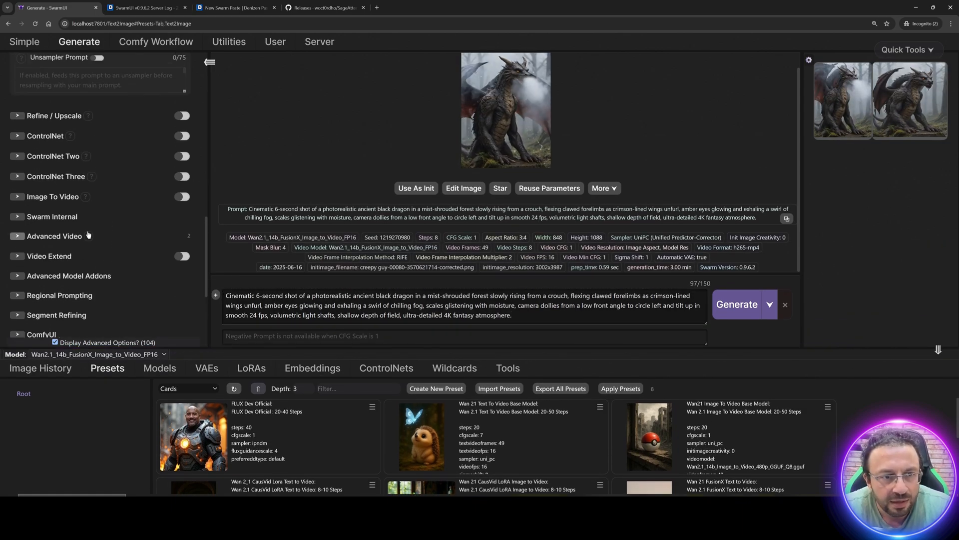
pyautogui.scroll(-3)
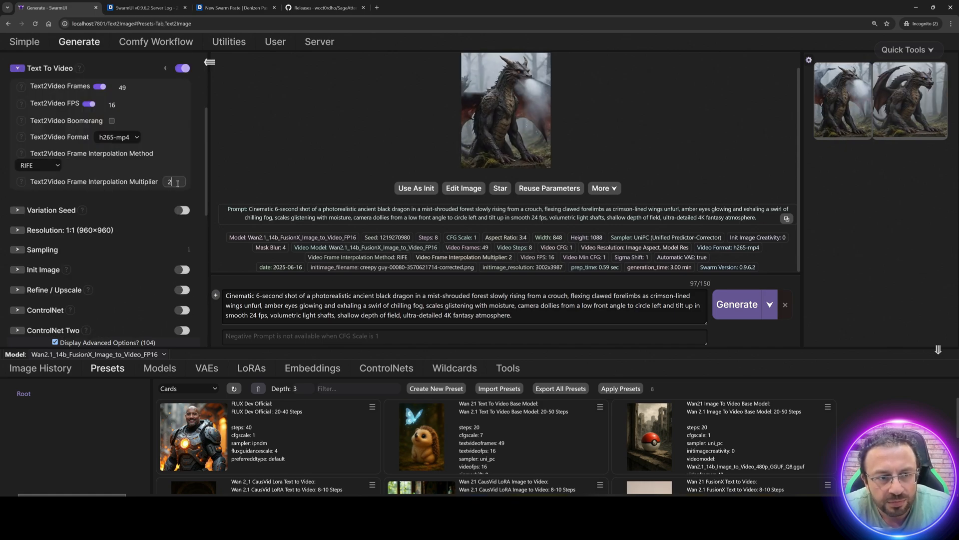
# - Start and immediately cancel a generation, then list the installed models
pyautogui.click(736, 304)
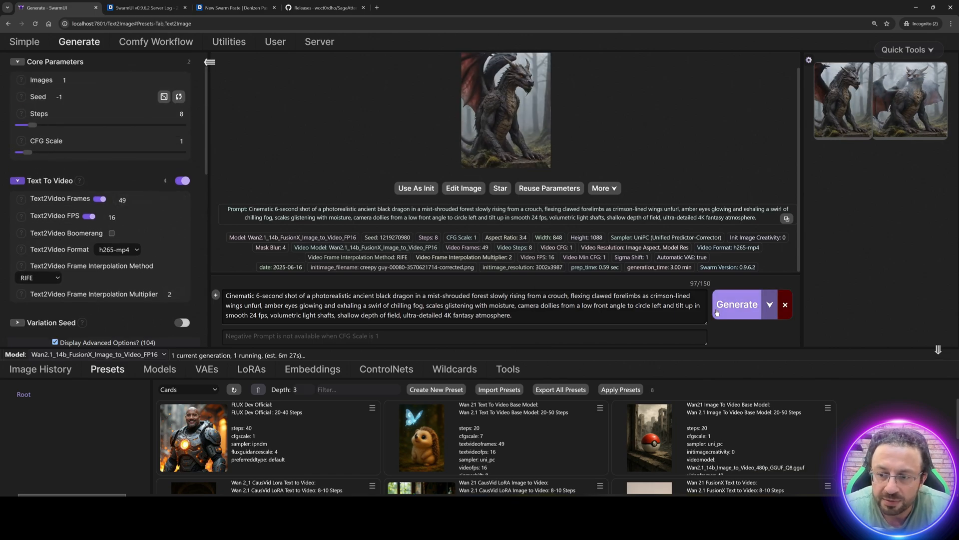
pyautogui.click(736, 304)
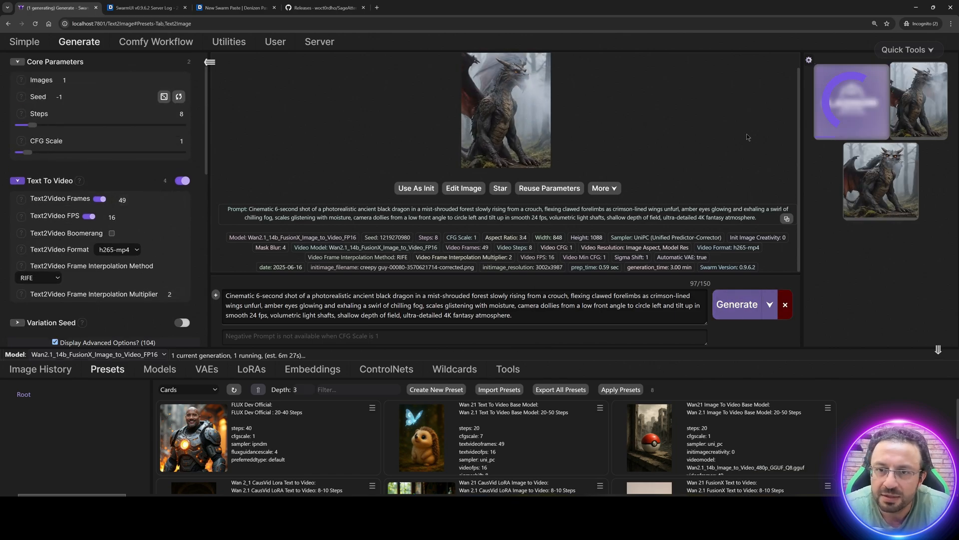
pyautogui.click(159, 369)
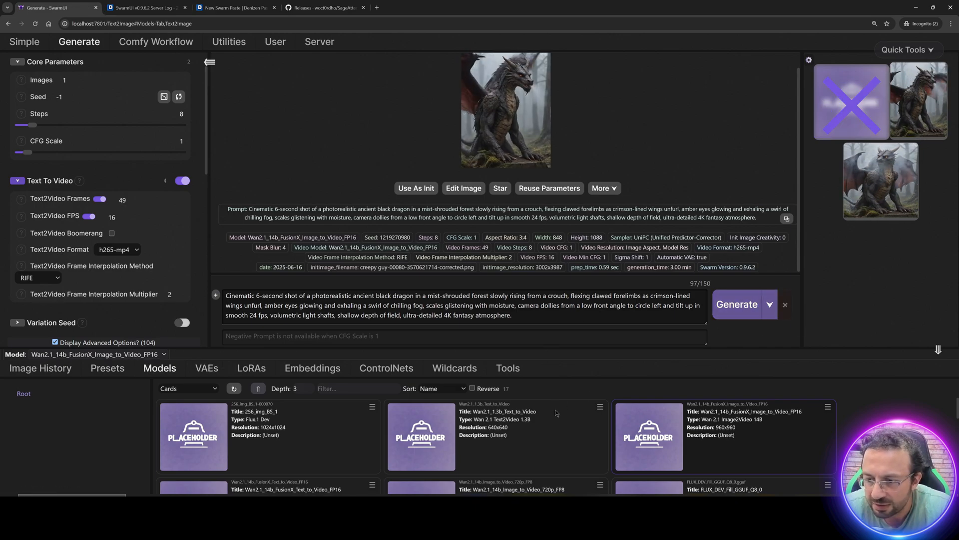
# - Filter models for 'fusion' and select Wan2.1_14b_FusionX_Text_to_Video_FP16
pyautogui.click(358, 388)
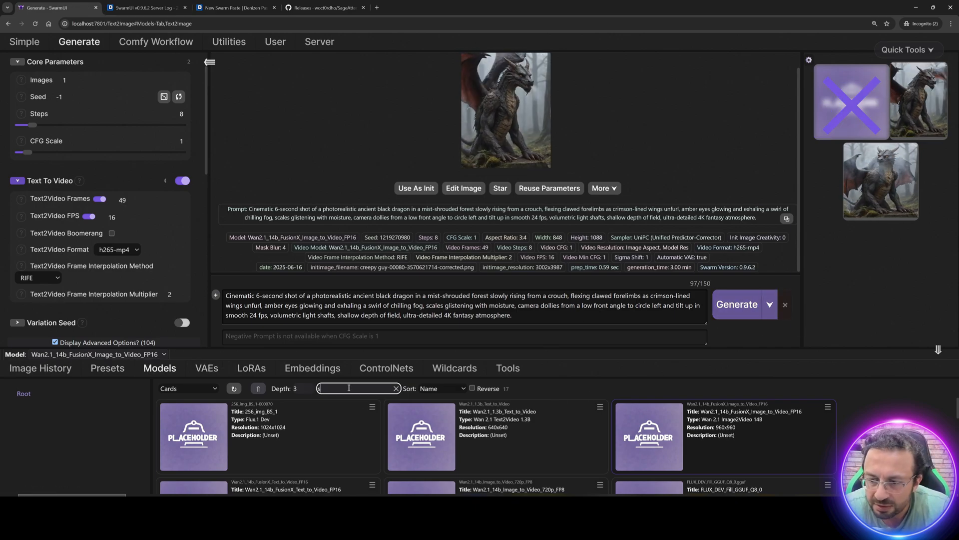
pyautogui.write('fusion')
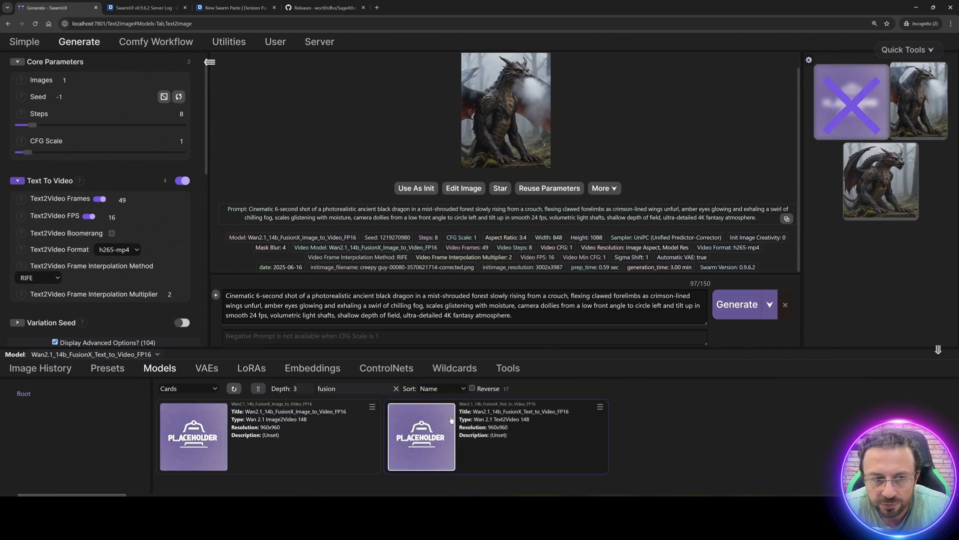
pyautogui.click(736, 304)
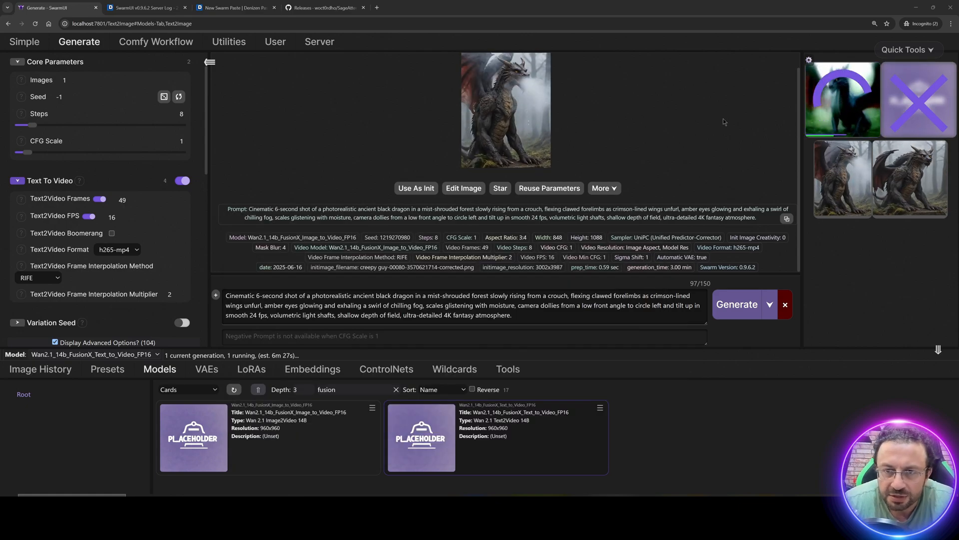
# - Follow the run in the server logs and return to the 960x960 text-to-video dragon result
pyautogui.click(318, 42)
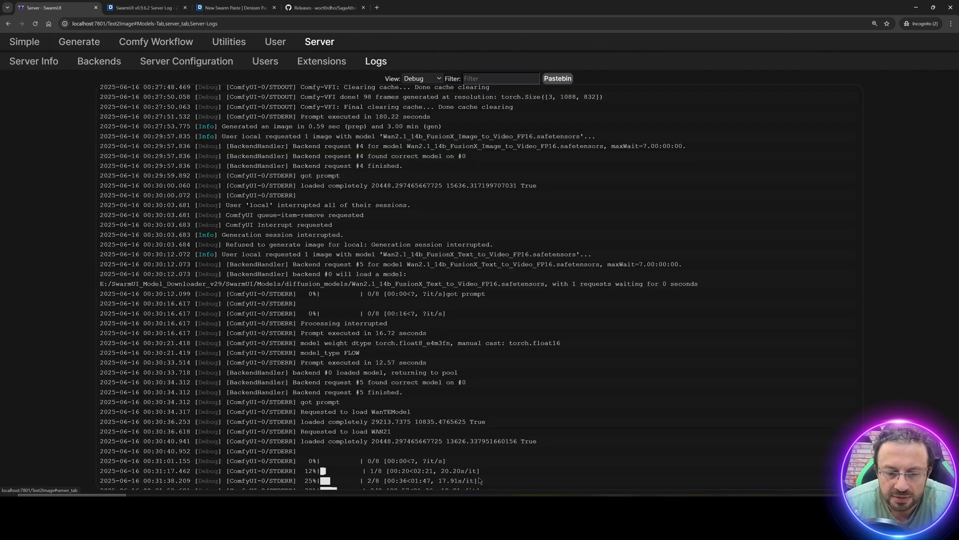
pyautogui.scroll(-3)
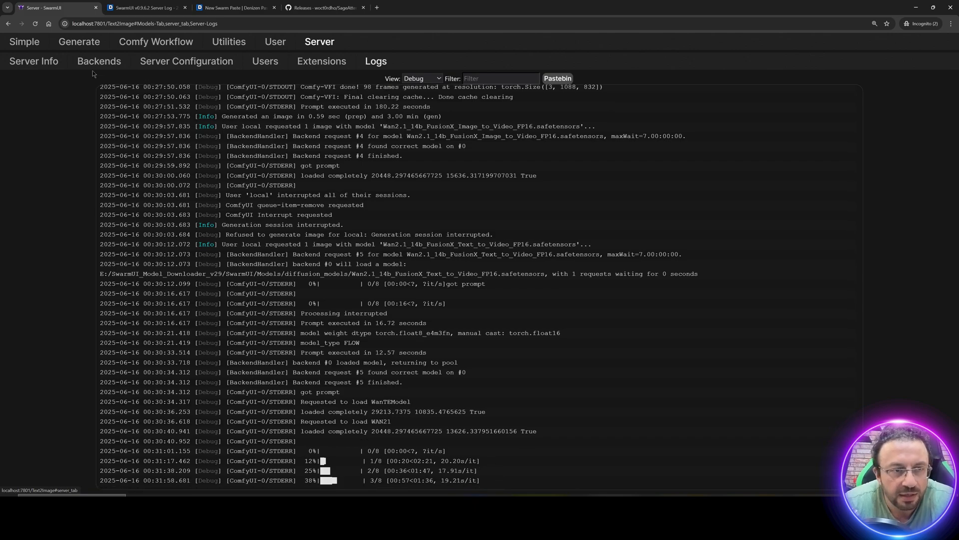
pyautogui.click(77, 42)
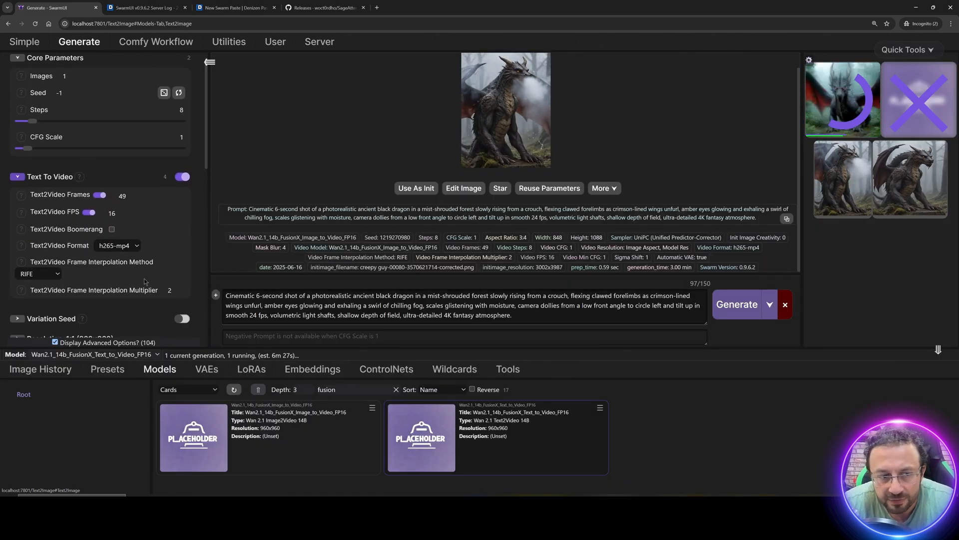
pyautogui.scroll(-3)
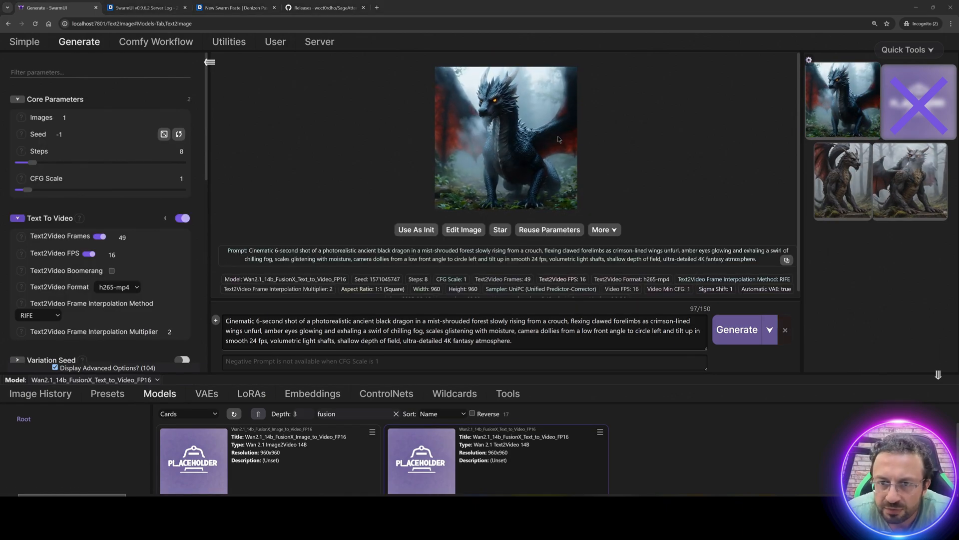
# - View the new dragon video at full size, then close the viewer
pyautogui.click(505, 138)
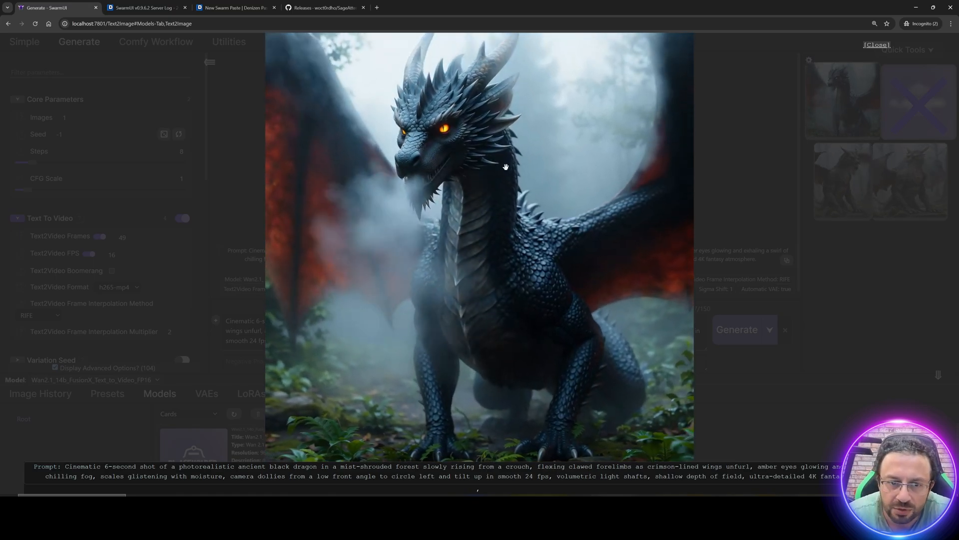
pyautogui.click(876, 45)
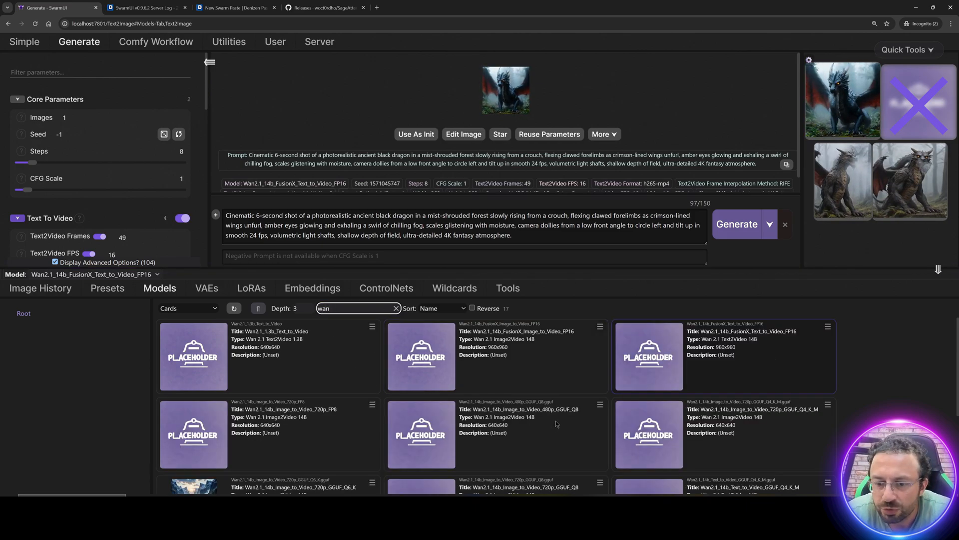
# - Scroll through the Wan 2.1 models, then browse the LoRAs and select the FusionX Image-to-Video LoRA
pyautogui.scroll(-3)
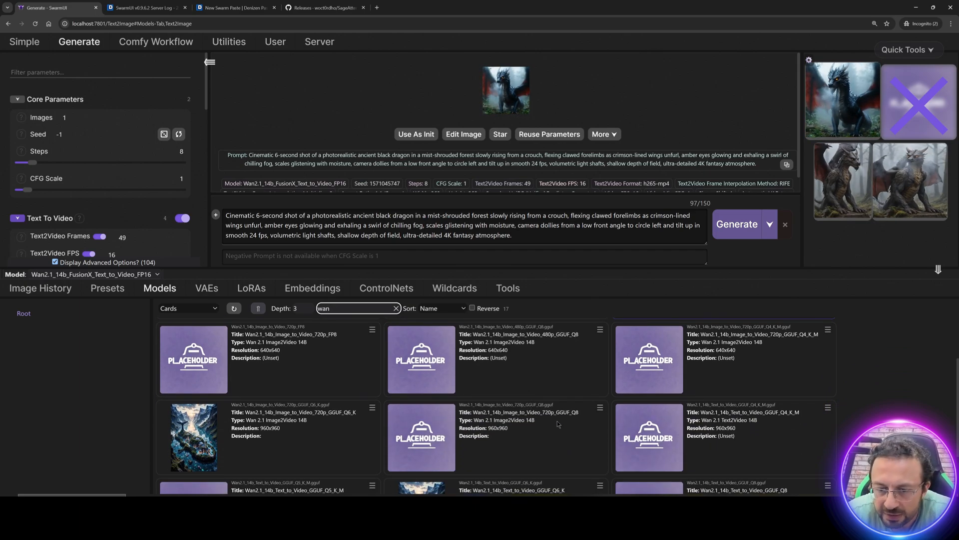
pyautogui.scroll(-3)
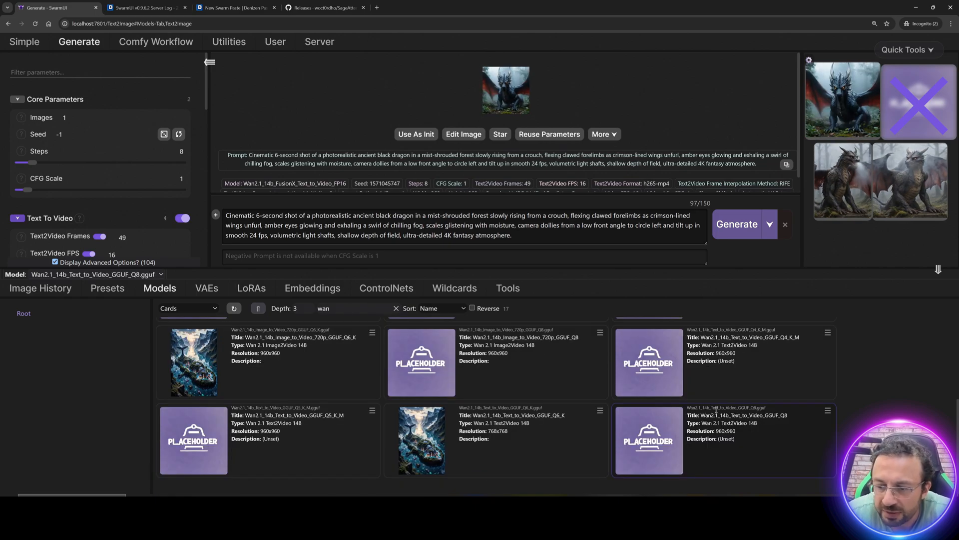
pyautogui.click(251, 287)
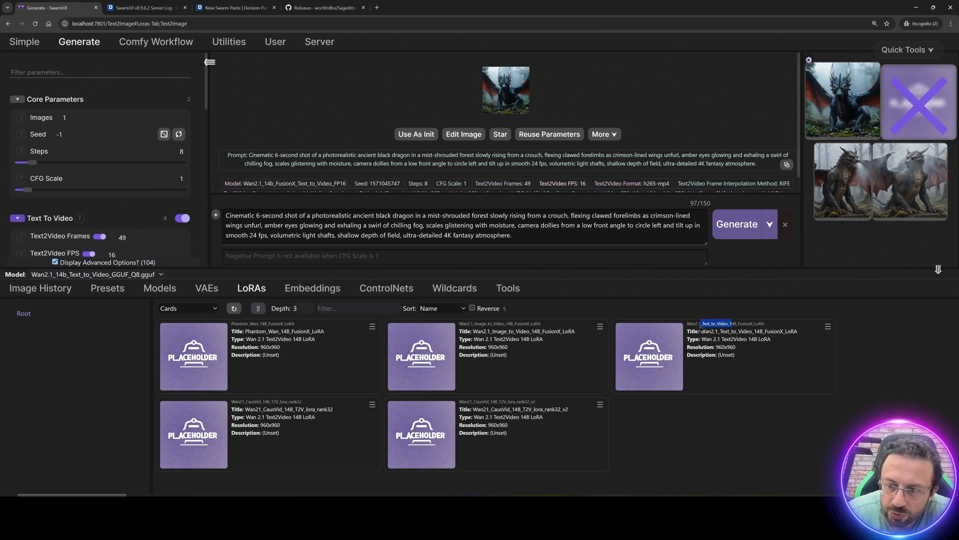
pyautogui.click(650, 358)
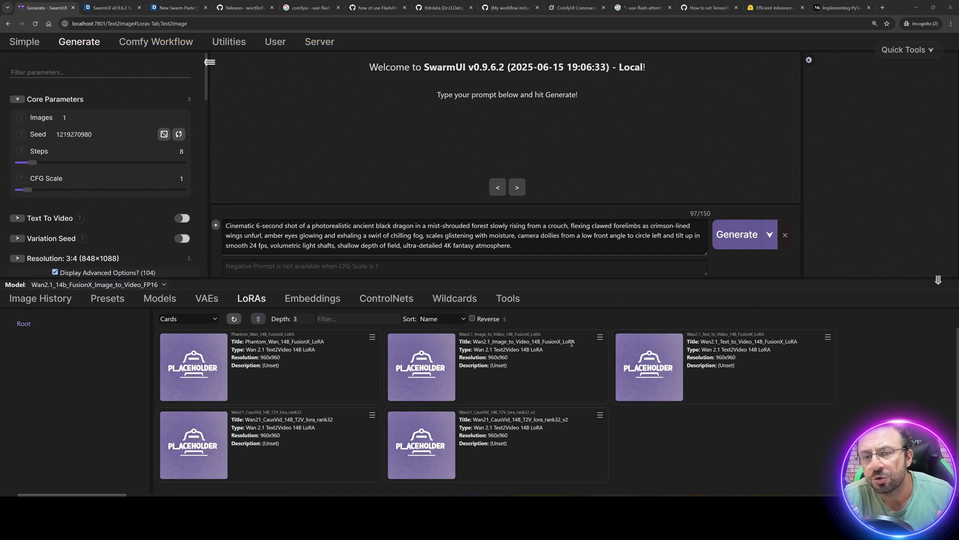
# - Launch Windows_Start_Download_Models_App.bat from the SwarmUI_Model_Downloader_v29 folder
pyautogui.click(107, 301)
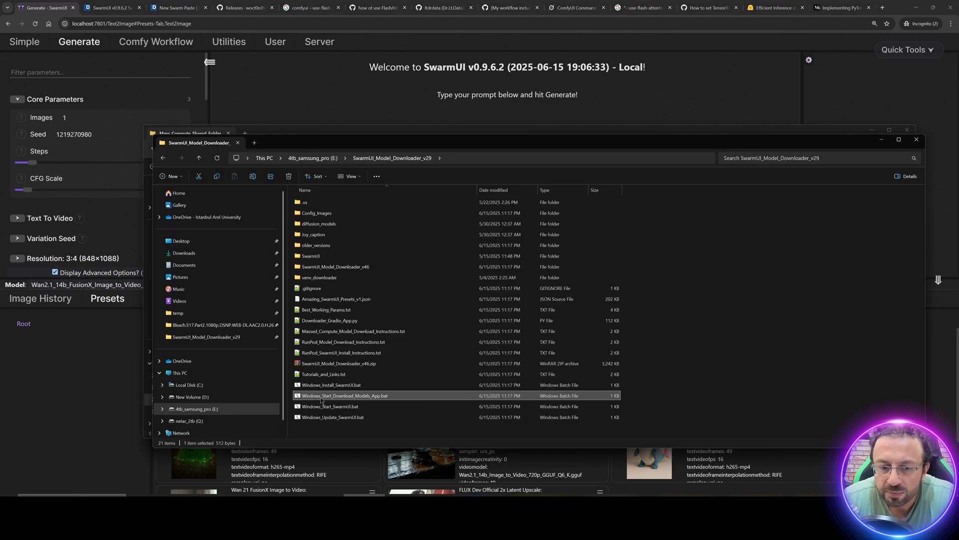
pyautogui.doubleClick(345, 396)
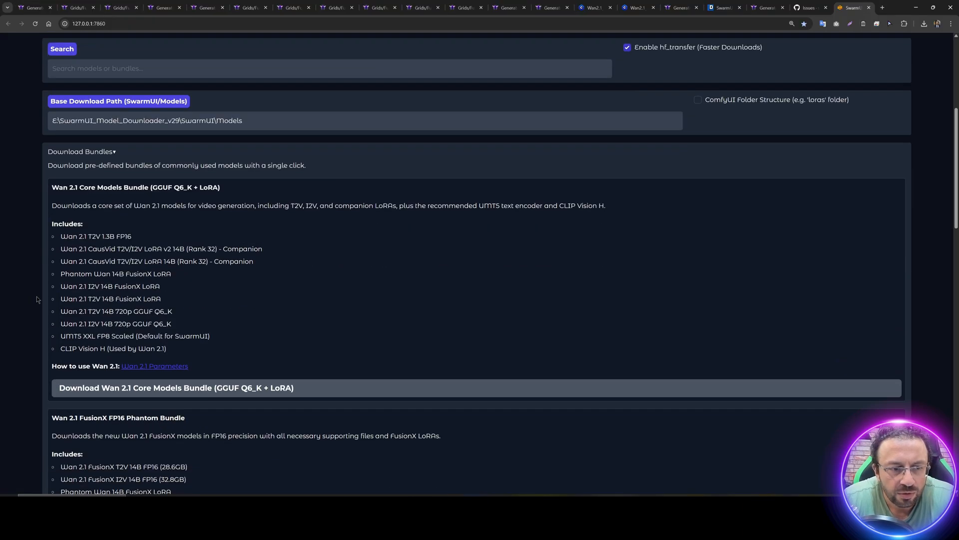
# - Scroll past the bundles and expand Other Models and its Image Upscaling Models list
pyautogui.scroll(-3)
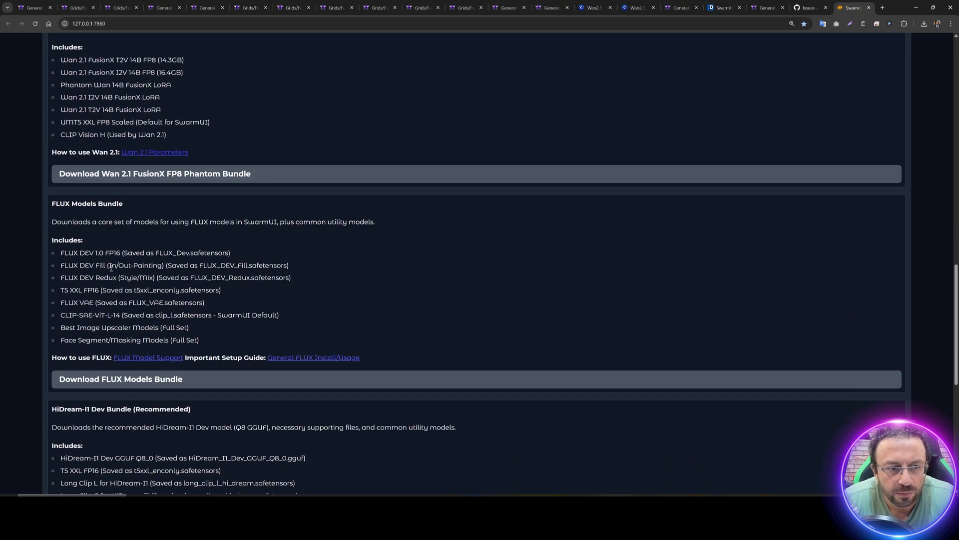
pyautogui.scroll(-3)
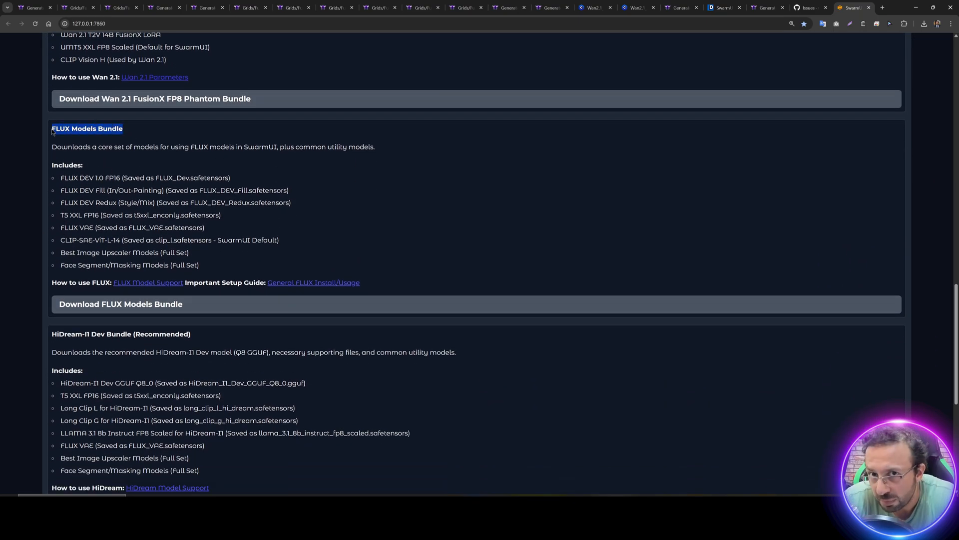
pyautogui.scroll(-3)
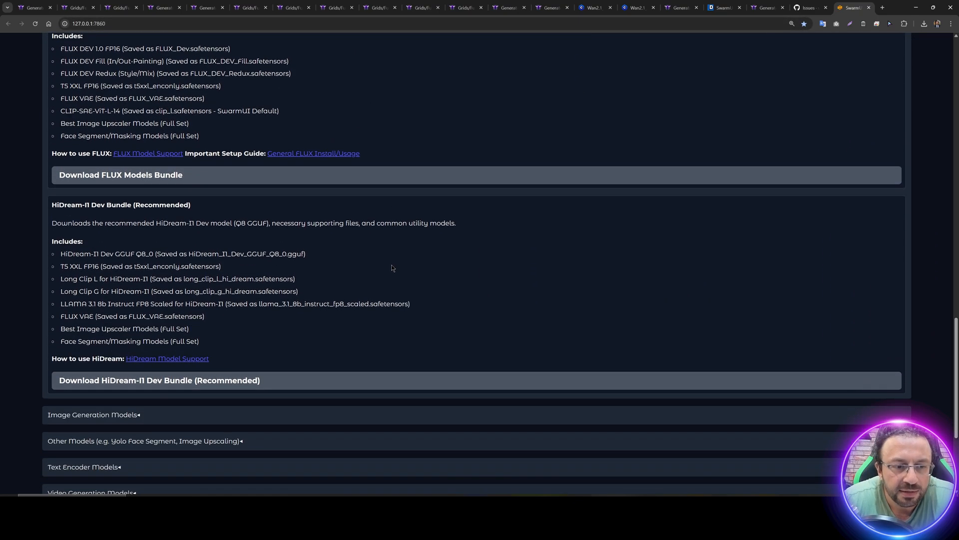
pyautogui.scroll(-3)
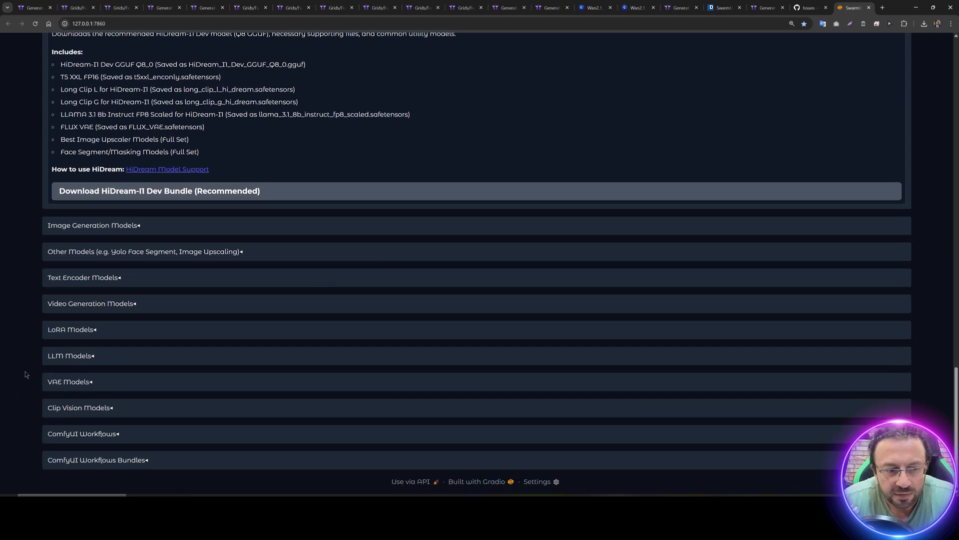
pyautogui.moveTo(75, 441)
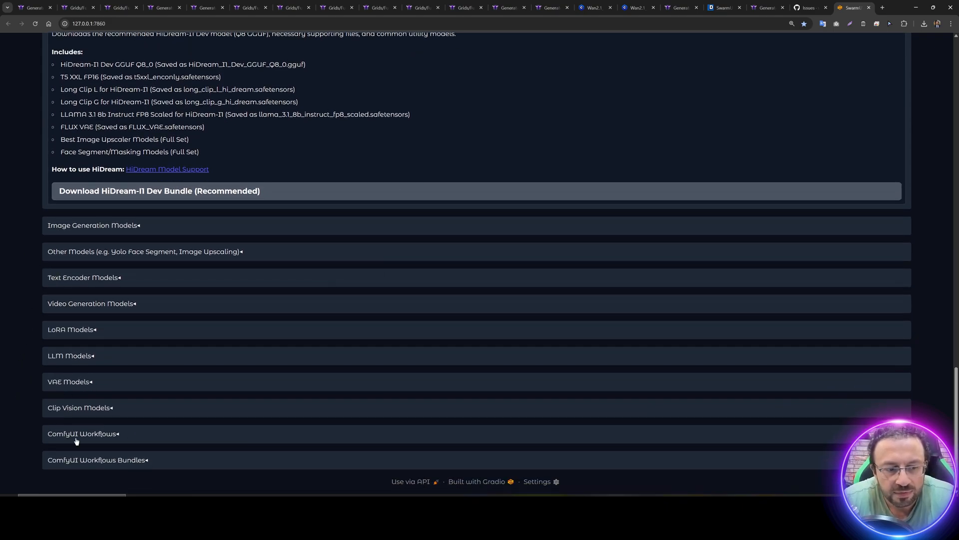
pyautogui.click(144, 252)
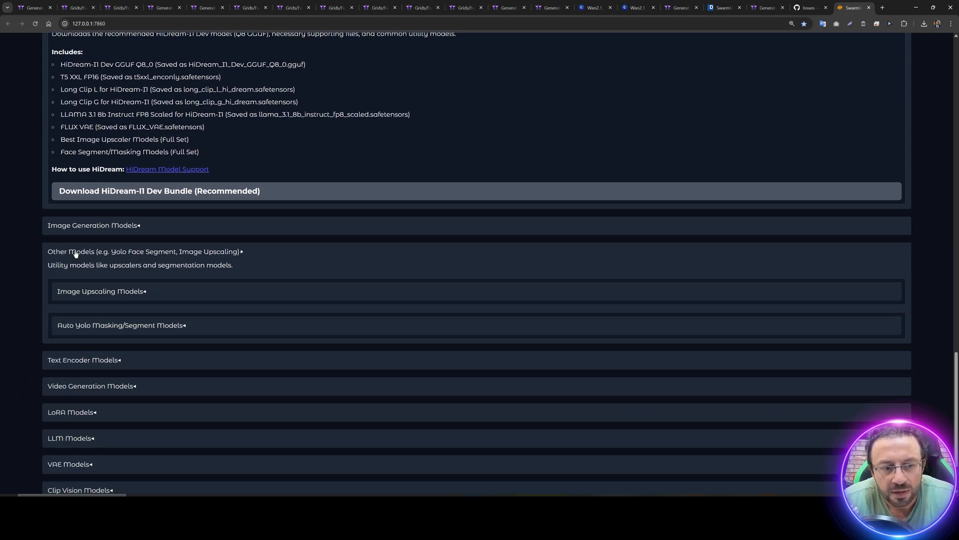
pyautogui.click(100, 291)
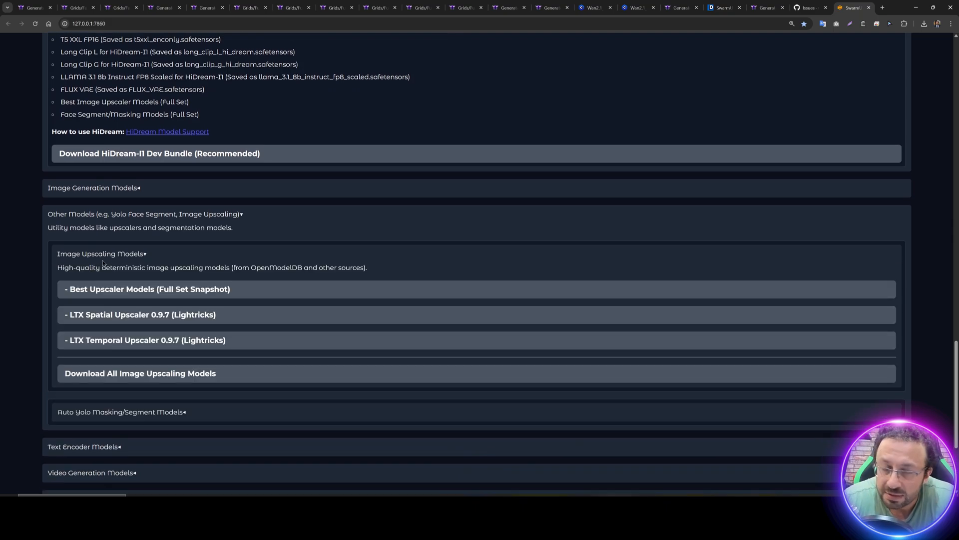
pyautogui.scroll(-3)
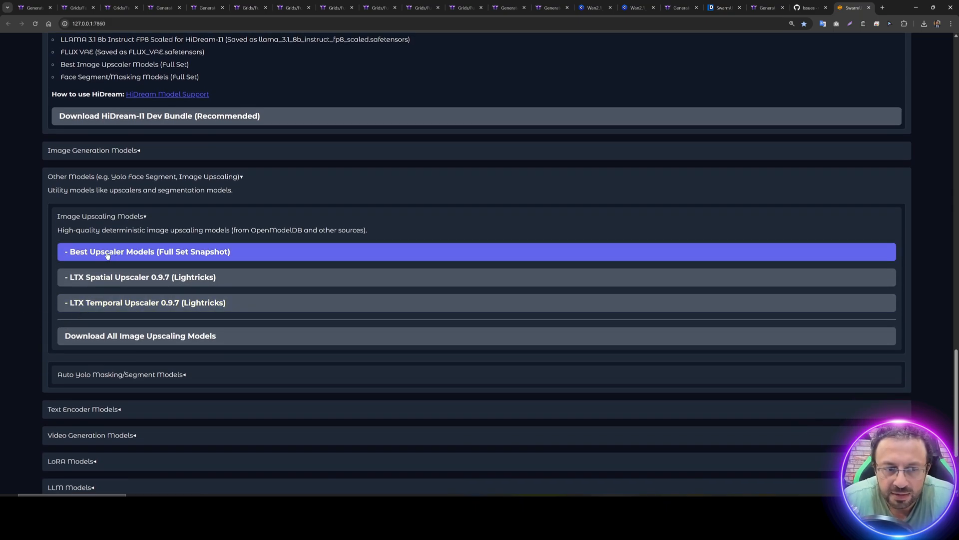
pyautogui.moveTo(110, 254)
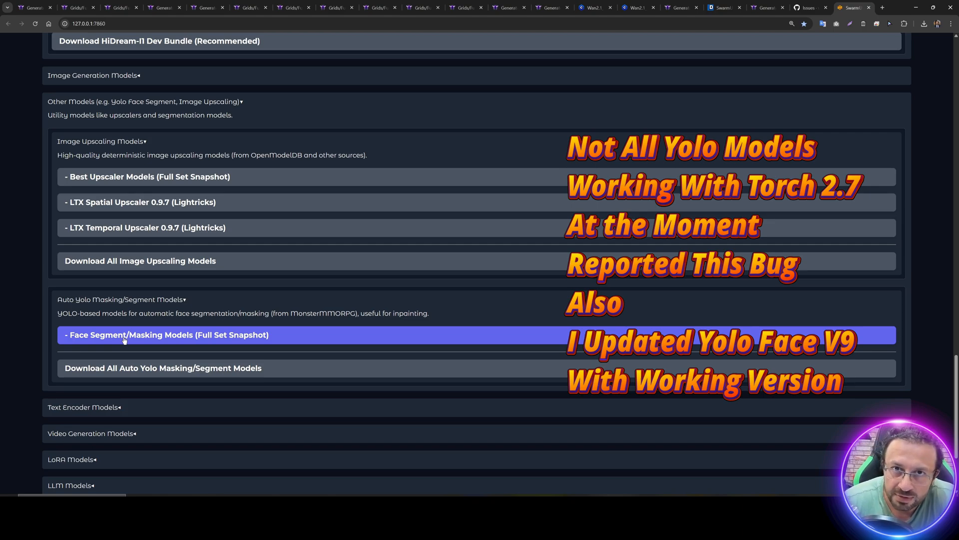
# - Scroll back up toward the Auto Yolo Masking/Segment Models section
pyautogui.scroll(3)
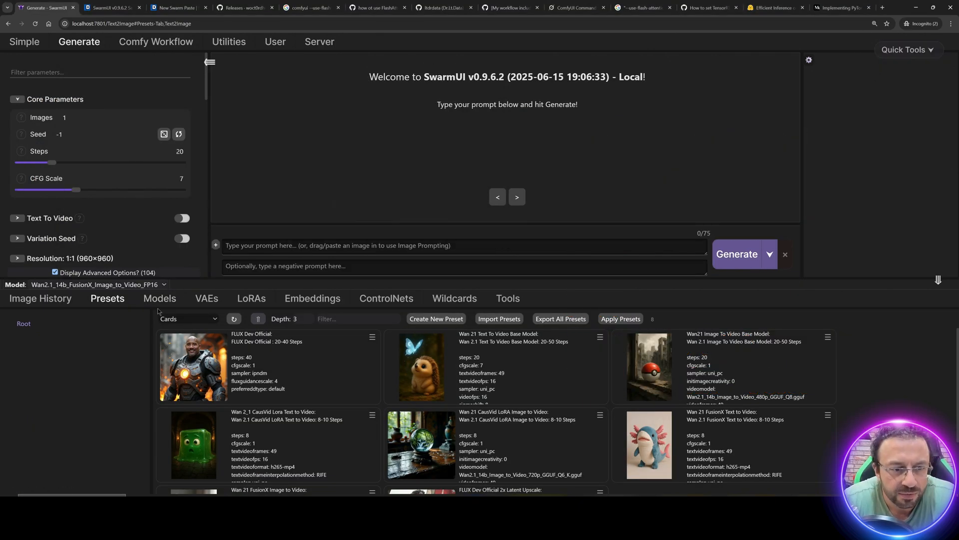
# - Filter models by 'flux' and select the trained 256_img_BS_1-000070 model
pyautogui.click(158, 300)
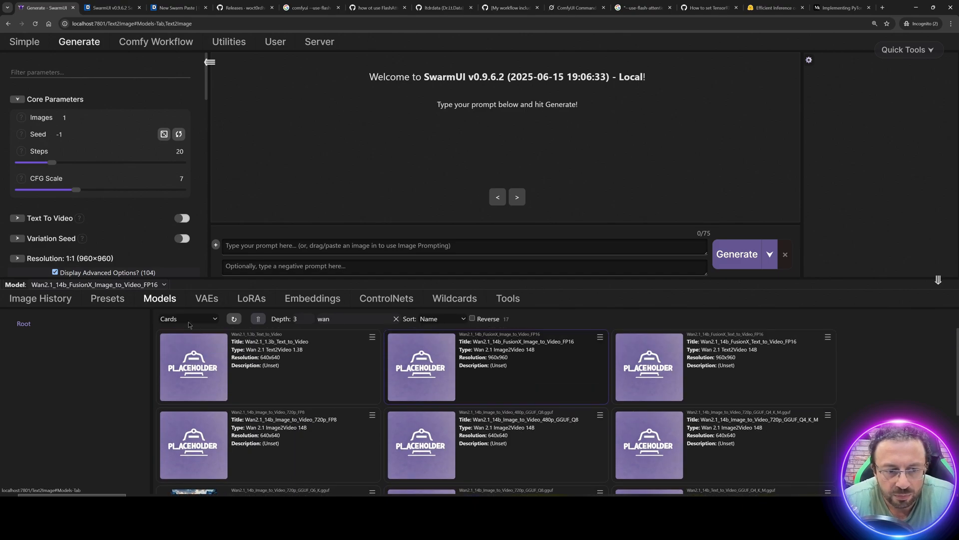
pyautogui.write('flux')
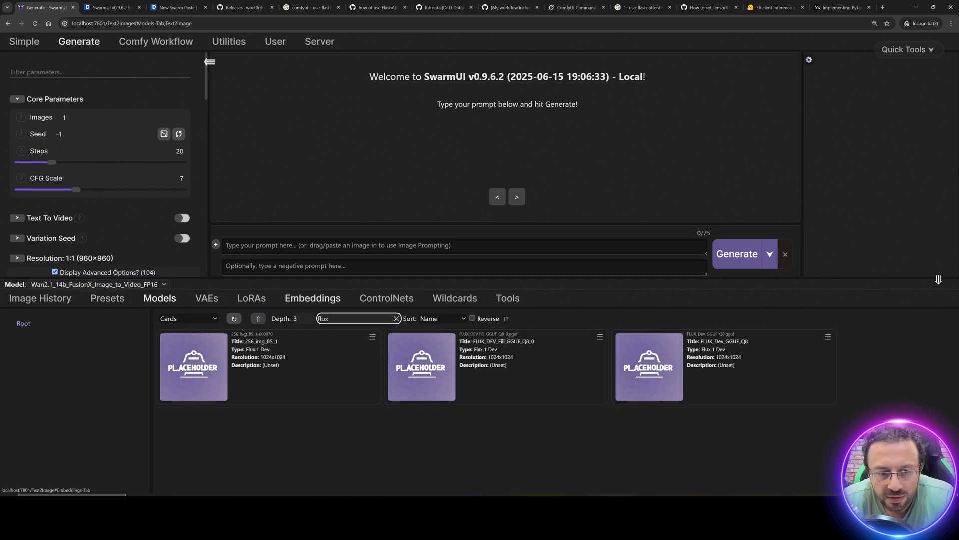
pyautogui.click(192, 366)
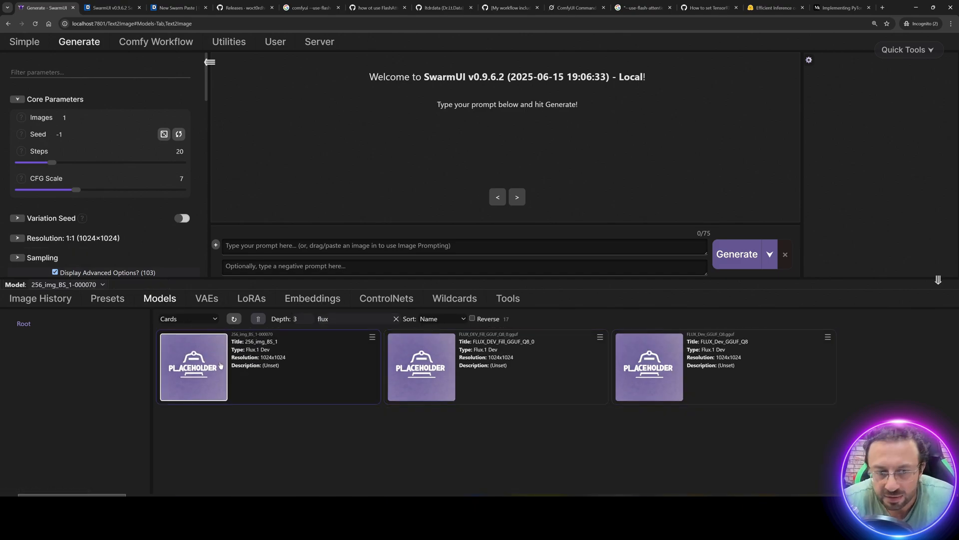
# - Directly apply the FLUX Dev Official preset from the presets list
pyautogui.click(107, 297)
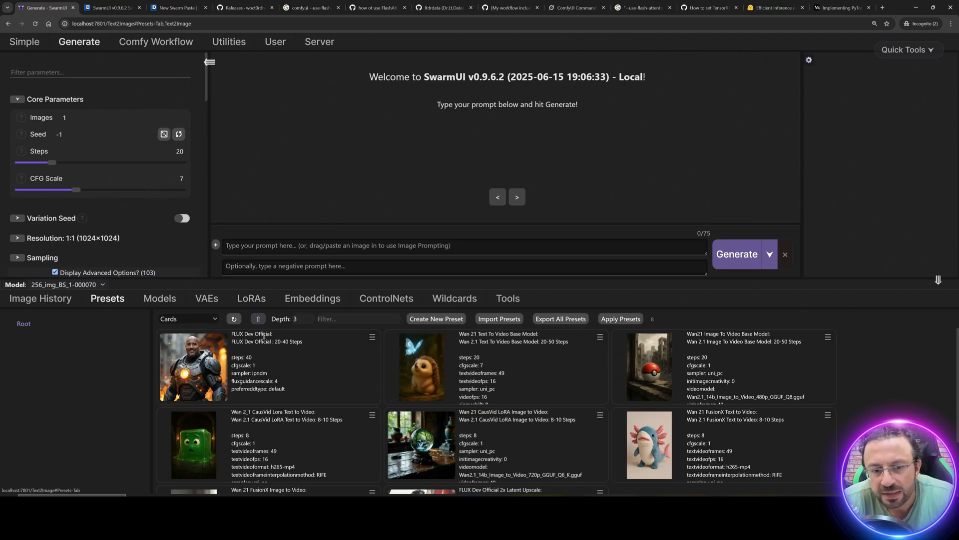
pyautogui.click(372, 337)
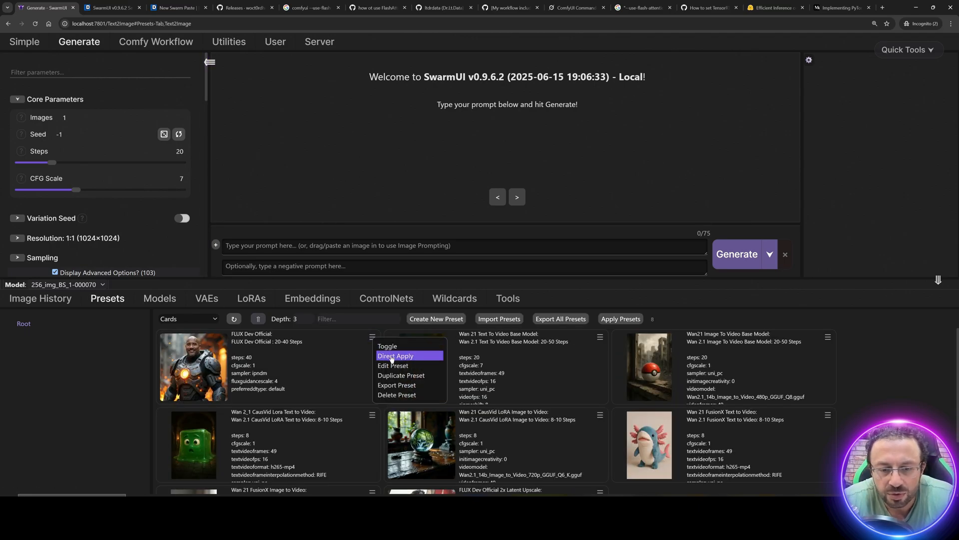
pyautogui.click(395, 356)
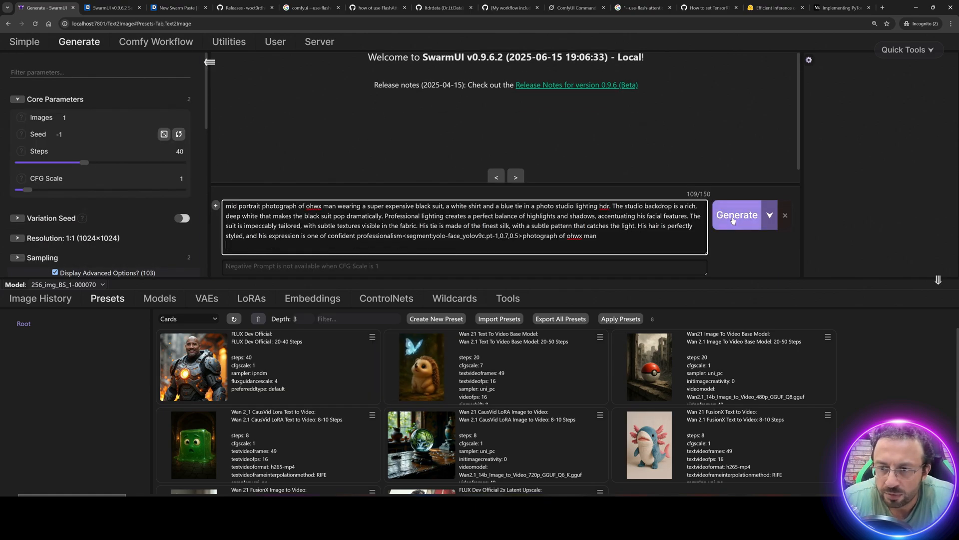
# - Generate the suited portrait and watch detailed debug output in the server log
pyautogui.click(737, 214)
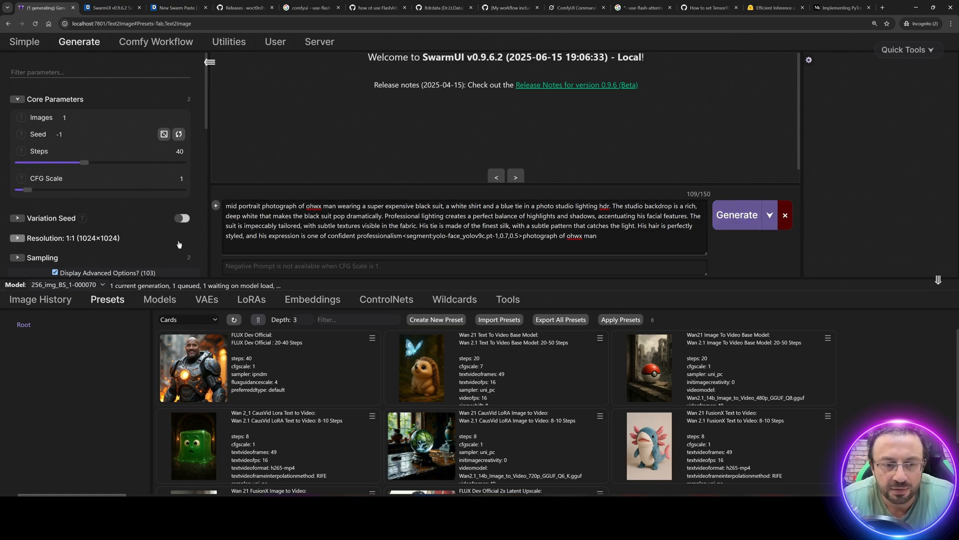
pyautogui.moveTo(256, 159)
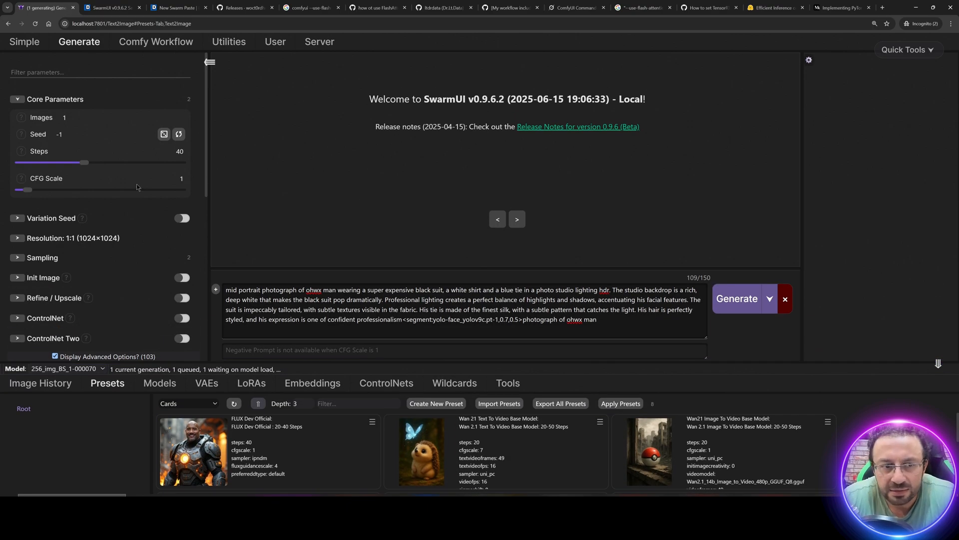
pyautogui.scroll(-3)
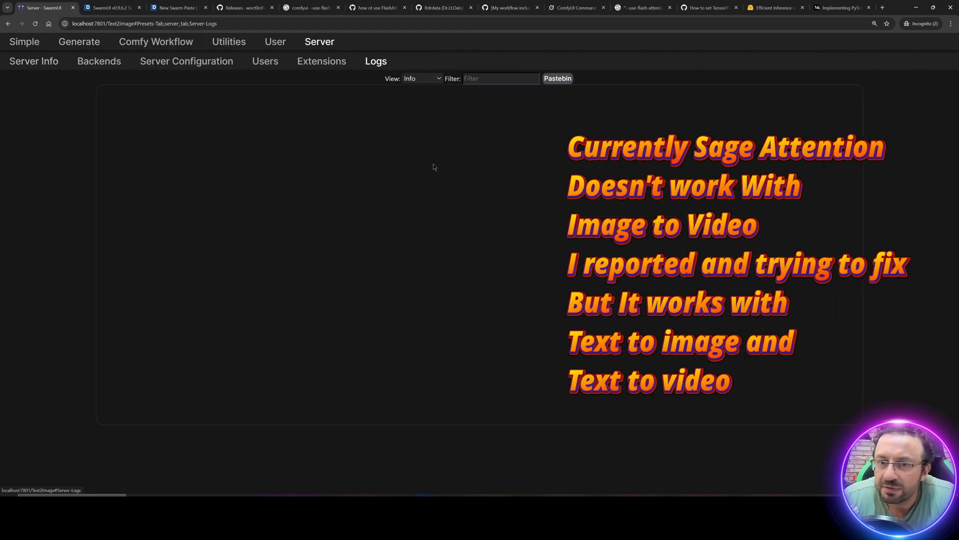
pyautogui.click(420, 78)
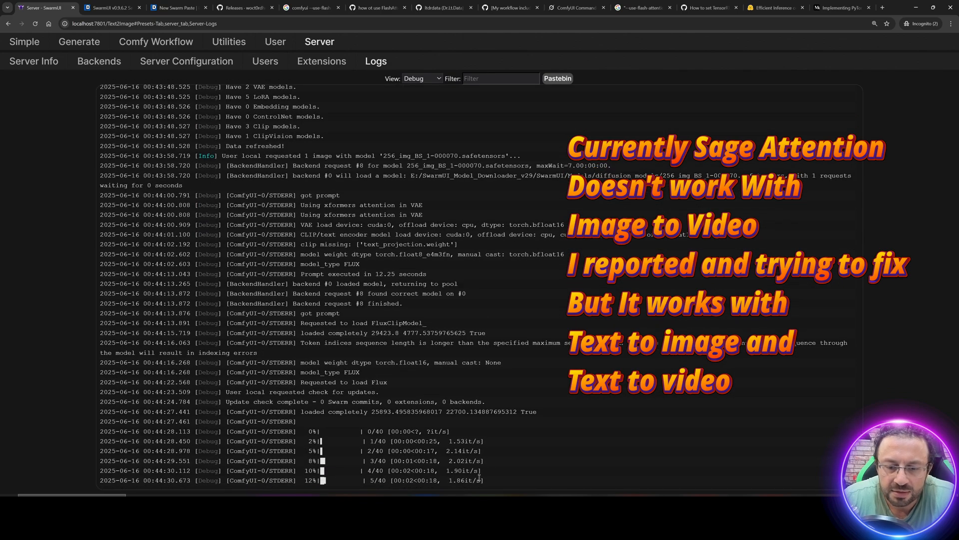
pyautogui.scroll(-3)
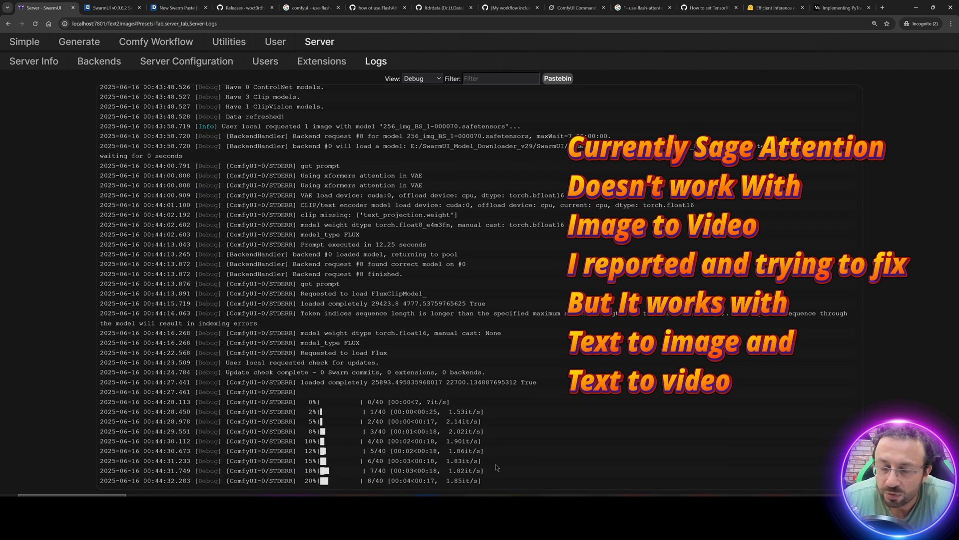
# - Return to the Generate page, review the noisy-face result and queue another generation
pyautogui.click(78, 42)
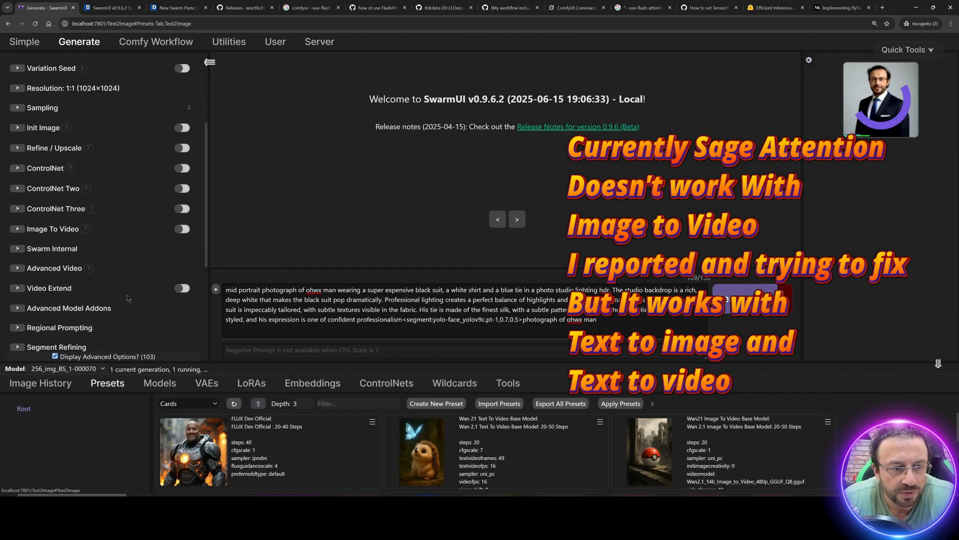
pyautogui.scroll(-3)
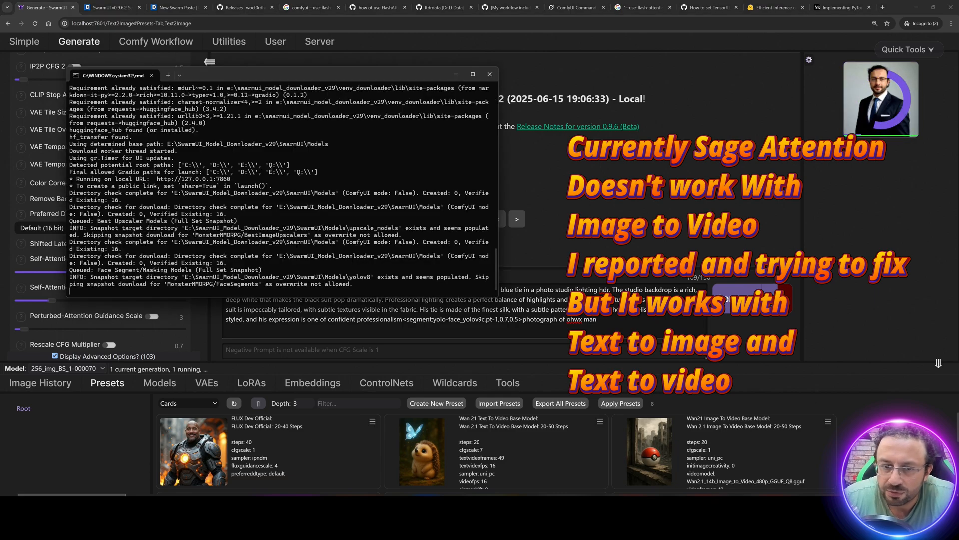
pyautogui.click(489, 74)
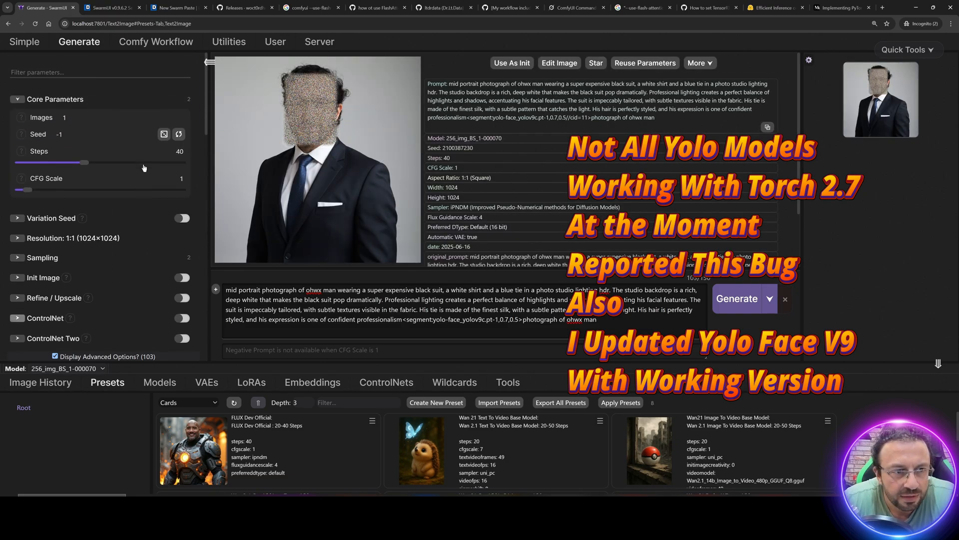
pyautogui.click(431, 318)
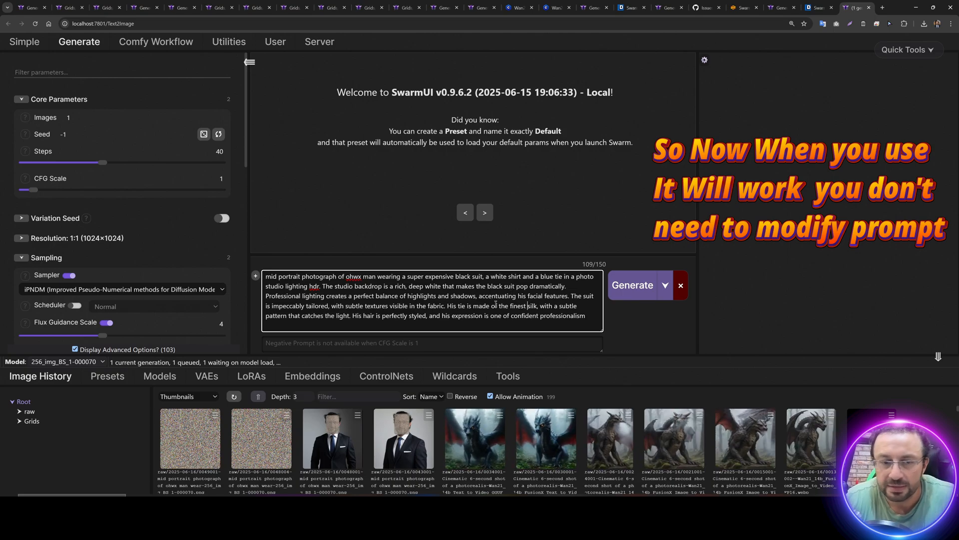
# - Append '<segment:face> photograph of ohwx man' to the prompt and generate
pyautogui.click(632, 285)
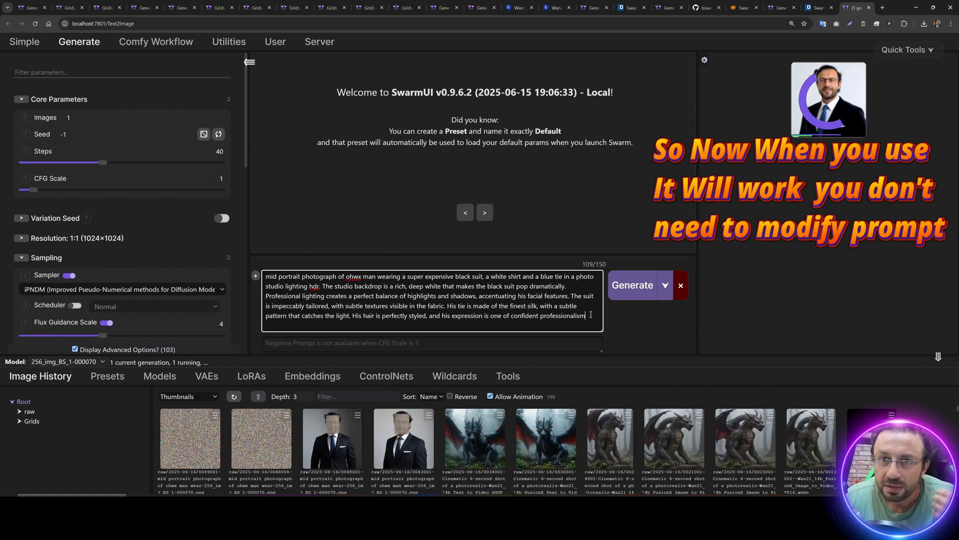
pyautogui.write('<segment:')
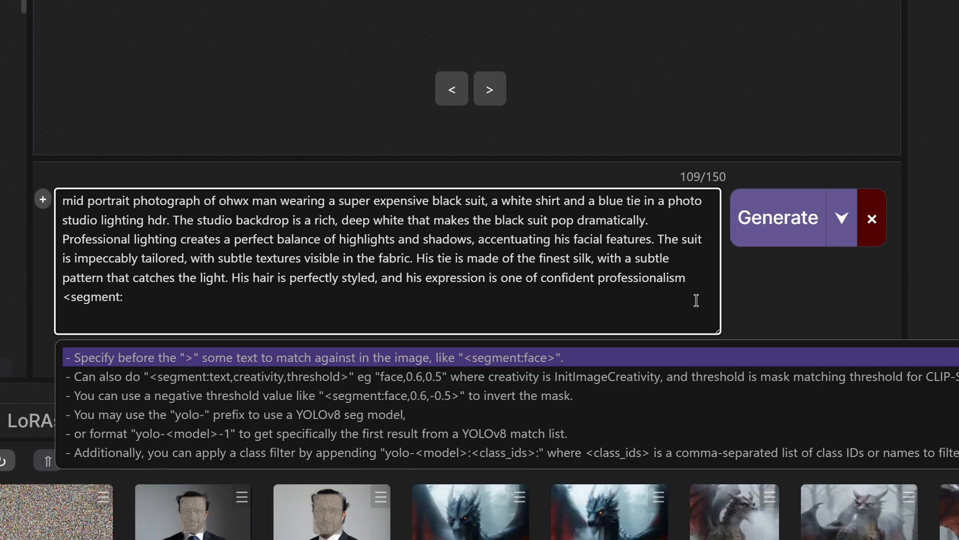
pyautogui.write('face')
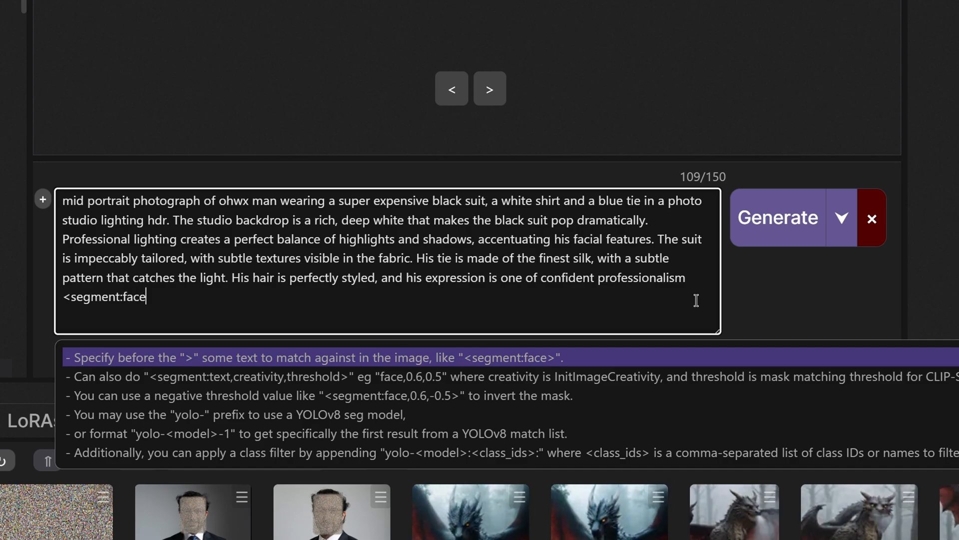
pyautogui.write('>')
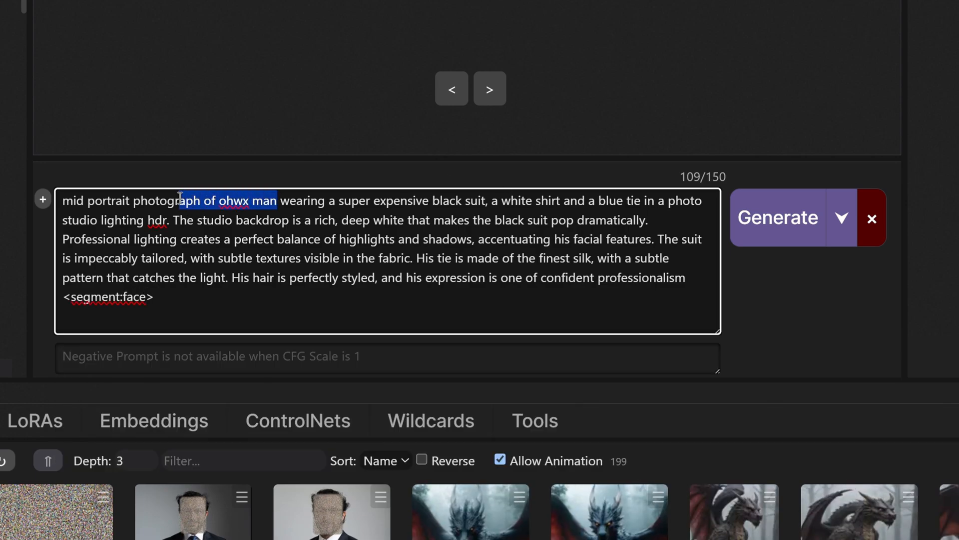
pyautogui.write('photograph of ohwx man')
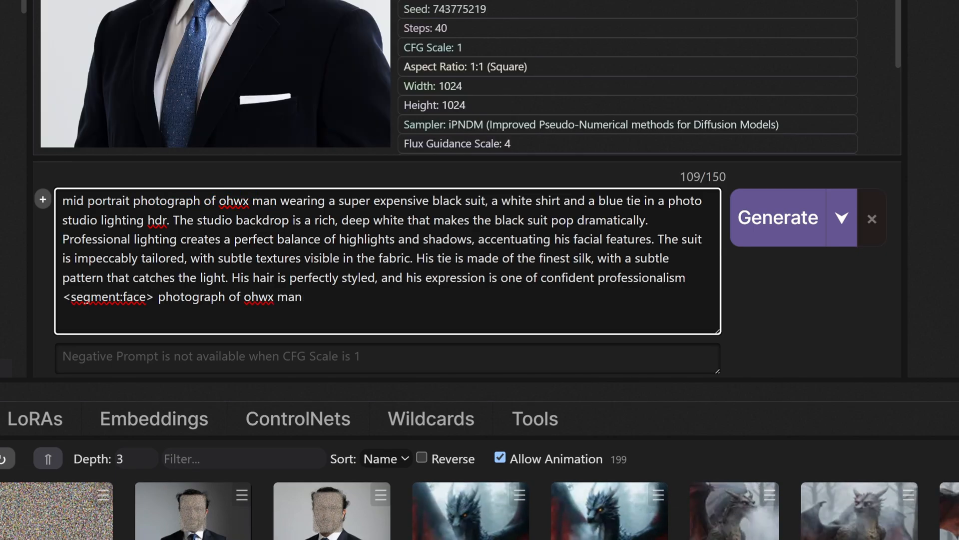
pyautogui.doubleClick(458, 9)
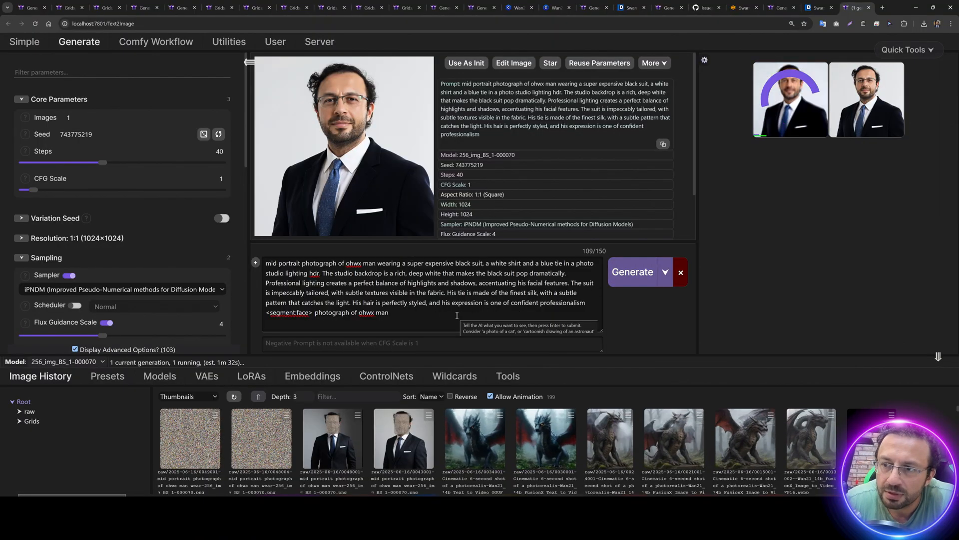
# - Expand Segment Refining and keep Segment Sort Order at left-right
pyautogui.scroll(-3)
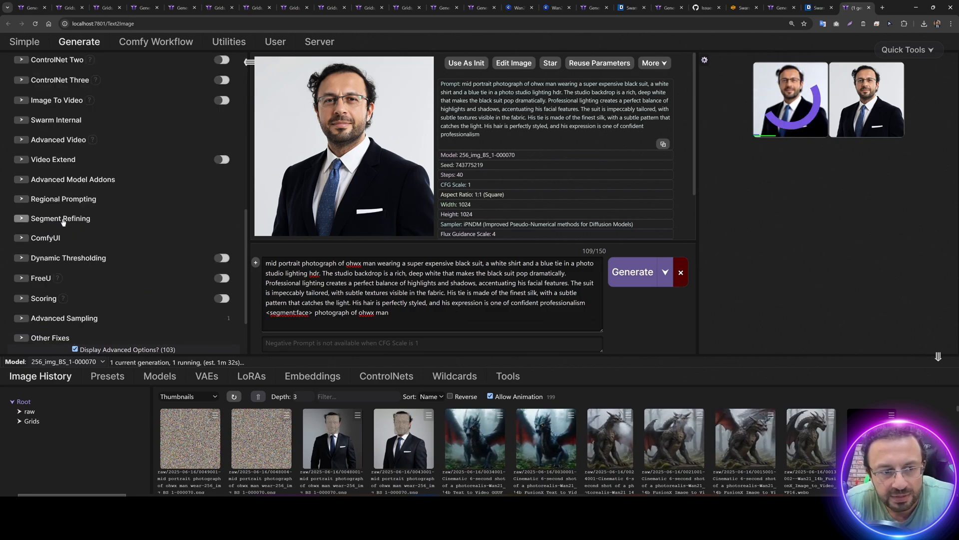
pyautogui.click(60, 219)
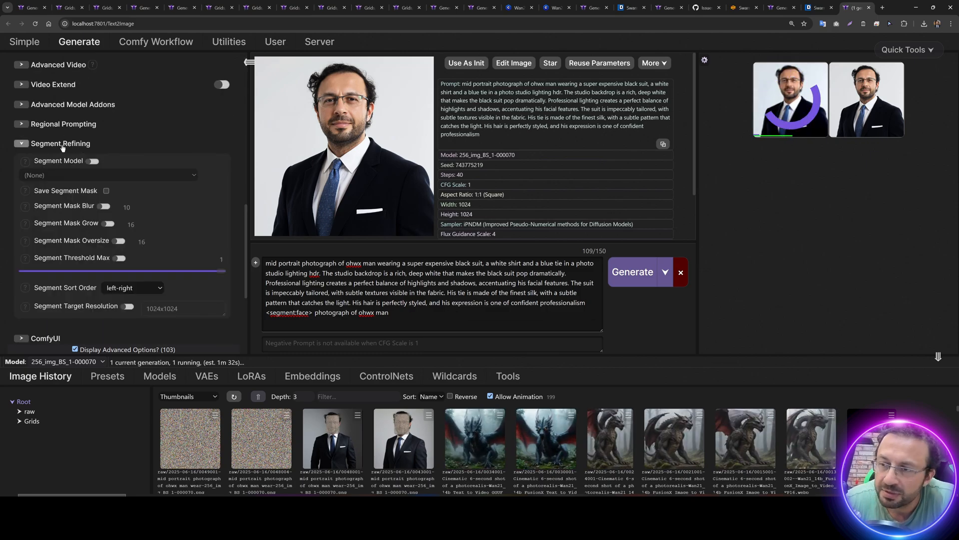
pyautogui.click(131, 287)
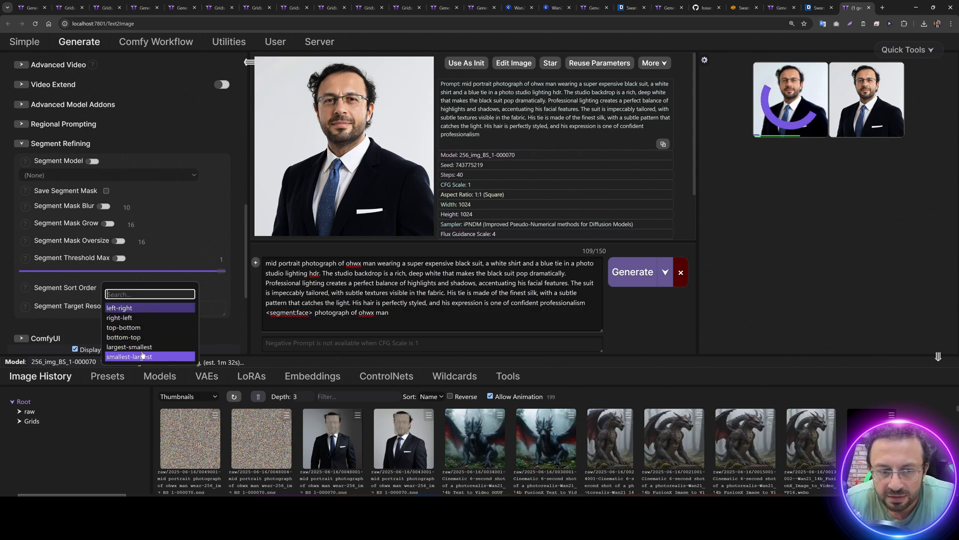
pyautogui.click(119, 307)
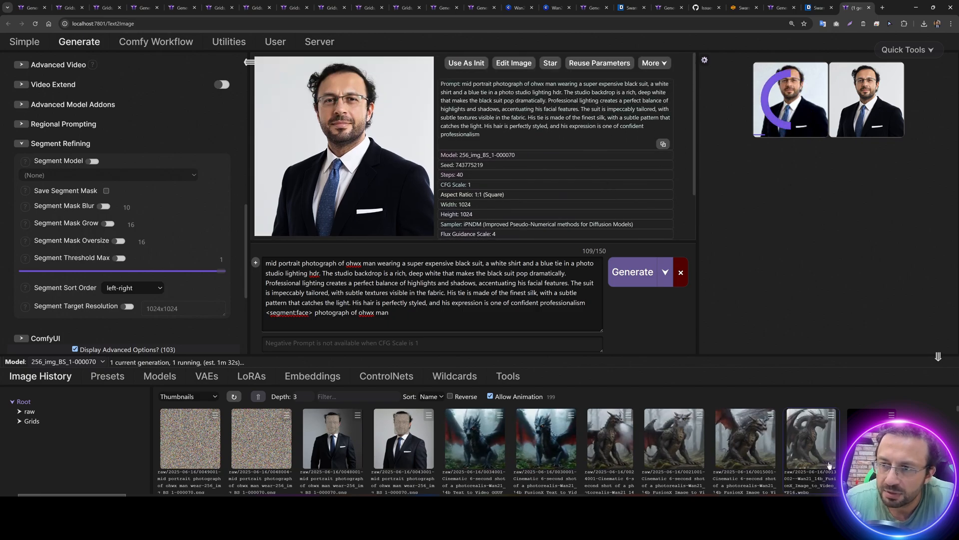
# - Glance at the server logs, then return to Generate and open the presets list
pyautogui.click(319, 42)
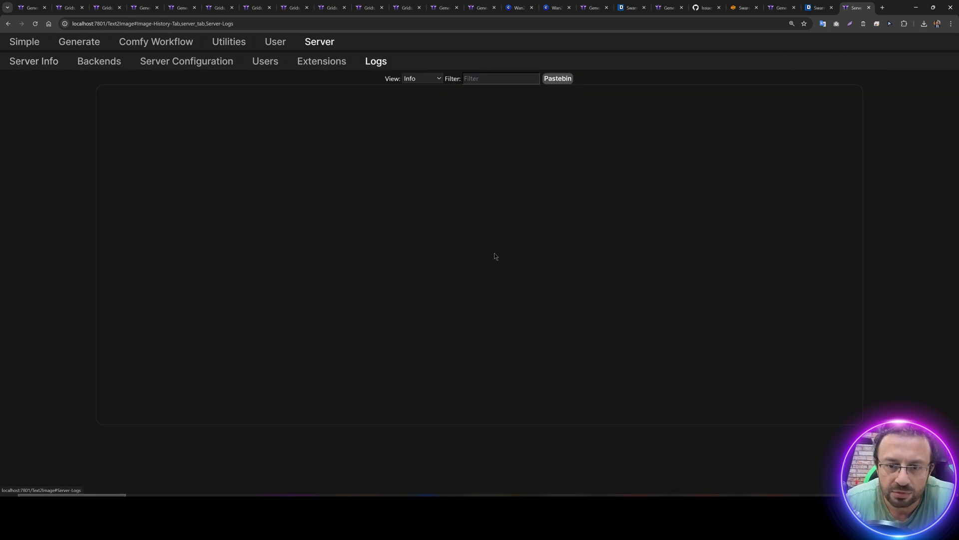
pyautogui.click(79, 42)
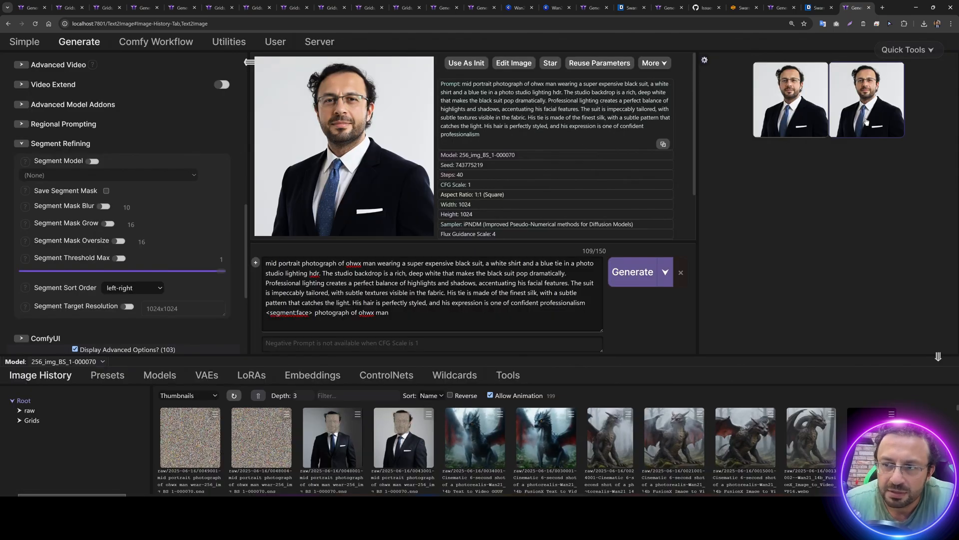
pyautogui.click(344, 147)
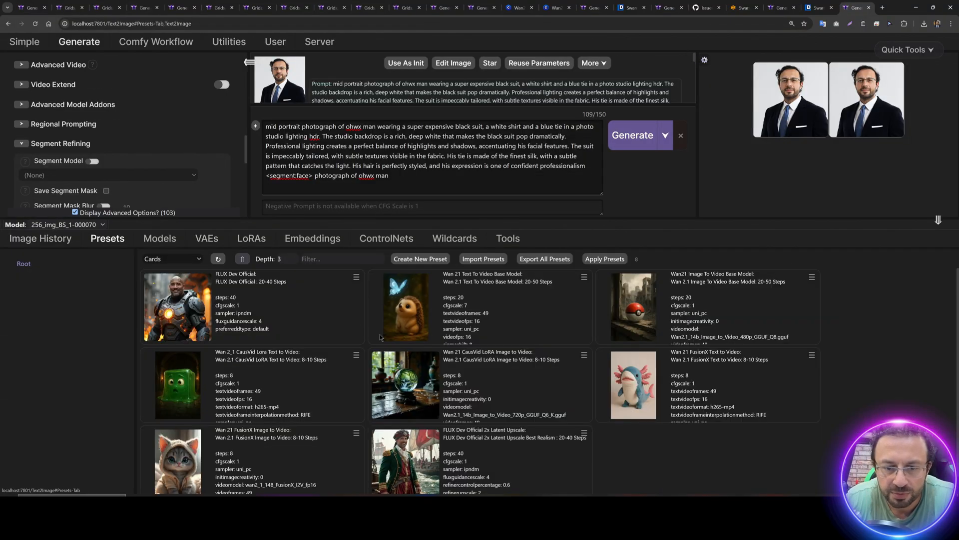
pyautogui.moveTo(250, 294)
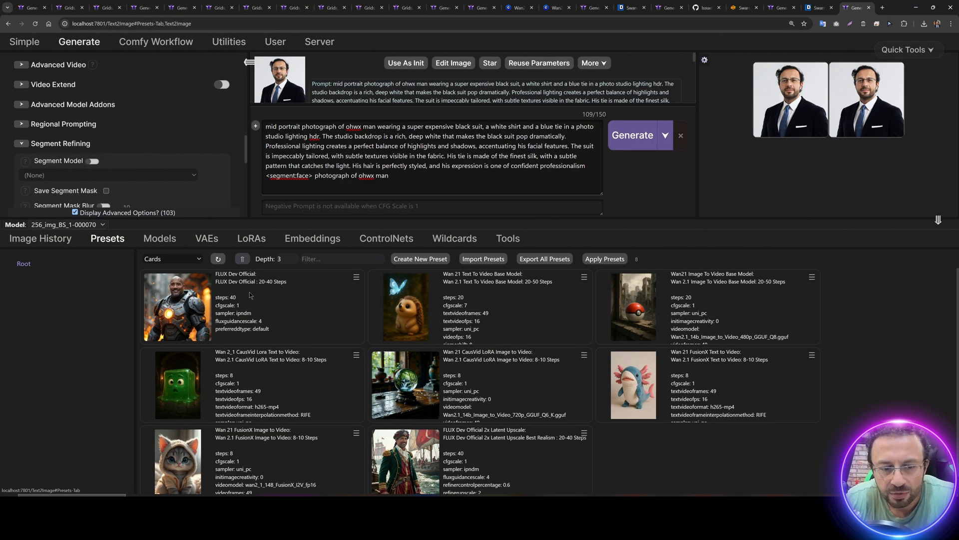
# - Apply the FLUX Dev Official 2x Latent Upscale preset and generate the portrait
pyautogui.scroll(-3)
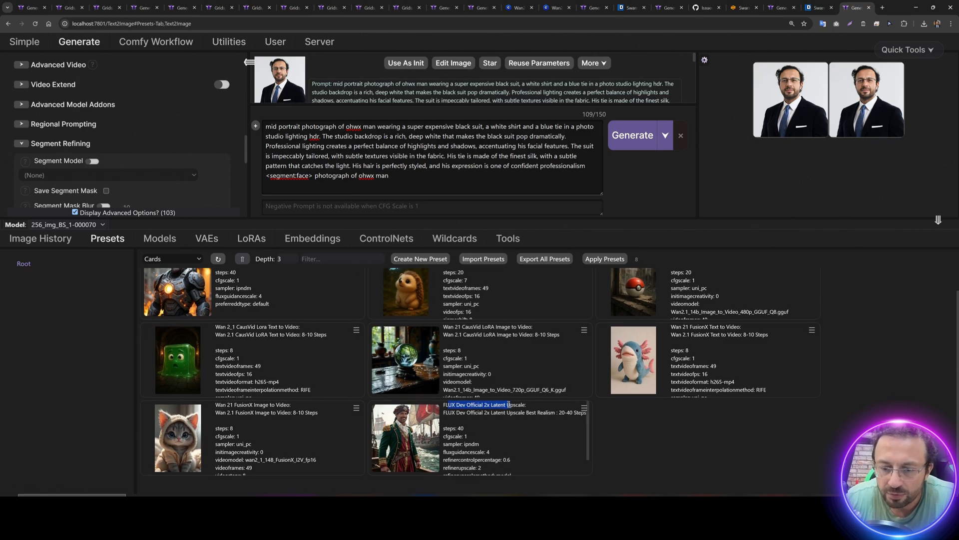
pyautogui.click(583, 408)
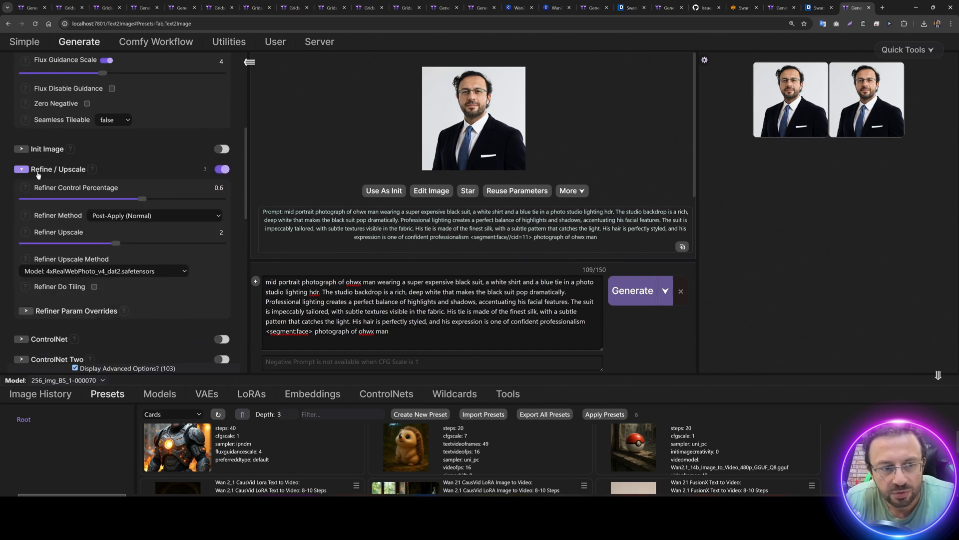
pyautogui.moveTo(94, 239)
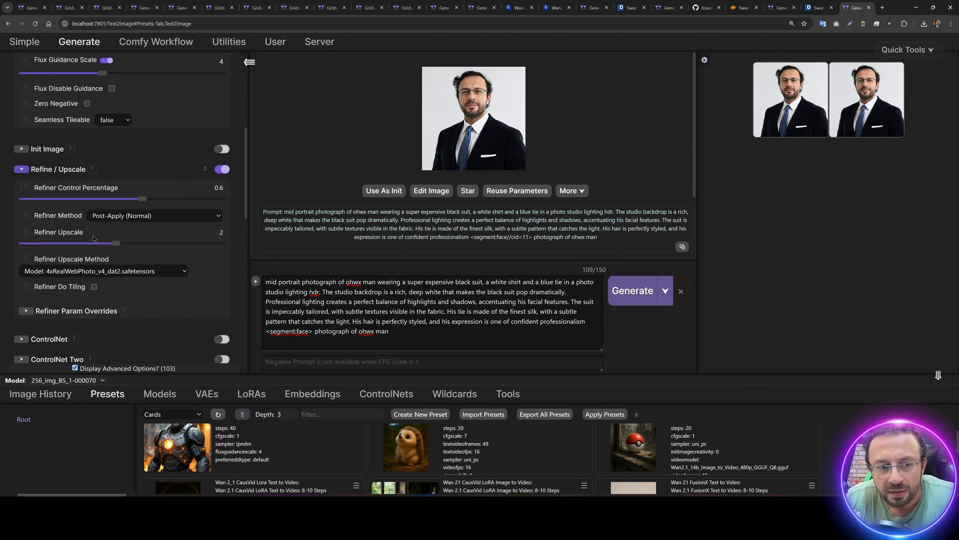
pyautogui.moveTo(130, 271)
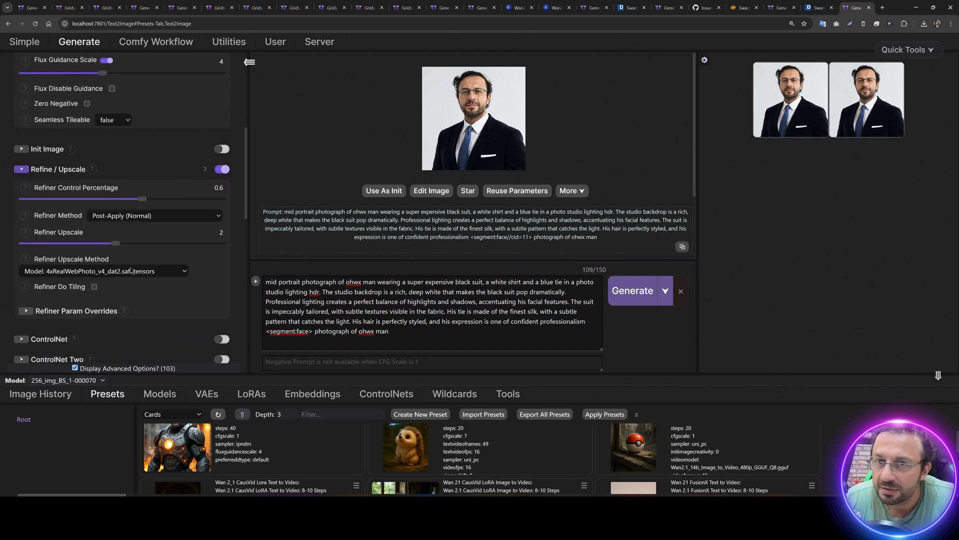
pyautogui.scroll(3)
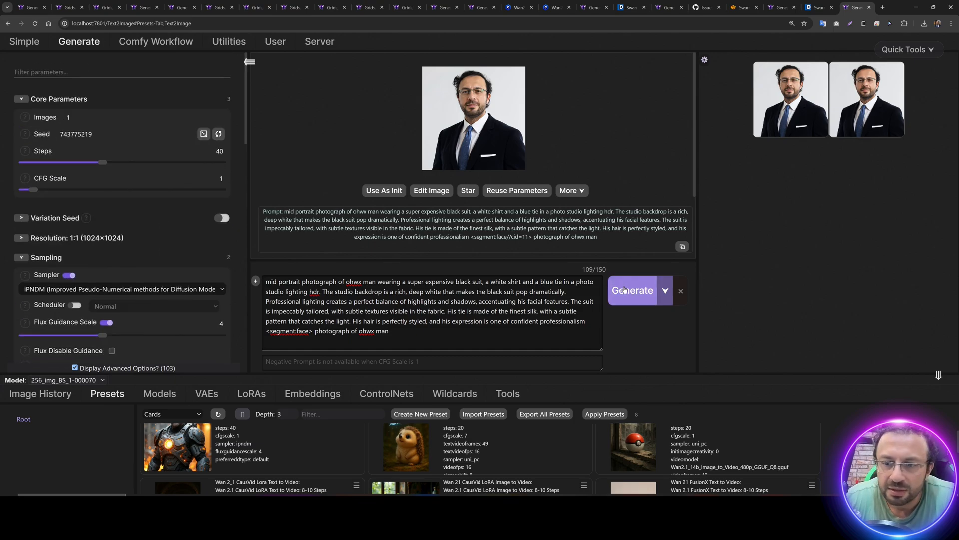
pyautogui.click(632, 291)
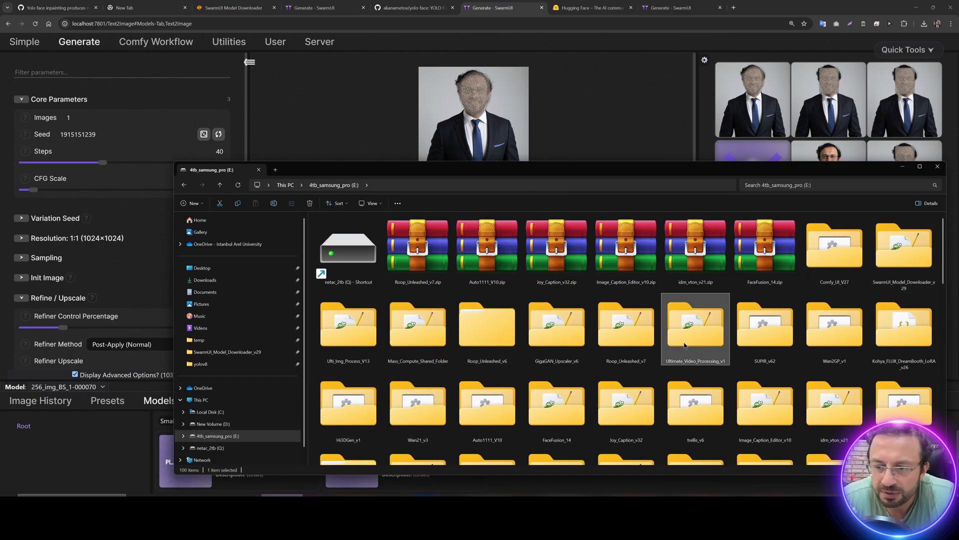
# - Launch the STAR video upscaler from the Ultimate_Video_Processing_v1 folder on drive E:
pyautogui.doubleClick(694, 320)
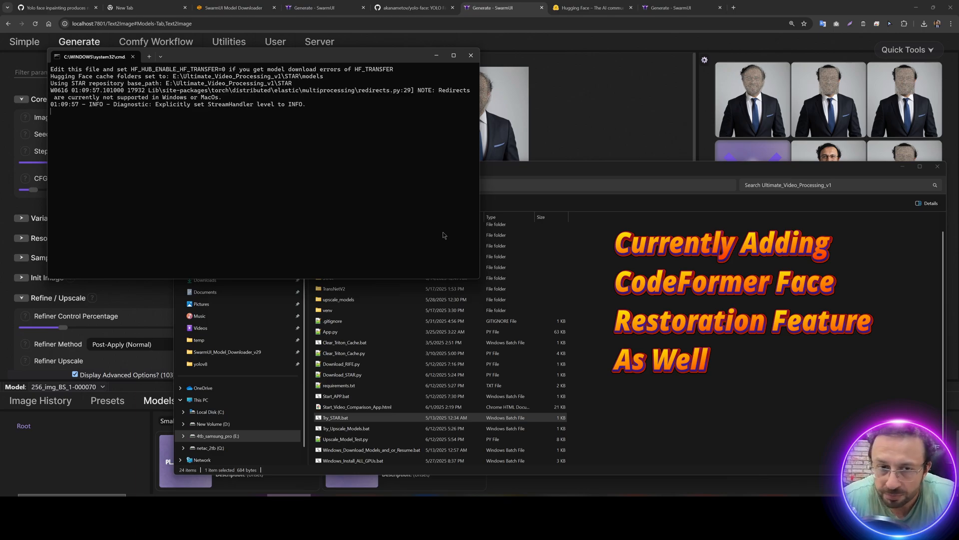
pyautogui.click(777, 7)
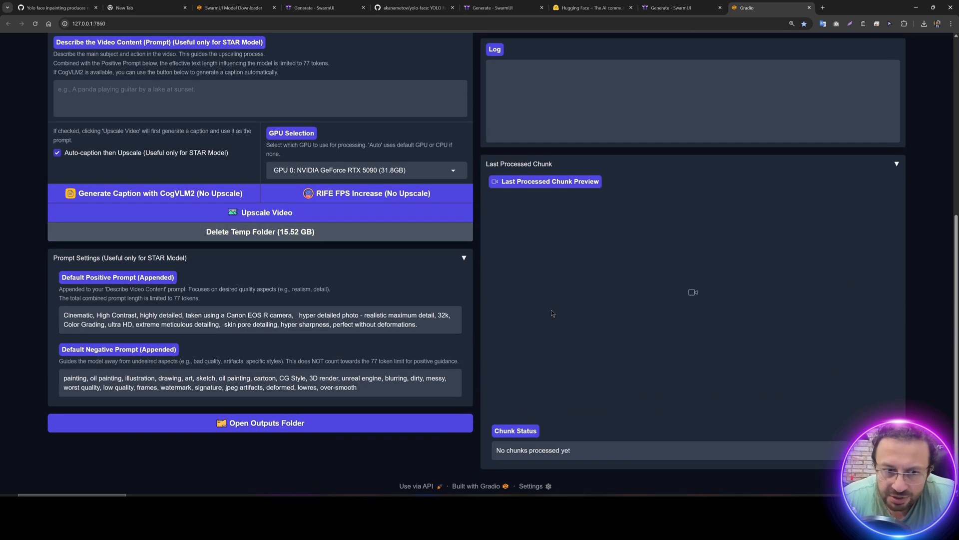
# - Show the Core Settings for the STAR model (Light Degradation, 4x upscale)
pyautogui.scroll(3)
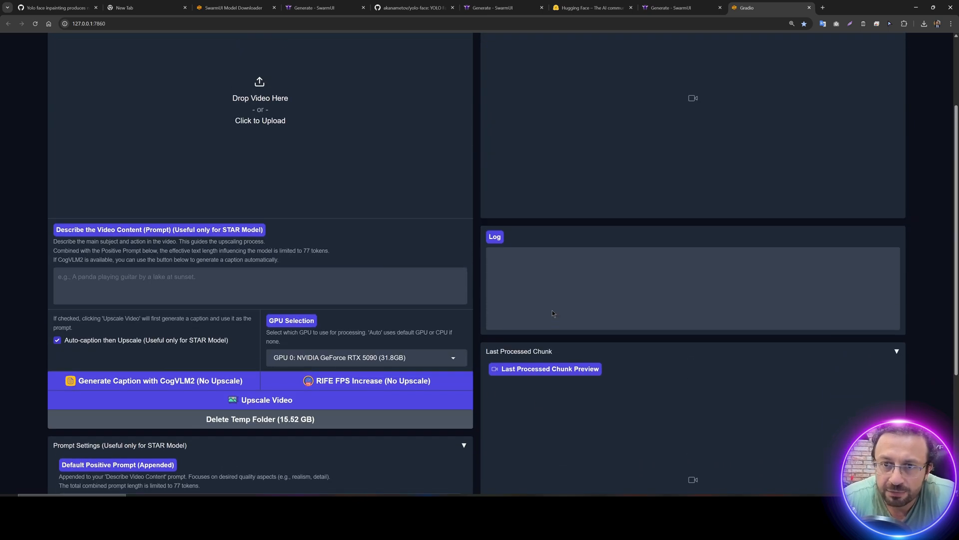
pyautogui.click(186, 69)
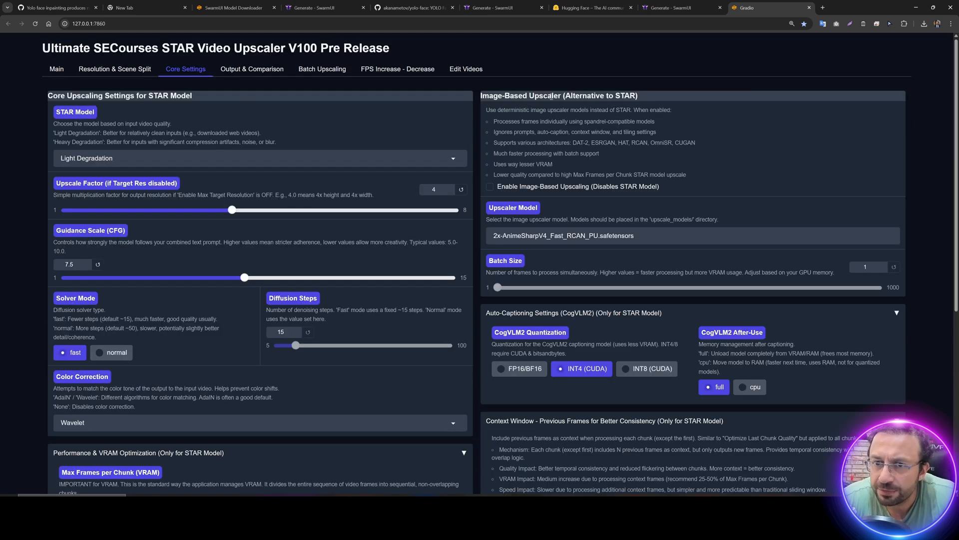